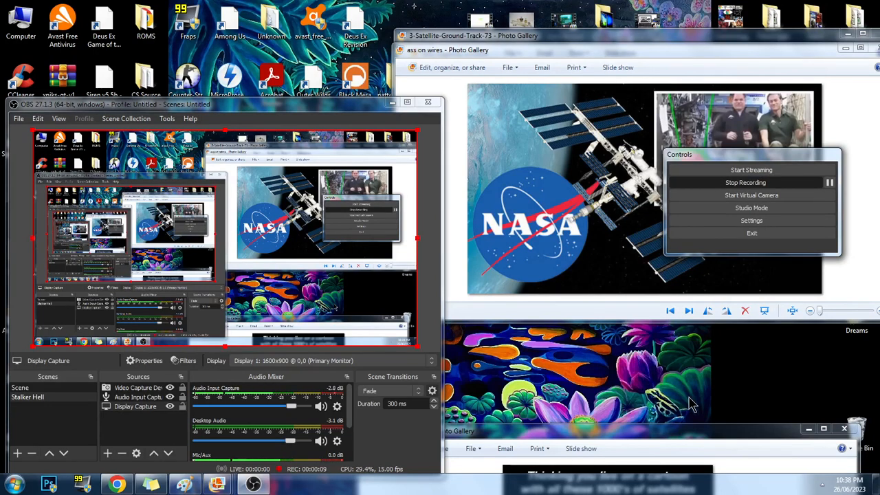
pyautogui.moveTo(695, 392)
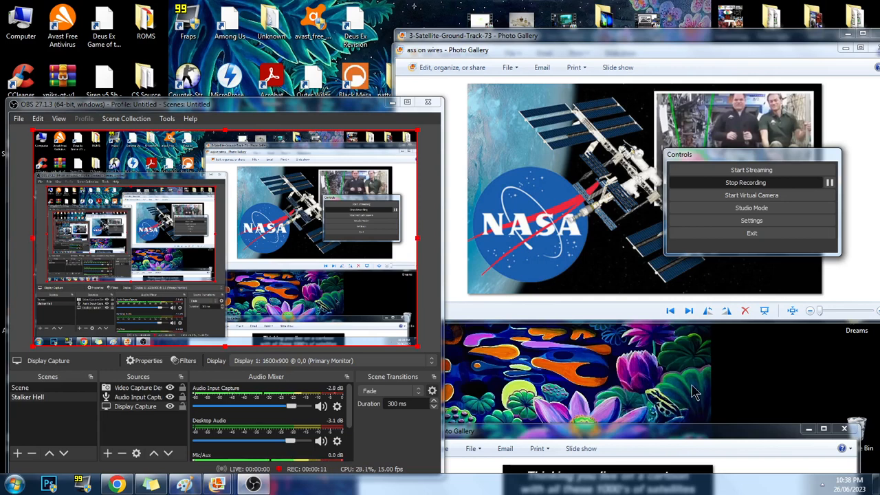
pyautogui.moveTo(733, 345)
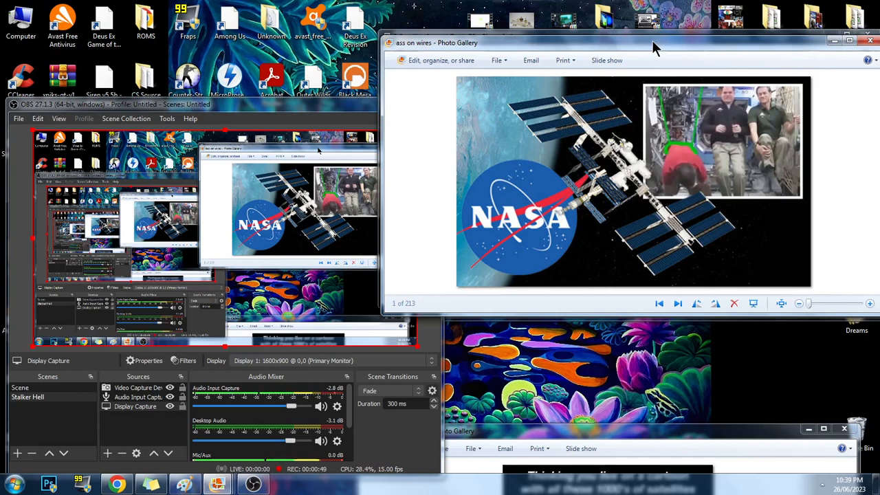
pyautogui.moveTo(653, 103)
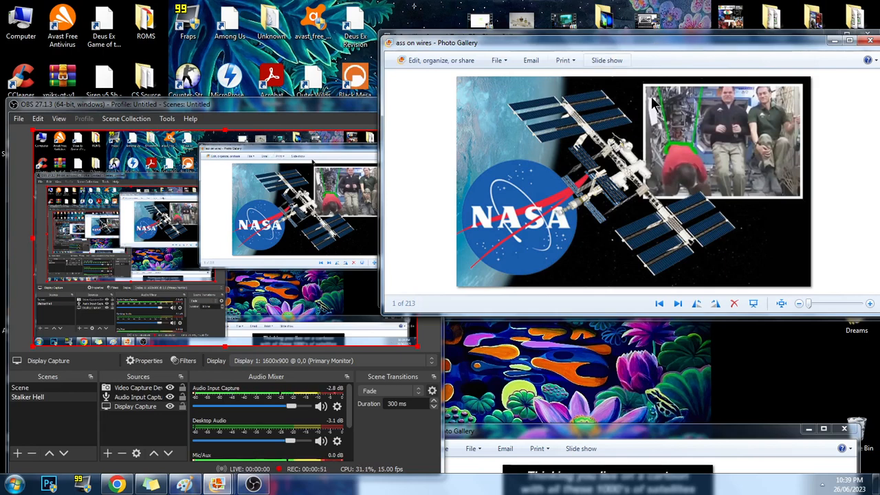
pyautogui.moveTo(810, 221)
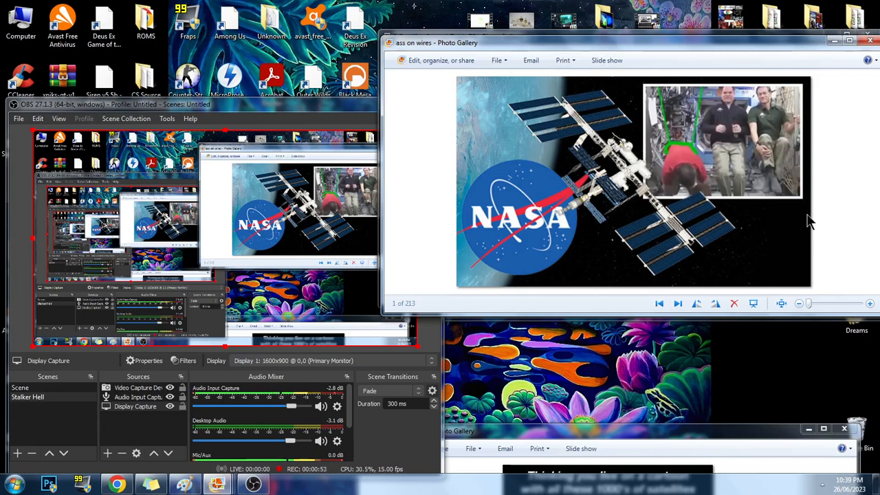
pyautogui.moveTo(797, 174)
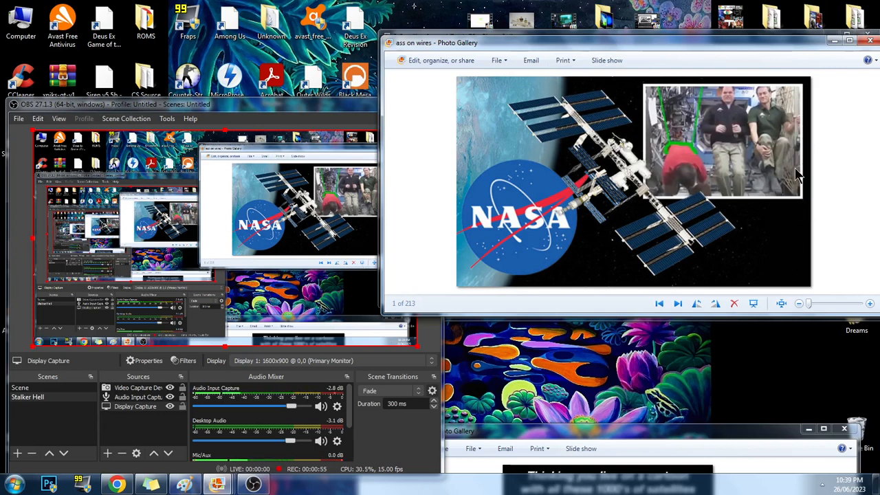
pyautogui.moveTo(855, 179)
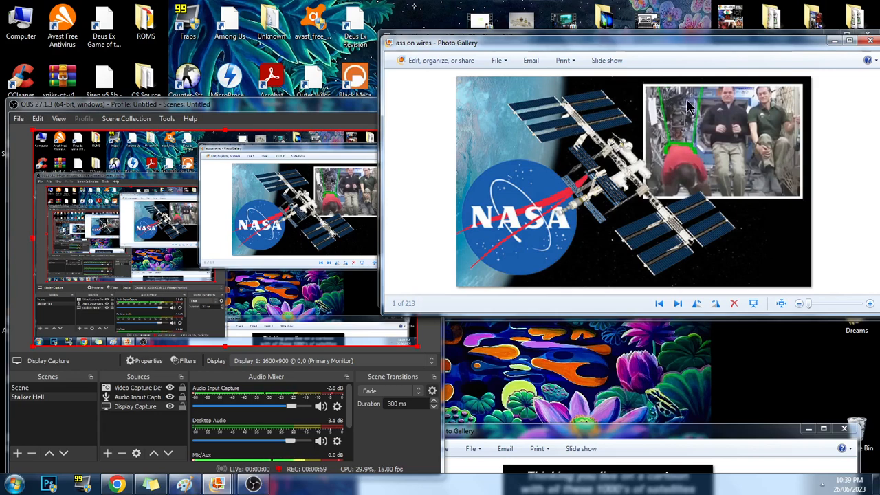
pyautogui.moveTo(568, 101)
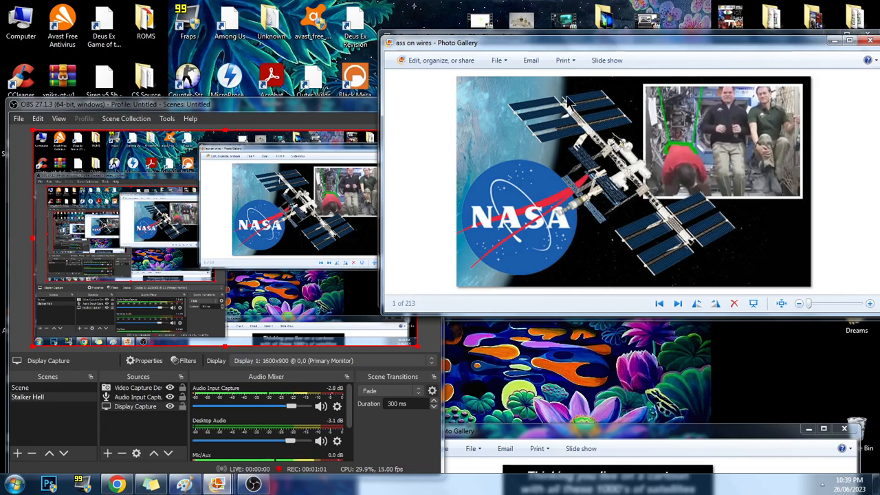
pyautogui.moveTo(688, 289)
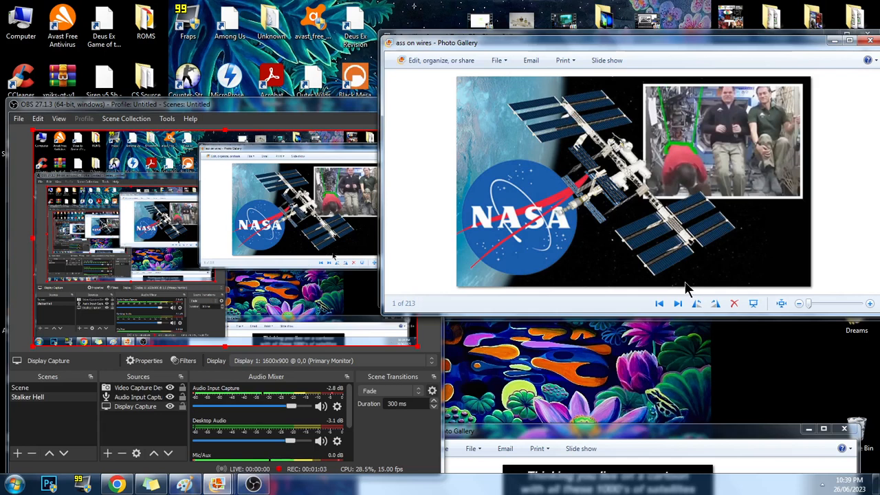
pyautogui.moveTo(617, 174)
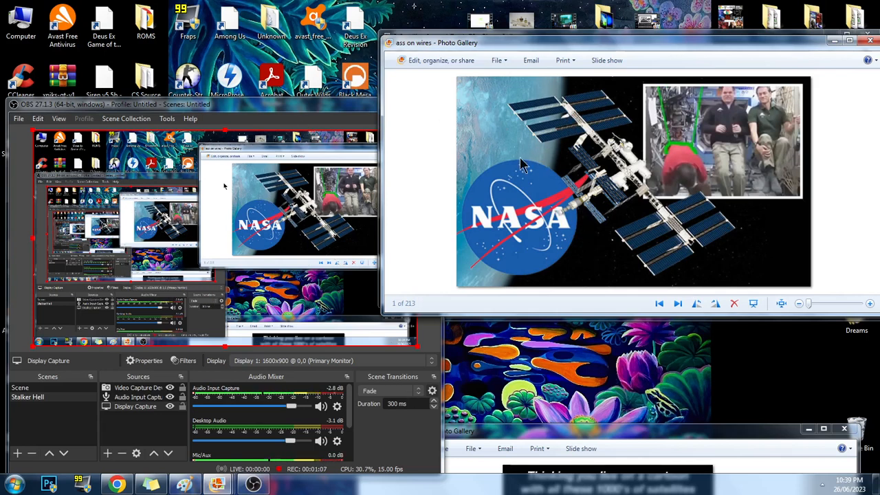
pyautogui.moveTo(581, 296)
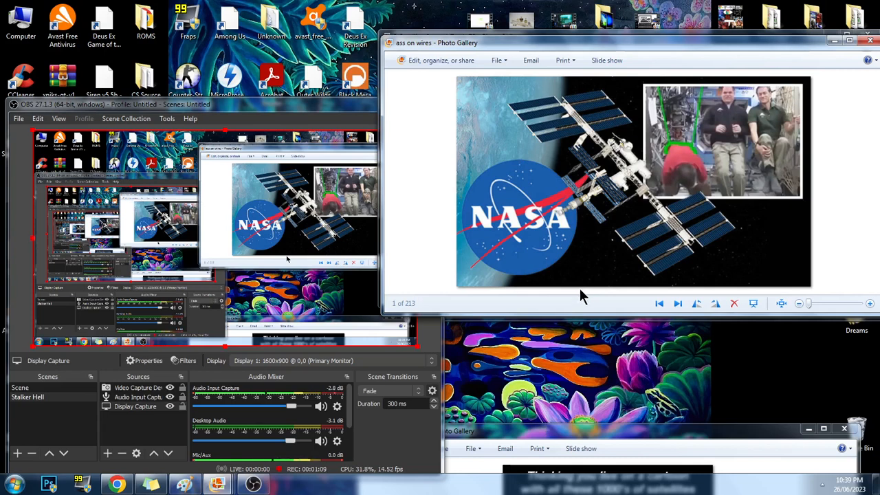
pyautogui.moveTo(543, 316)
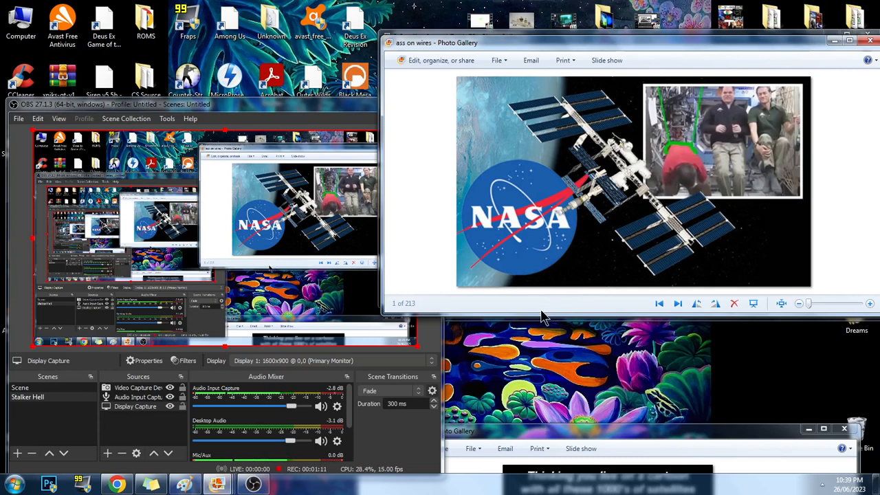
pyautogui.moveTo(554, 337)
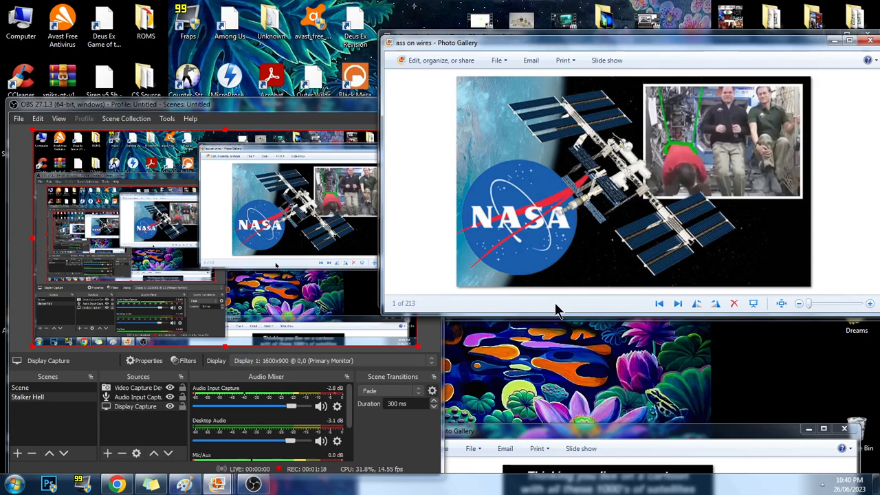
pyautogui.moveTo(581, 285)
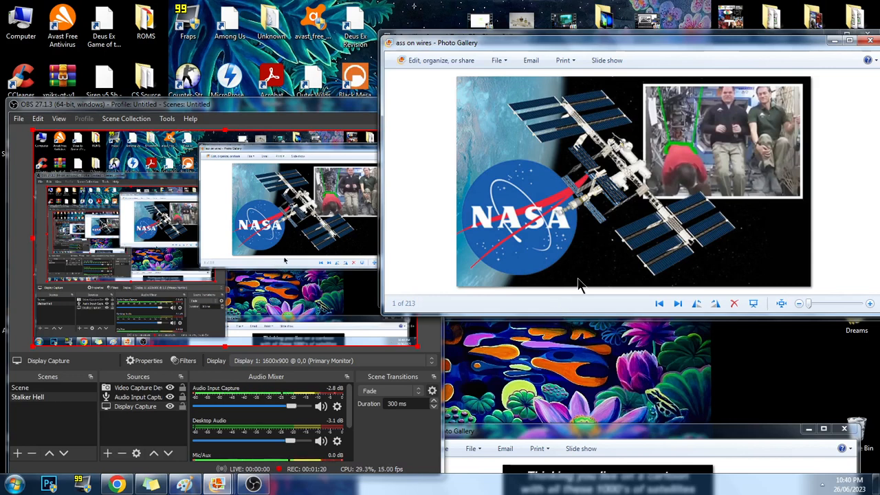
pyautogui.moveTo(626, 248)
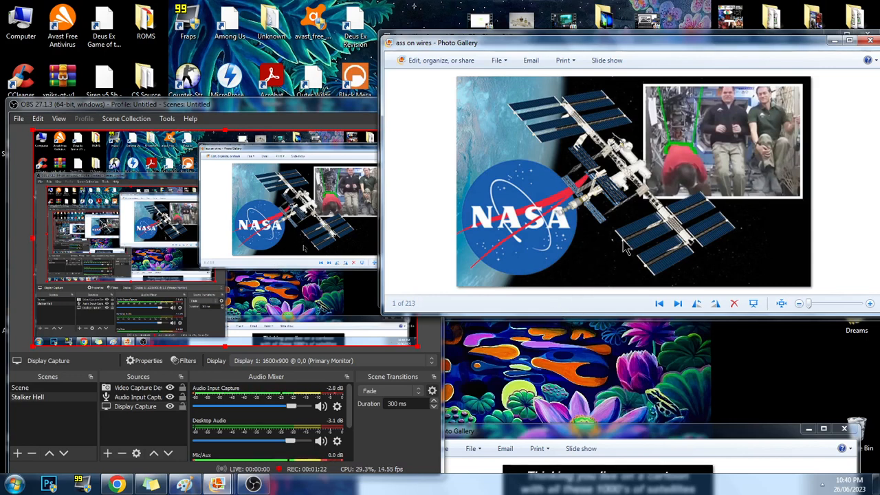
pyautogui.moveTo(608, 199)
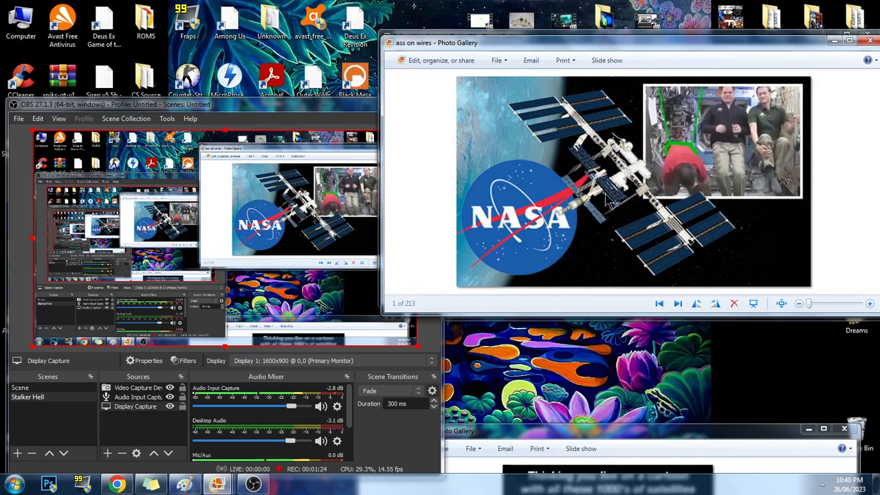
pyautogui.moveTo(646, 186)
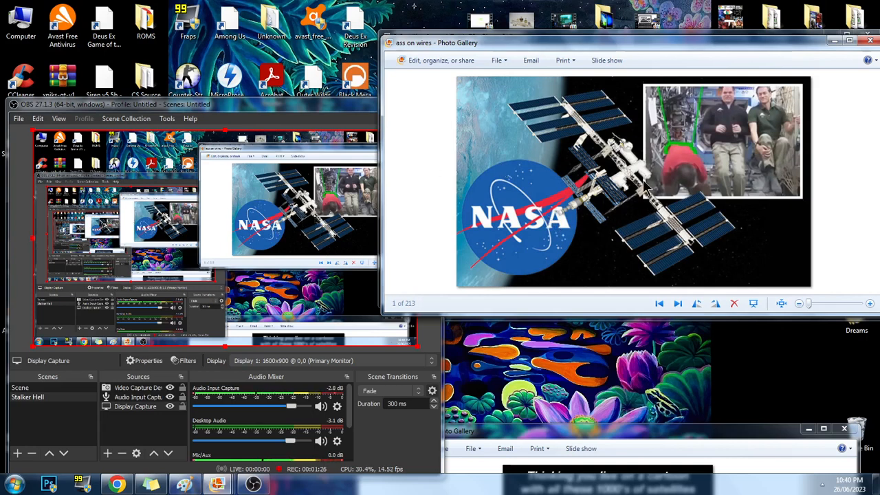
pyautogui.moveTo(633, 249)
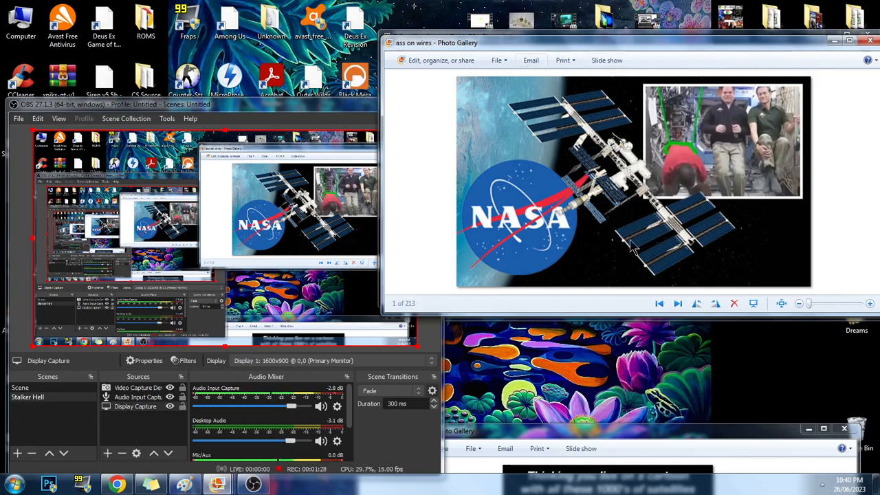
pyautogui.moveTo(670, 275)
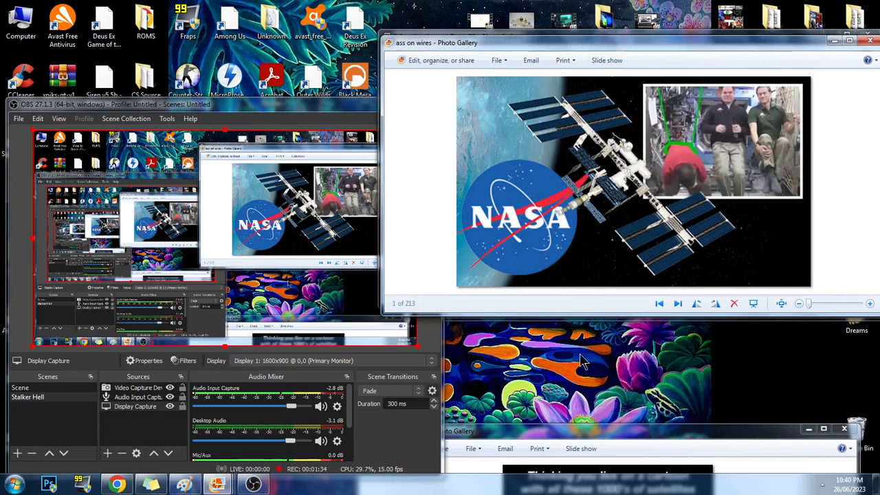
pyautogui.moveTo(602, 378)
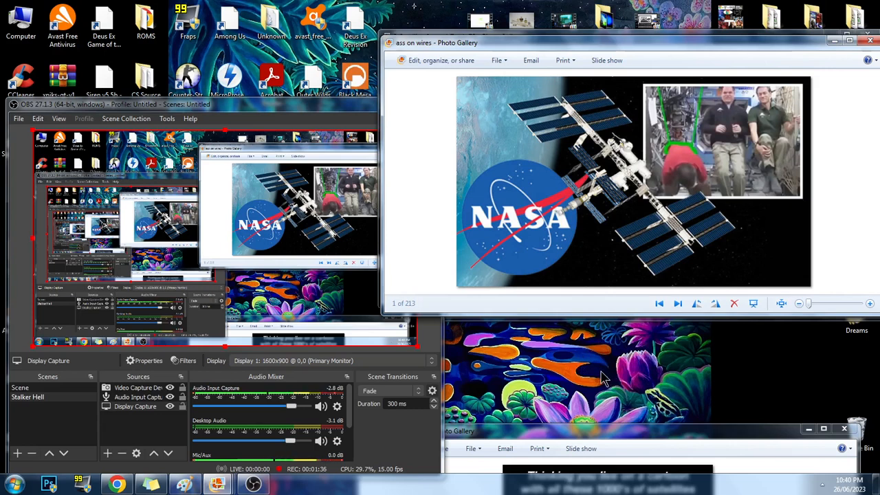
pyautogui.moveTo(636, 330)
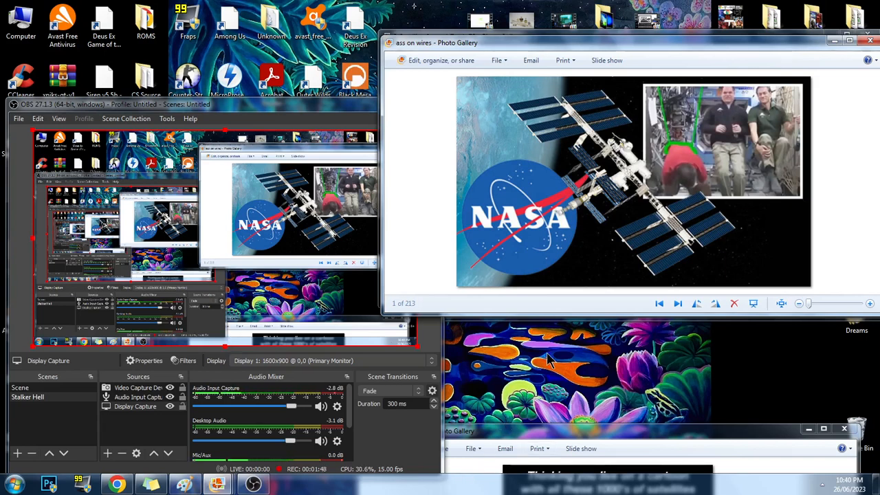
pyautogui.moveTo(560, 333)
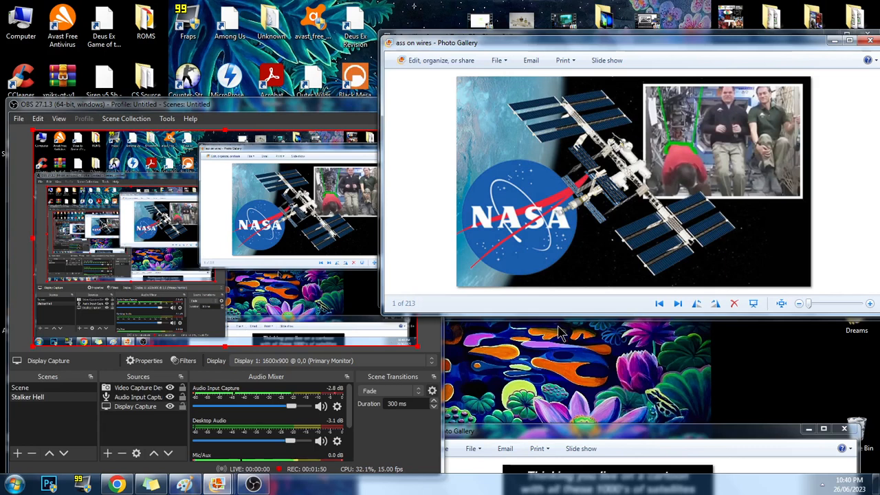
pyautogui.moveTo(630, 224)
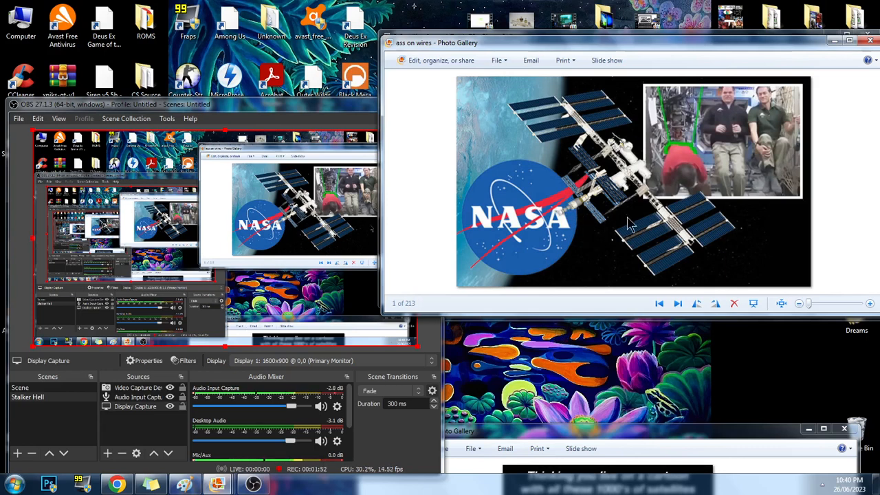
pyautogui.moveTo(633, 230)
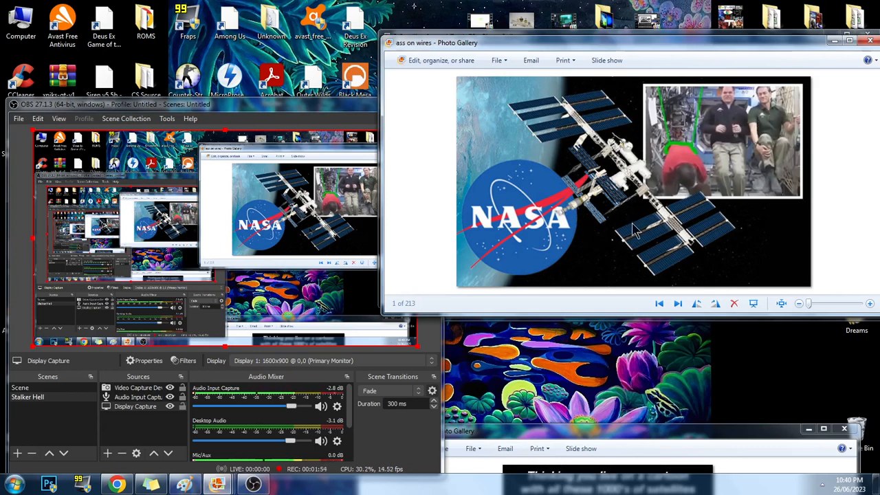
pyautogui.moveTo(595, 282)
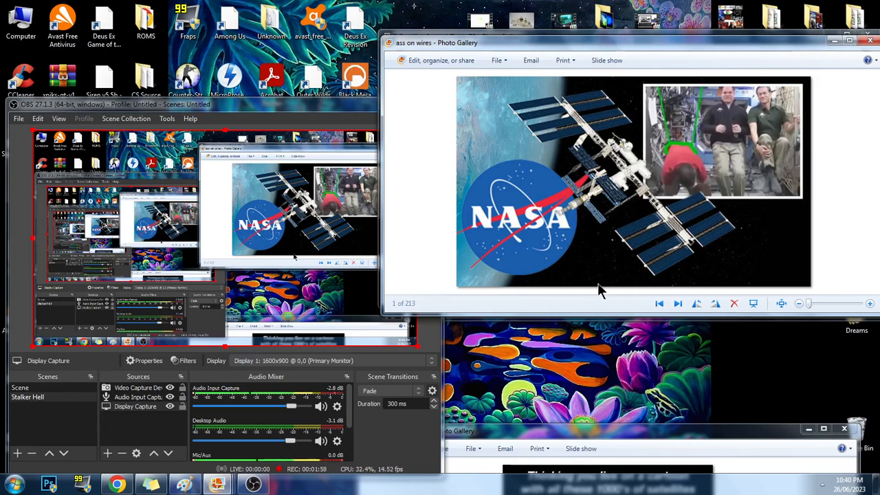
pyautogui.moveTo(470, 174)
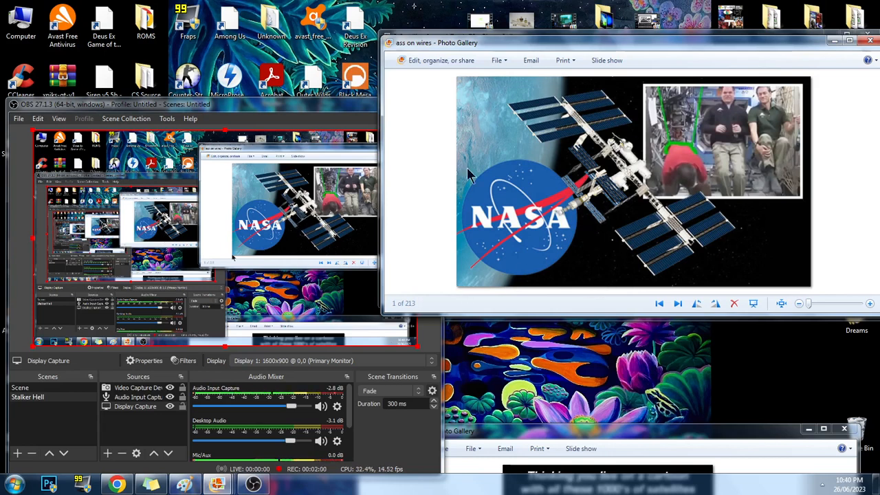
pyautogui.moveTo(555, 311)
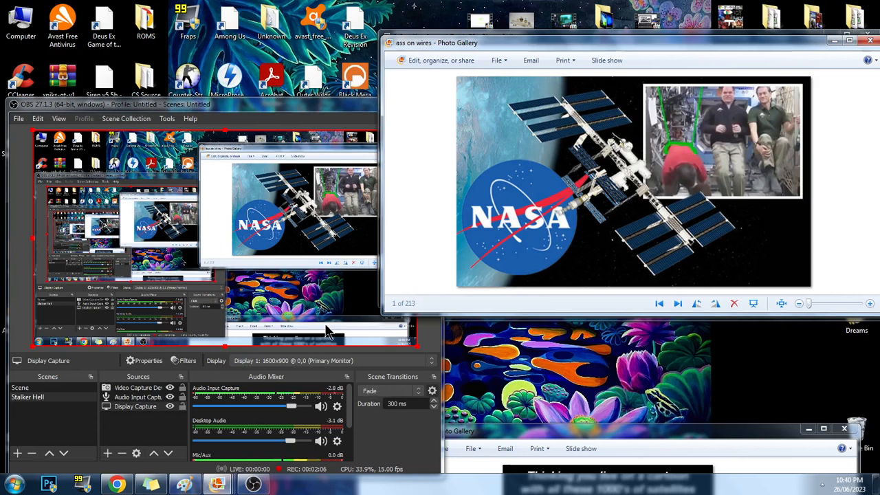
pyautogui.moveTo(536, 376)
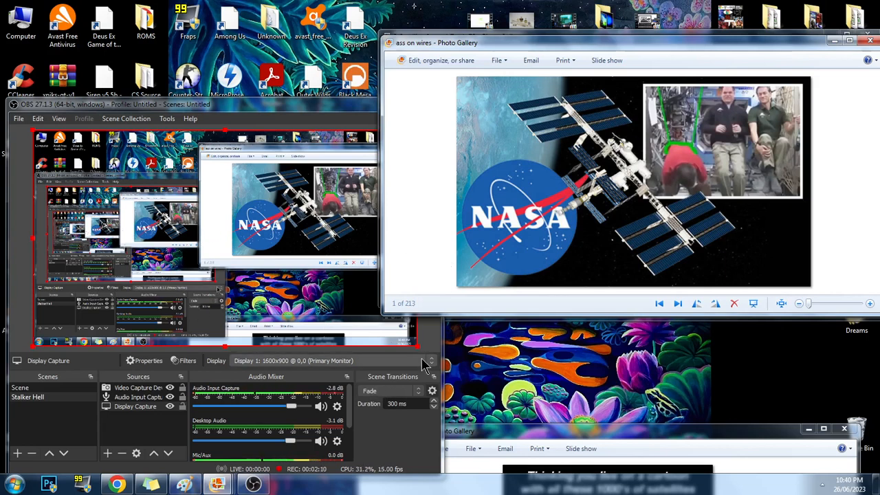
pyautogui.moveTo(809, 251)
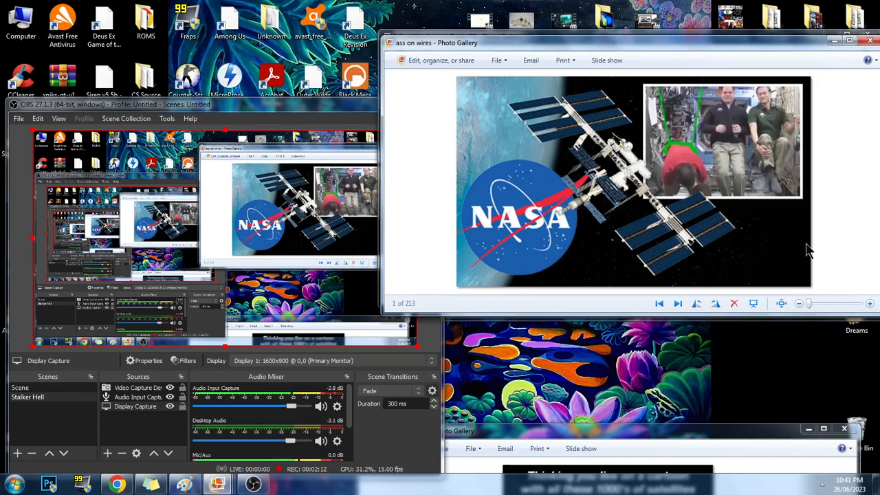
pyautogui.moveTo(423, 307)
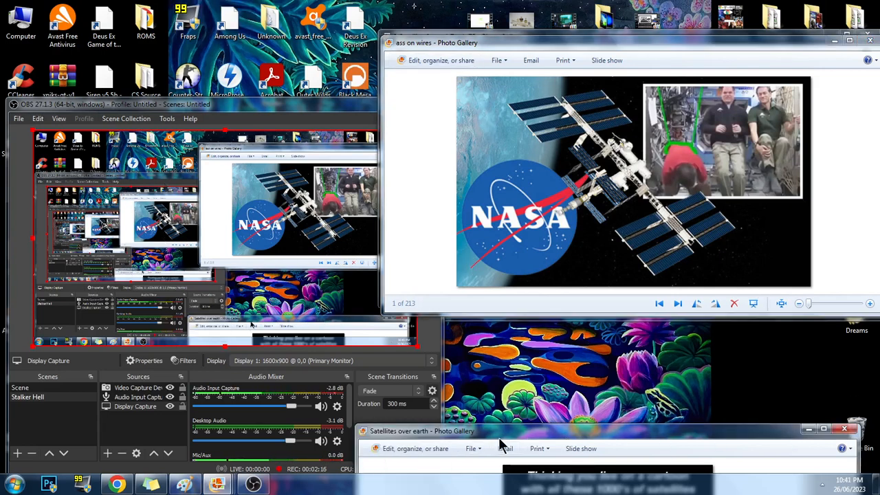
pyautogui.moveTo(826, 55)
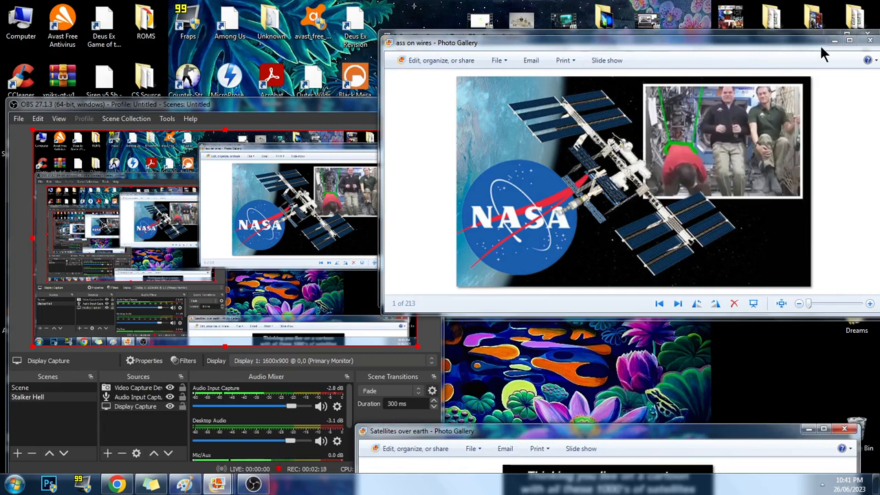
# Minimize the ISS photo so the 'Satellites over earth' gallery window comes forward.
pyautogui.click(676, 304)
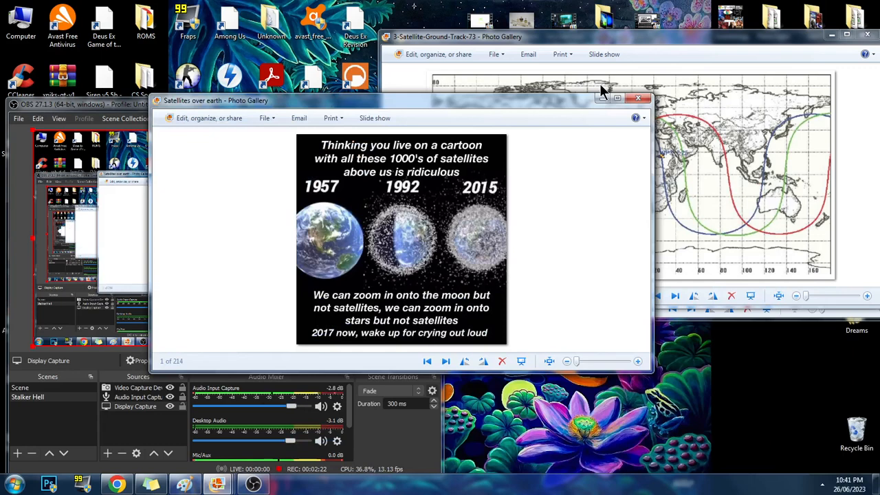
# Maximize the 'Satellites over earth' window to fill the screen.
pyautogui.click(616, 98)
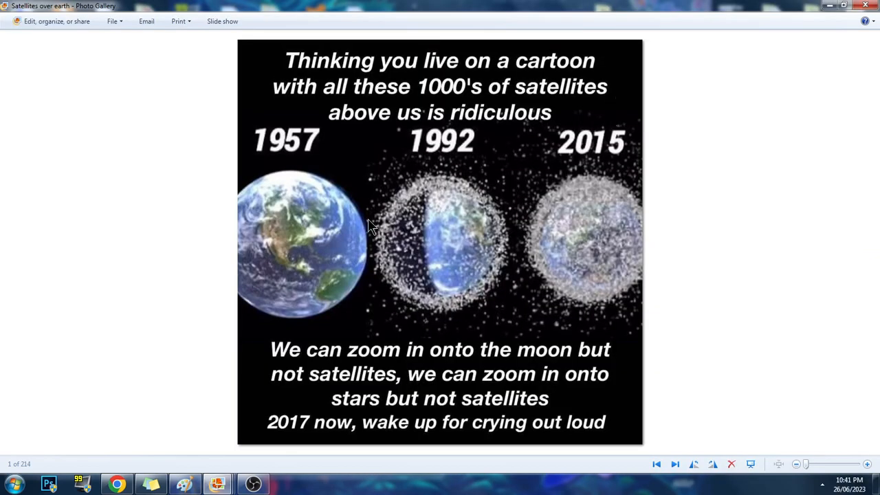
pyautogui.moveTo(467, 337)
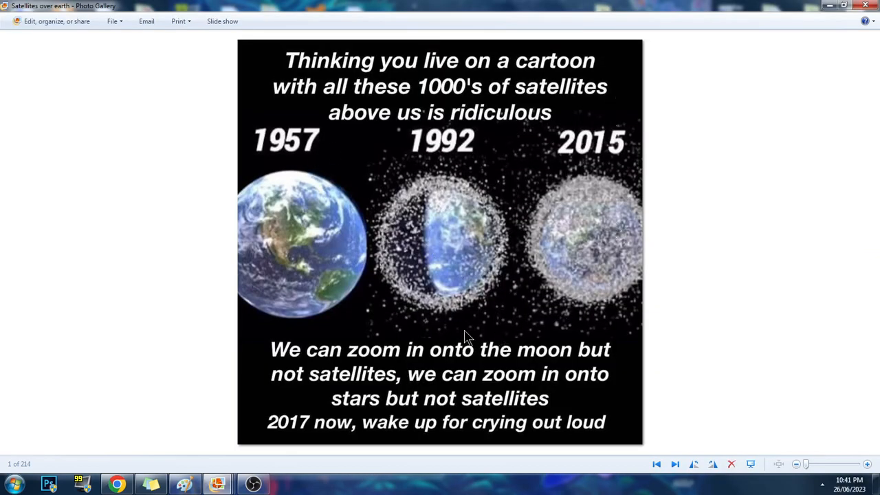
pyautogui.moveTo(574, 268)
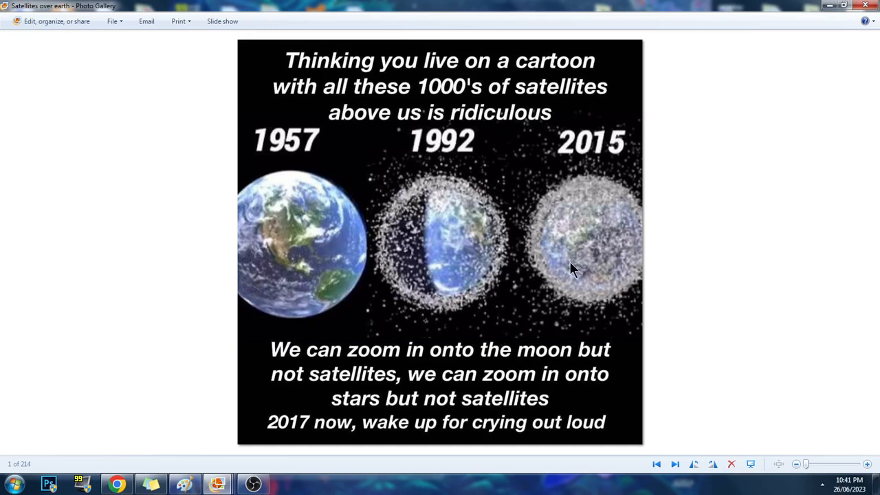
pyautogui.moveTo(557, 227)
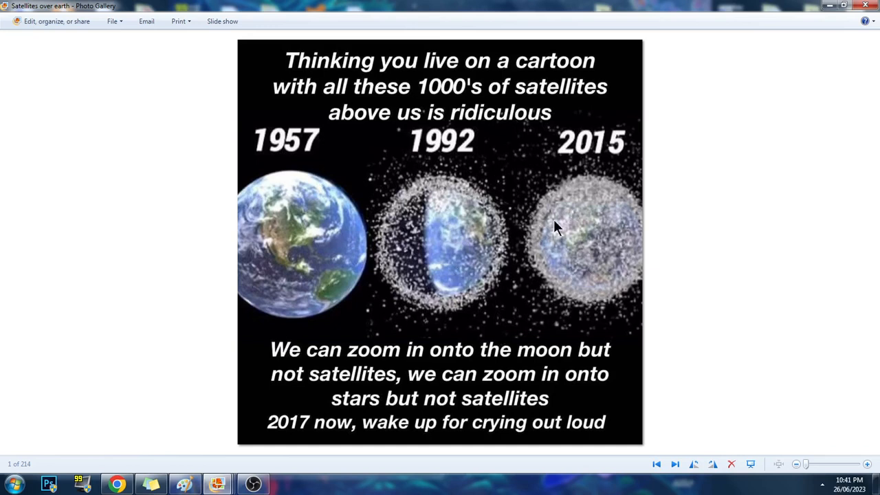
pyautogui.moveTo(585, 214)
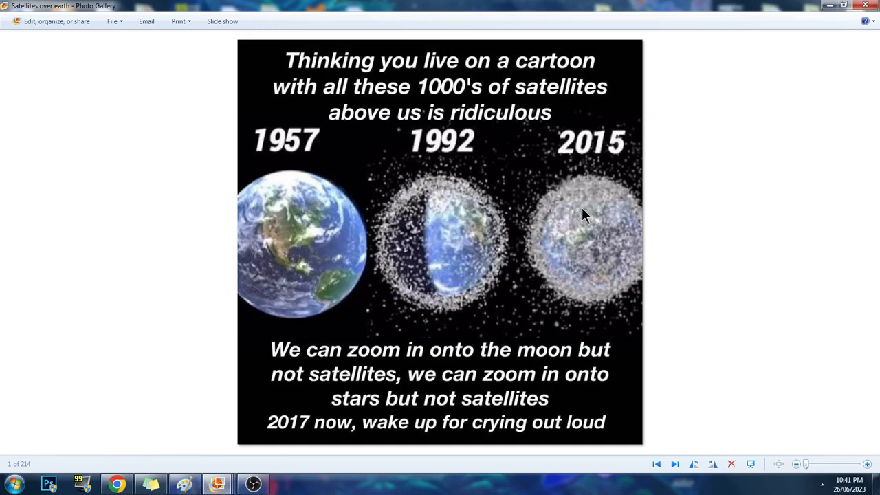
pyautogui.moveTo(596, 326)
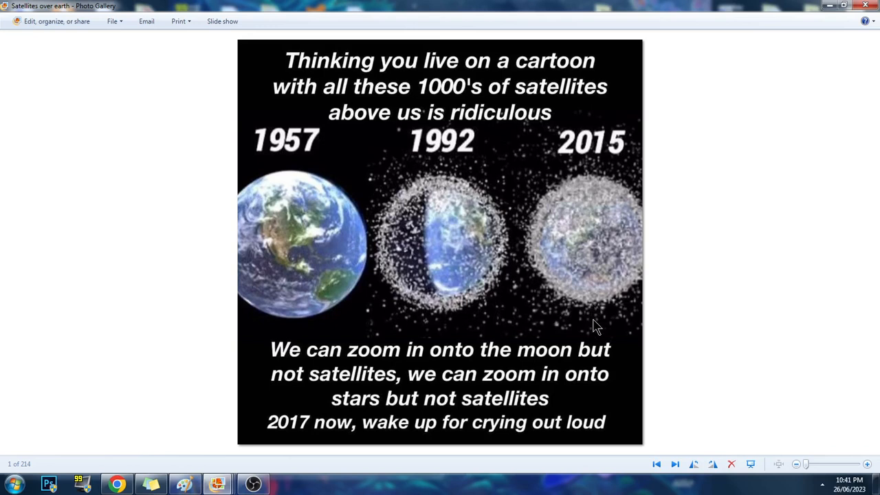
pyautogui.moveTo(599, 279)
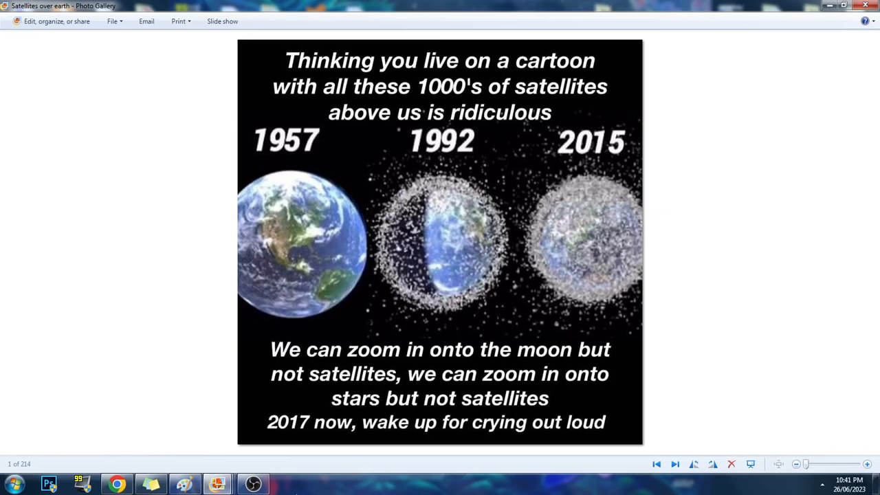
pyautogui.moveTo(299, 487)
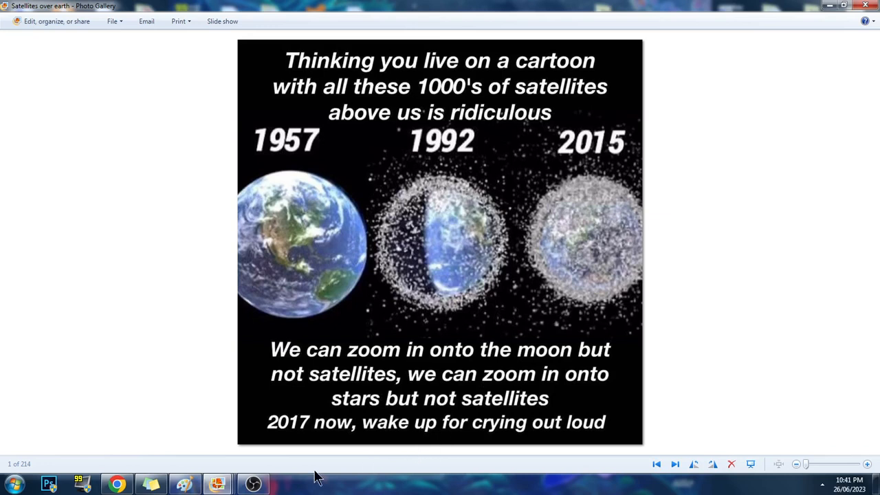
pyautogui.moveTo(253, 483)
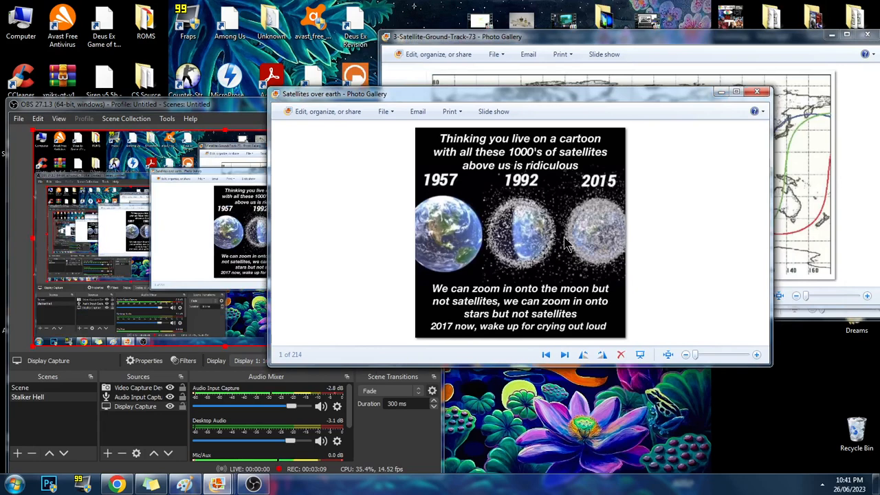
pyautogui.moveTo(597, 284)
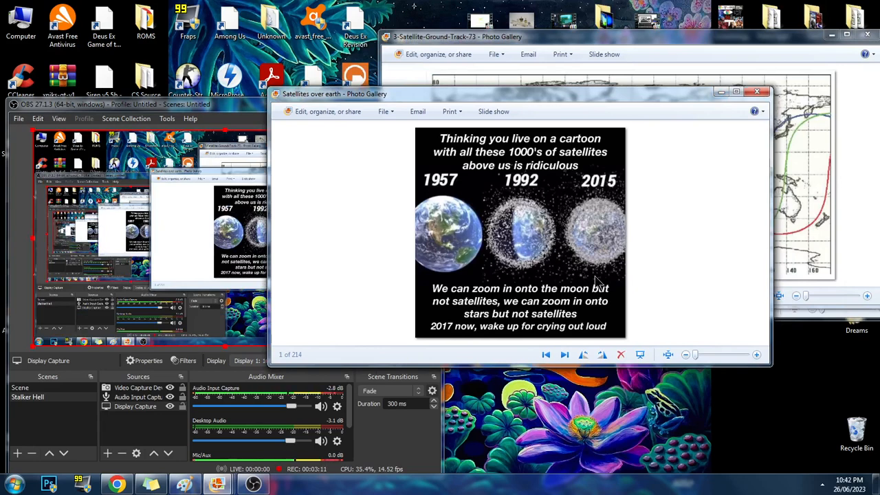
pyautogui.moveTo(633, 279)
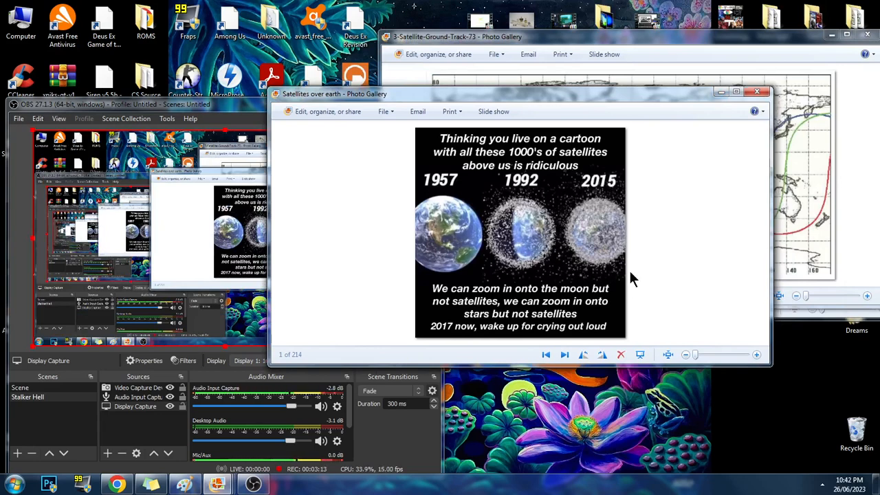
pyautogui.moveTo(713, 114)
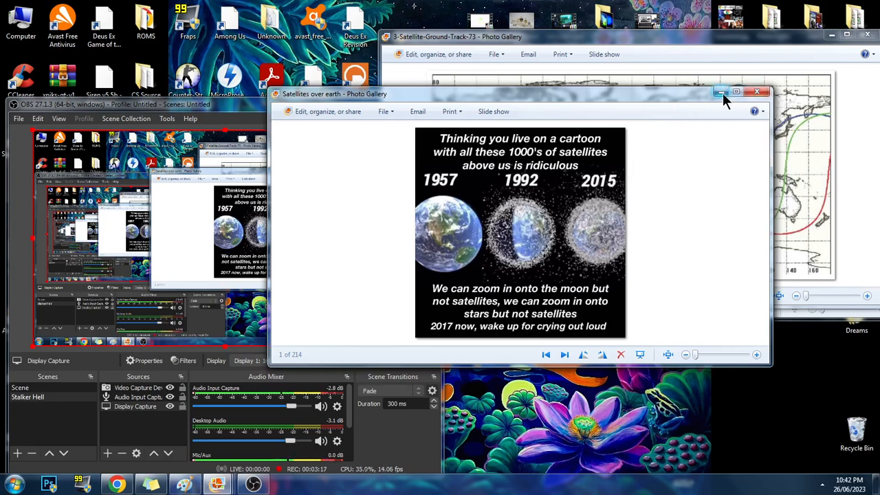
pyautogui.moveTo(721, 103)
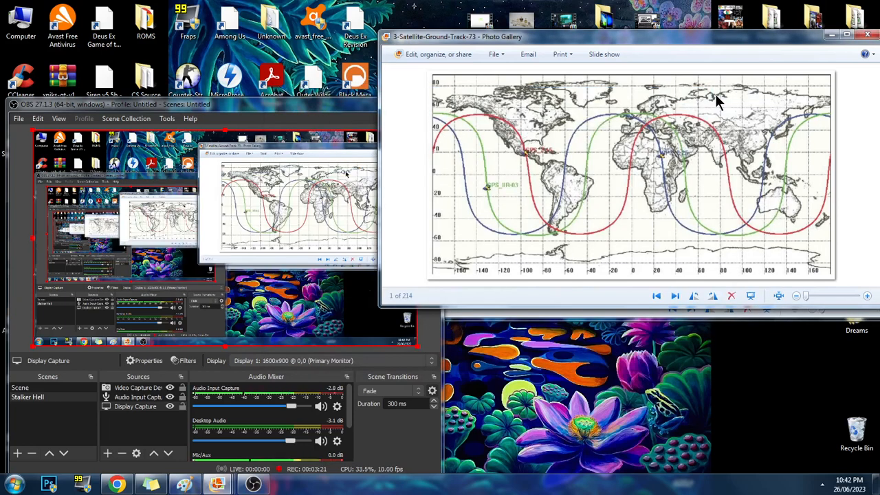
pyautogui.moveTo(608, 83)
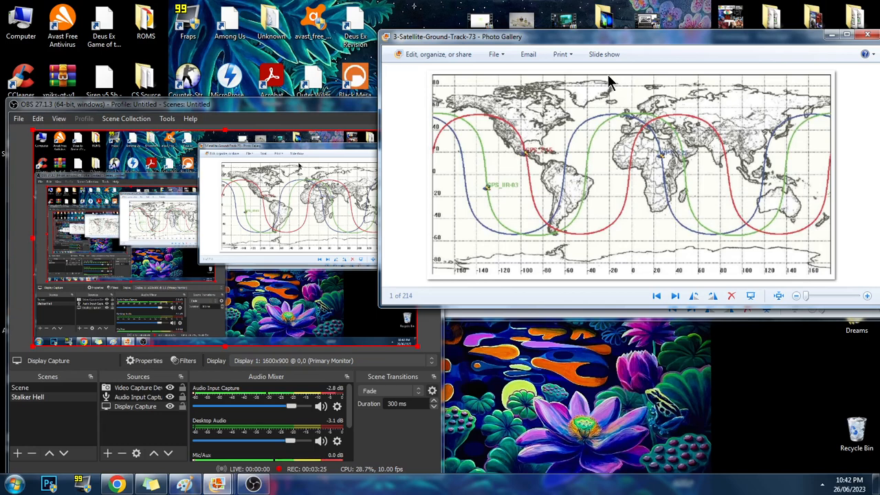
pyautogui.moveTo(639, 66)
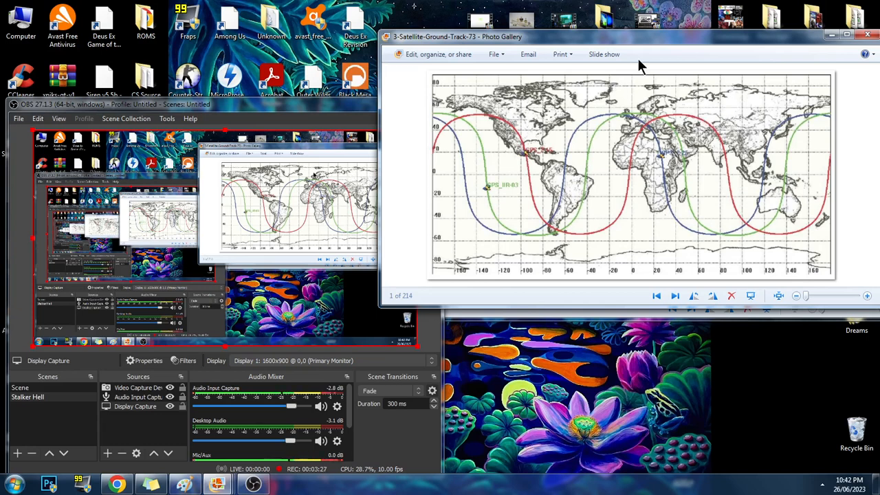
pyautogui.moveTo(626, 43)
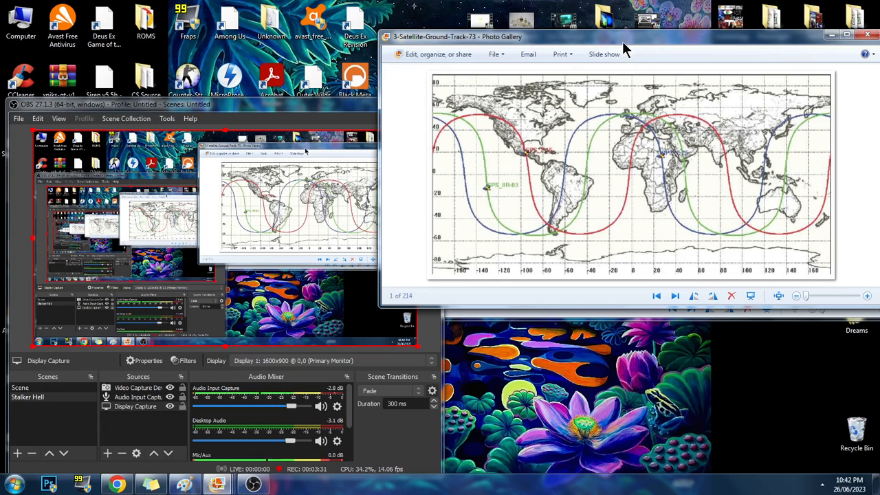
pyautogui.moveTo(595, 96)
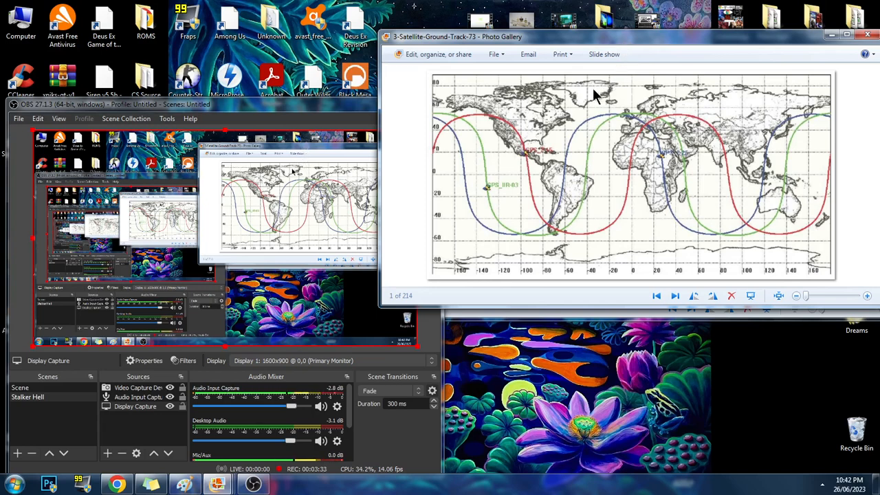
pyautogui.moveTo(584, 187)
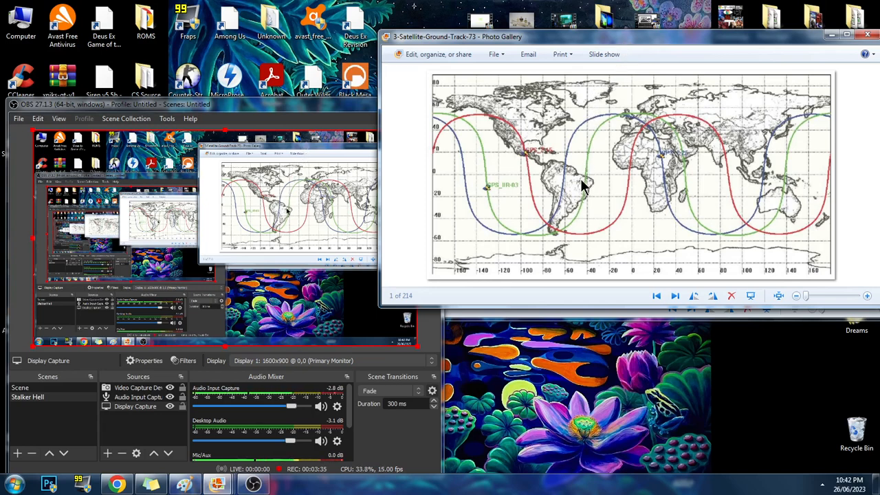
pyautogui.moveTo(551, 237)
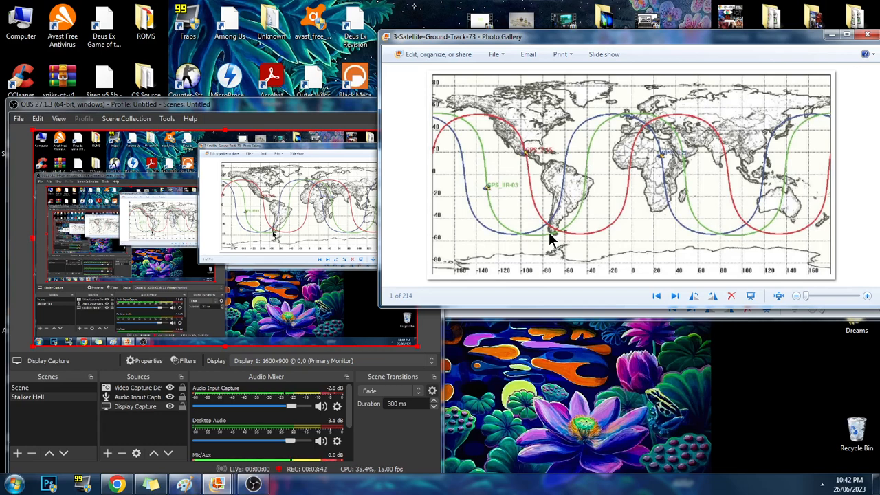
pyautogui.moveTo(543, 198)
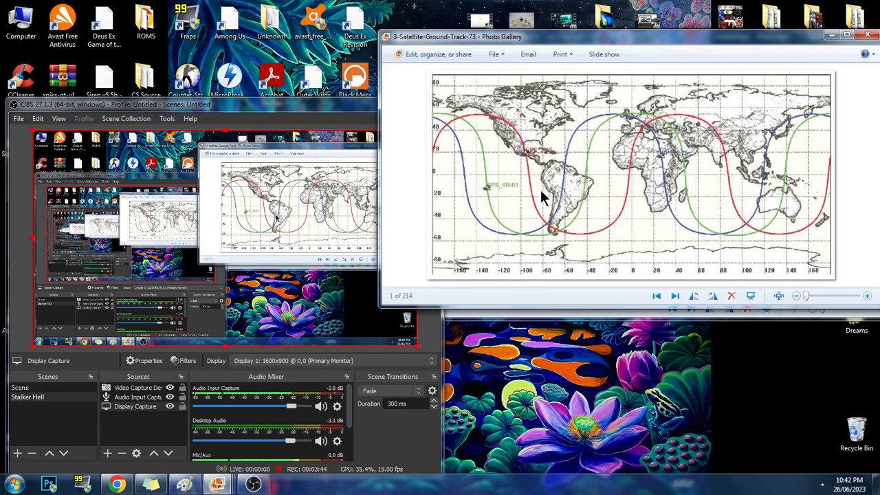
pyautogui.moveTo(777, 294)
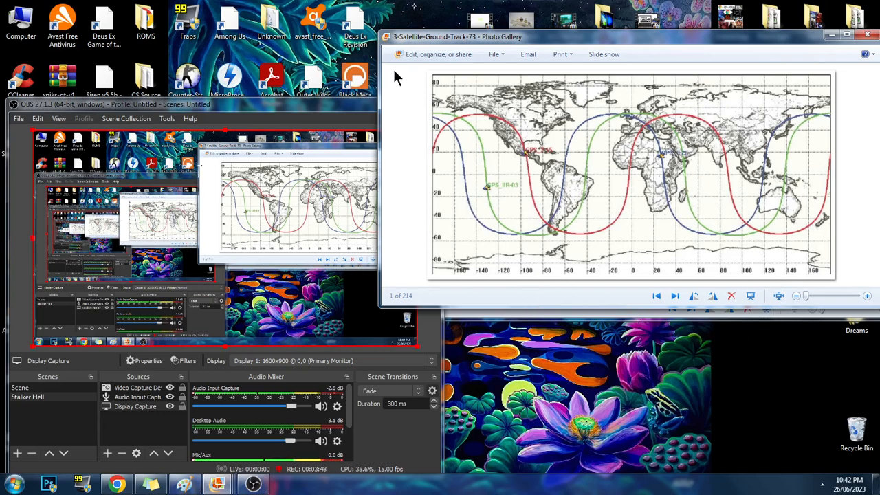
pyautogui.moveTo(836, 295)
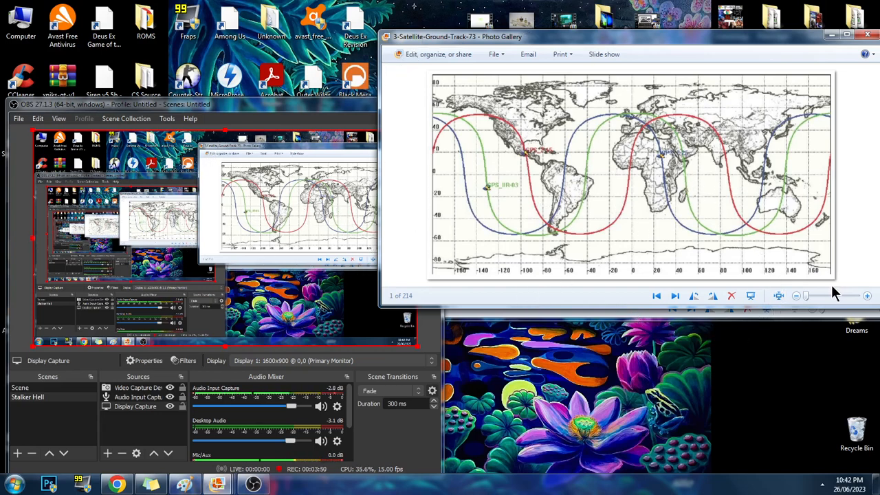
pyautogui.moveTo(533, 295)
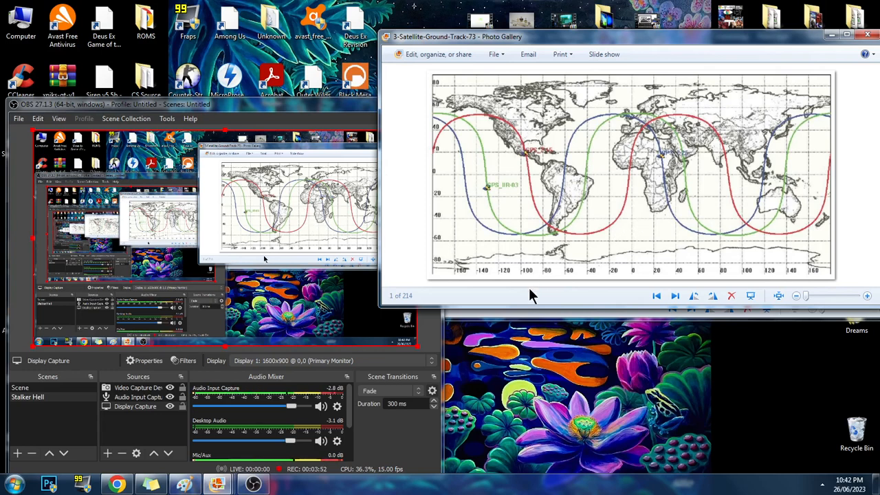
pyautogui.moveTo(521, 305)
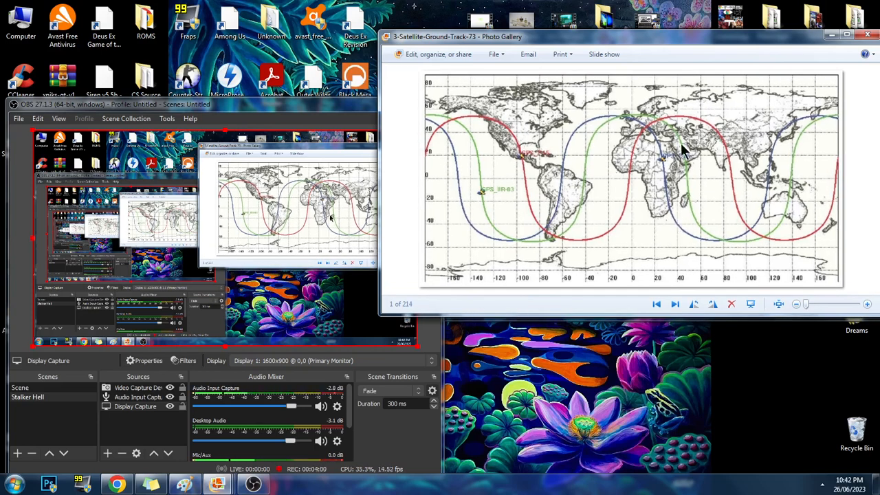
pyautogui.moveTo(681, 42)
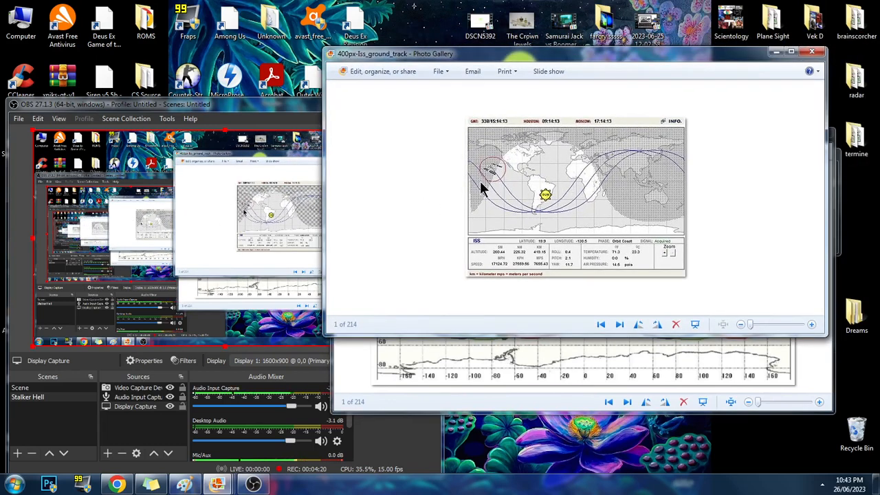
pyautogui.moveTo(499, 215)
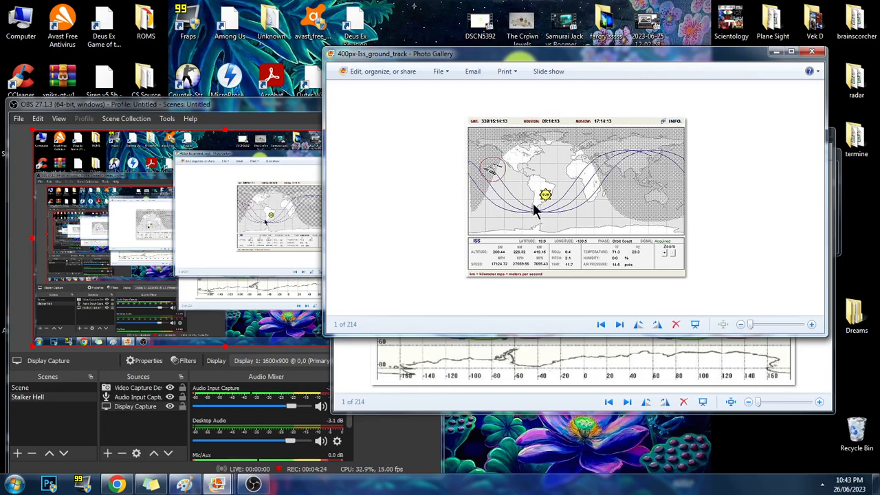
pyautogui.moveTo(556, 212)
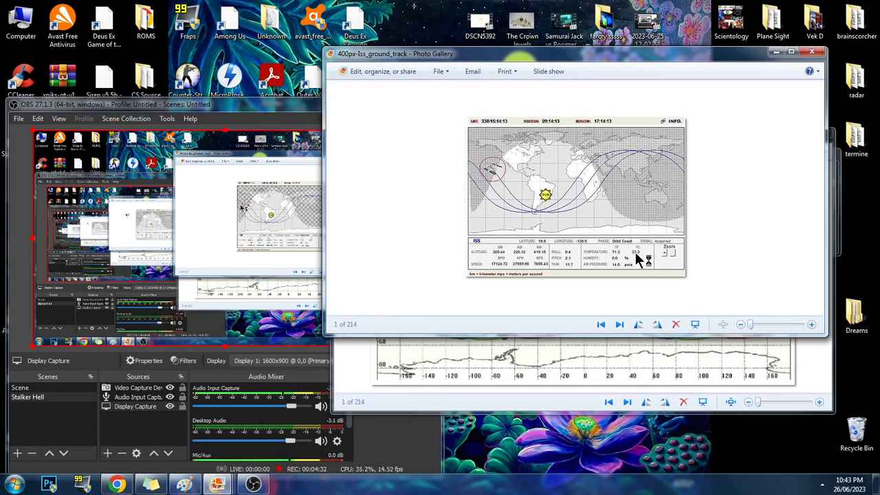
pyautogui.moveTo(591, 340)
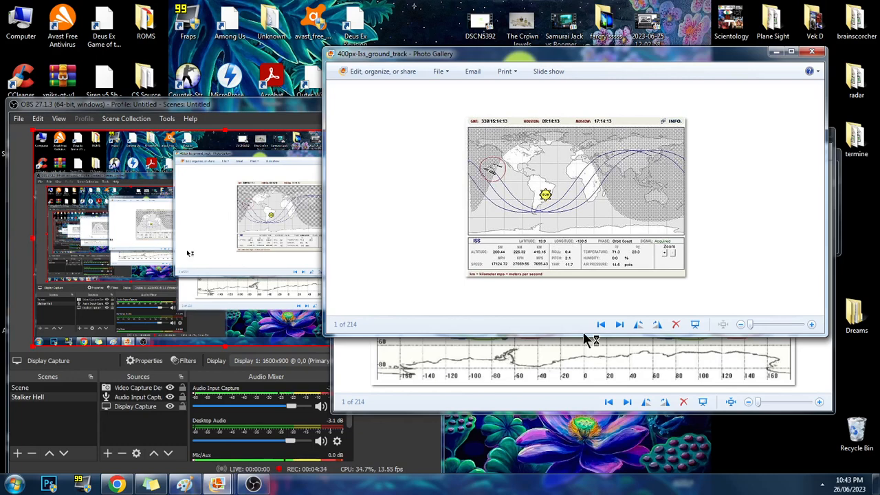
pyautogui.moveTo(525, 304)
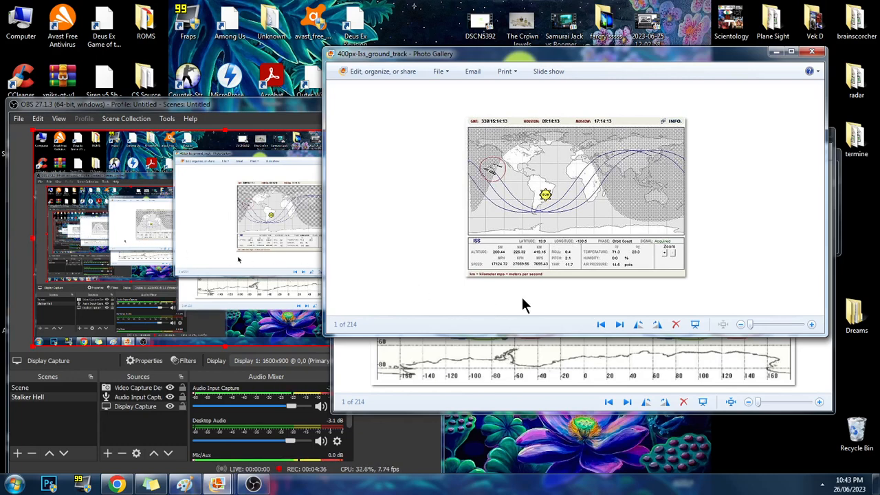
pyautogui.moveTo(502, 213)
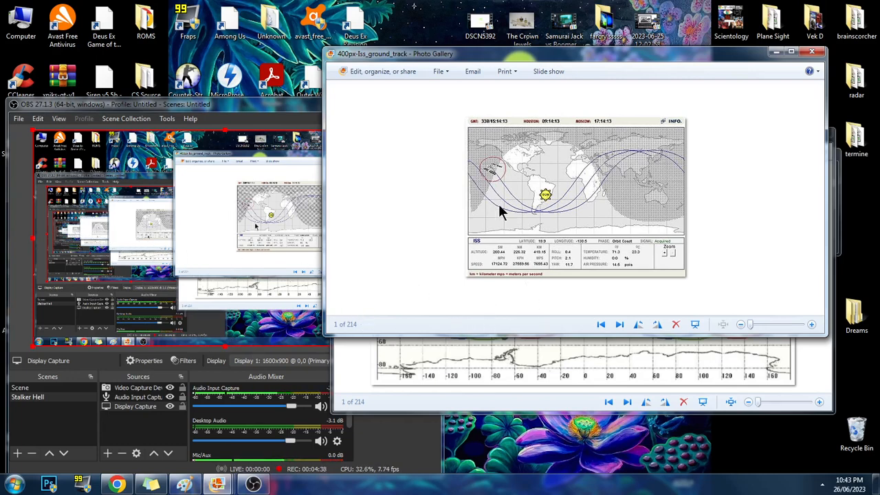
pyautogui.moveTo(539, 223)
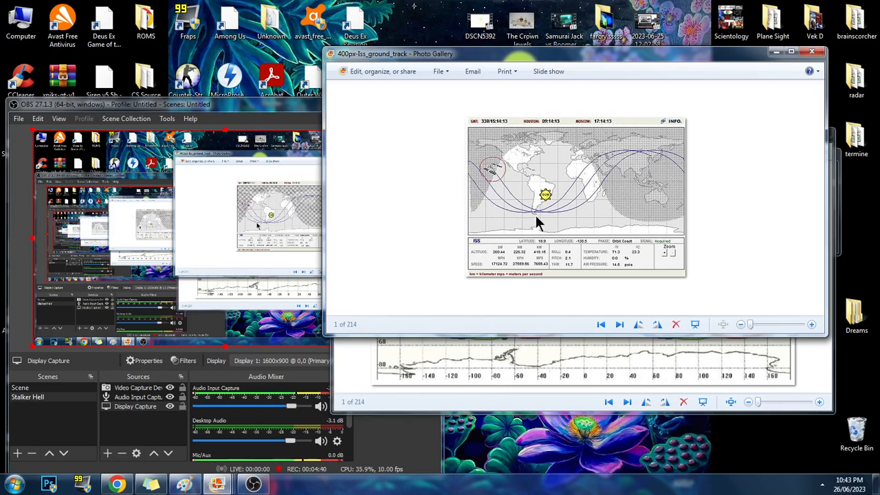
pyautogui.moveTo(720, 247)
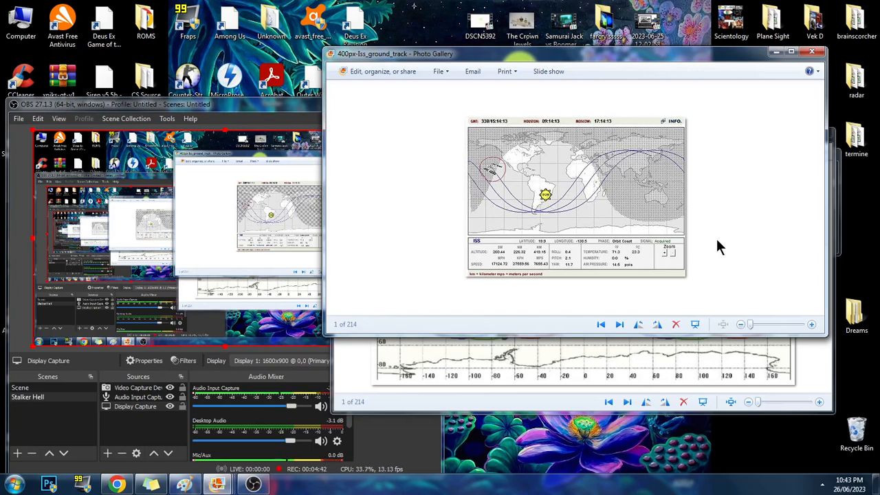
pyautogui.moveTo(347, 462)
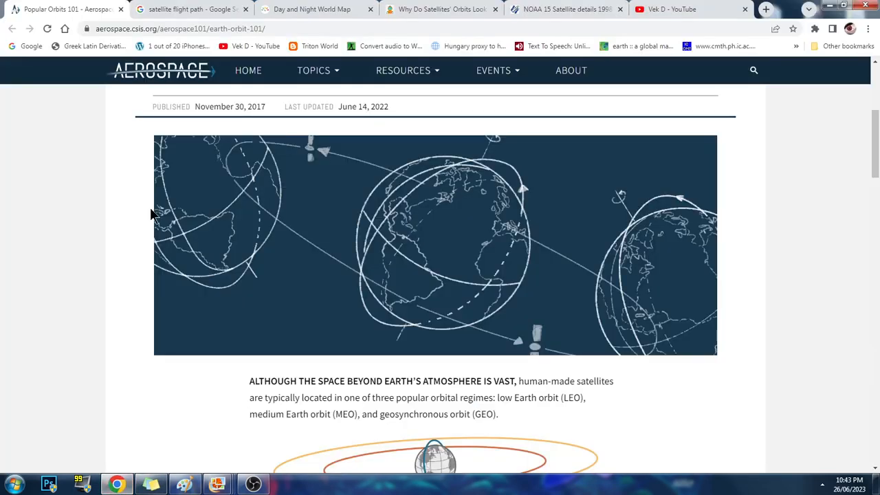
pyautogui.moveTo(588, 287)
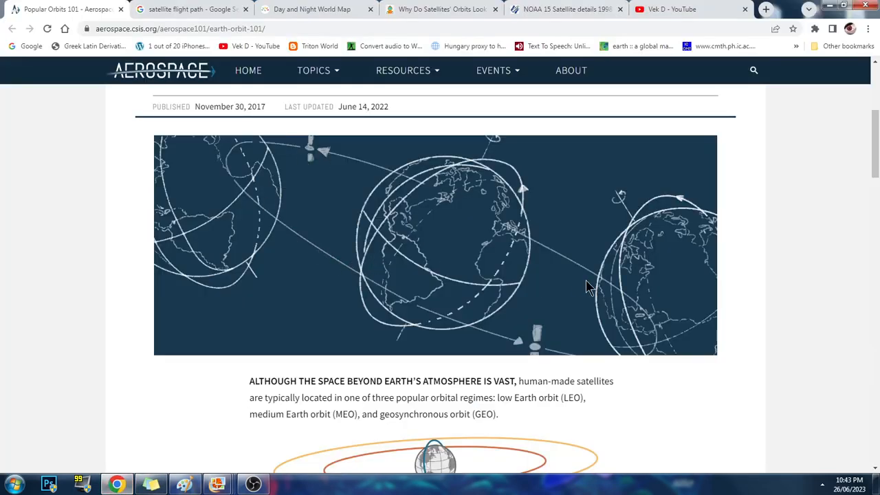
pyautogui.moveTo(237, 153)
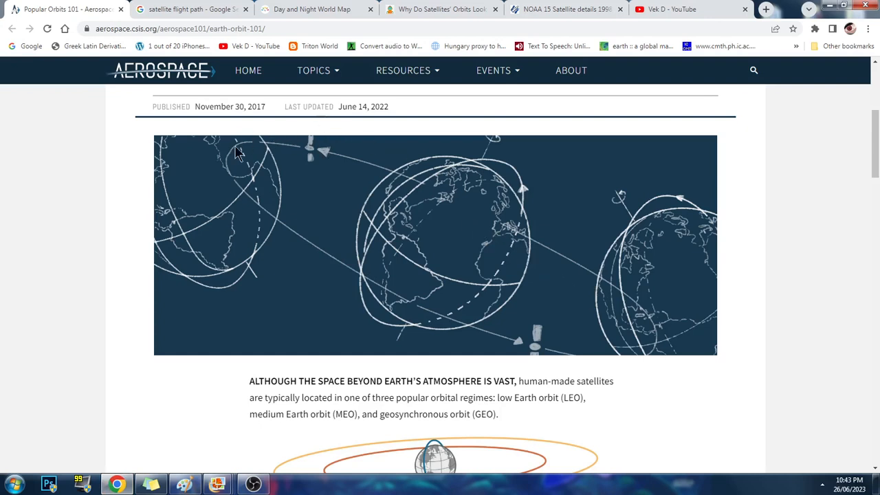
pyautogui.moveTo(235, 128)
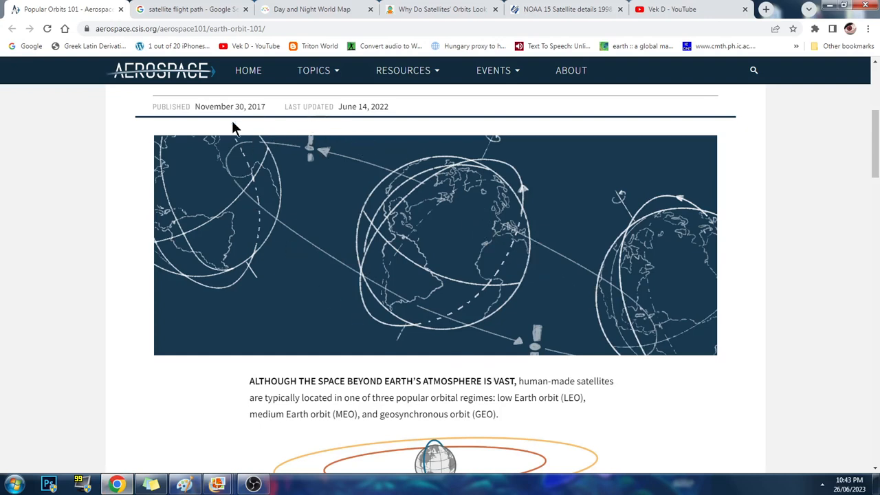
pyautogui.moveTo(467, 169)
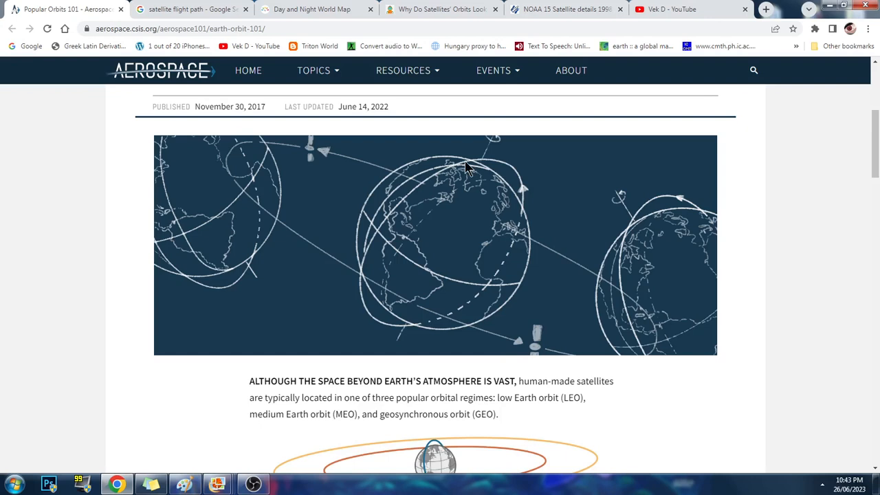
pyautogui.moveTo(371, 206)
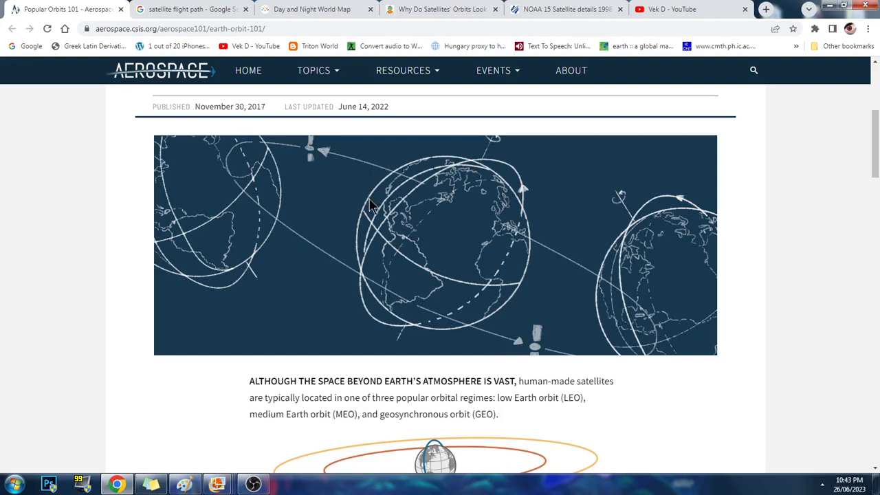
pyautogui.moveTo(416, 179)
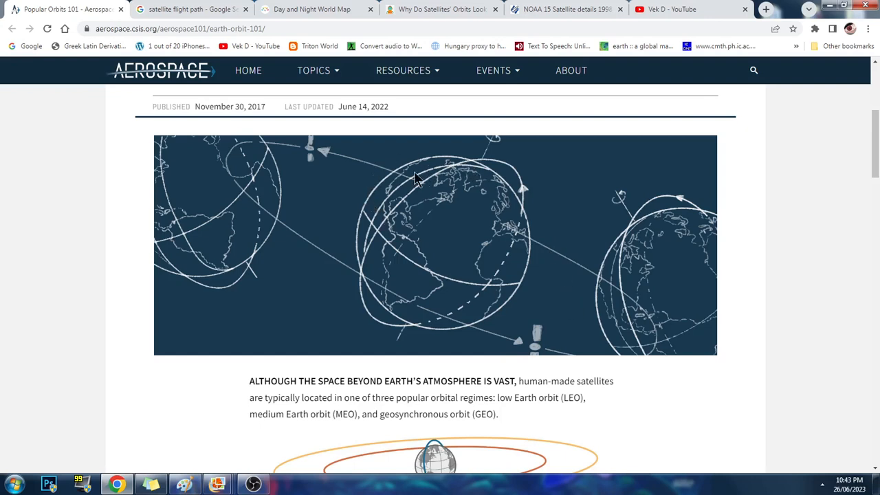
pyautogui.moveTo(460, 148)
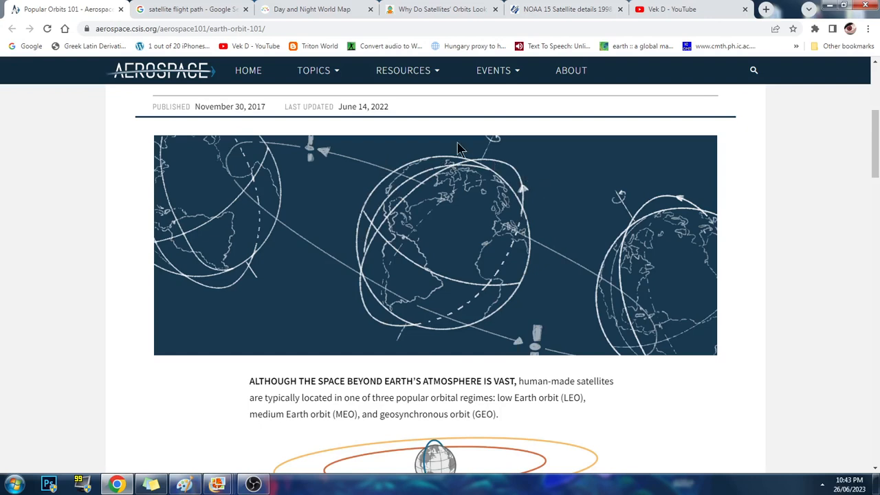
pyautogui.moveTo(409, 260)
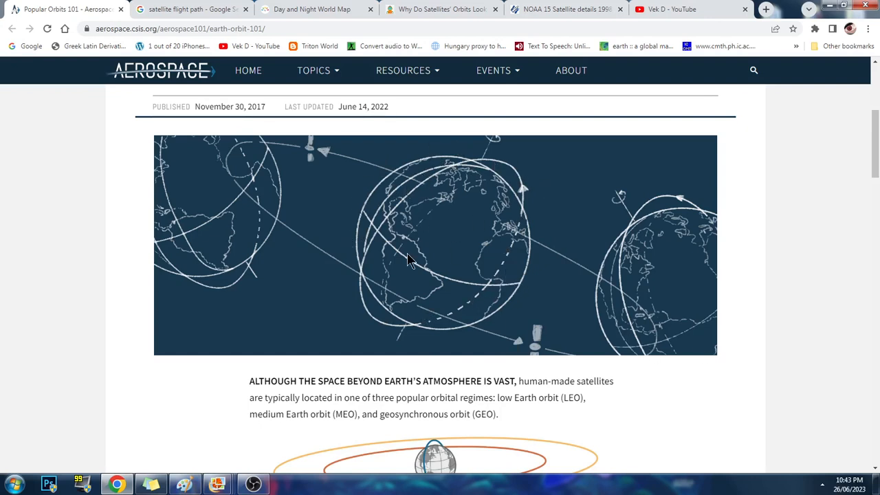
pyautogui.moveTo(489, 246)
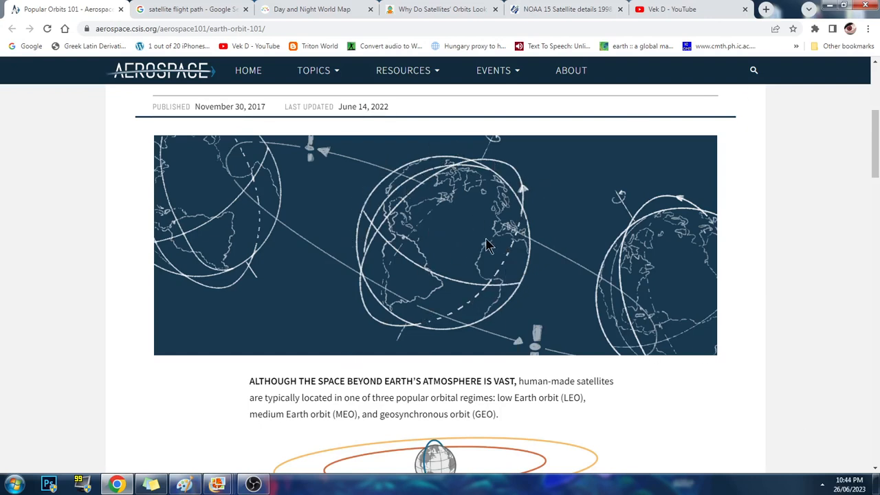
pyautogui.moveTo(607, 368)
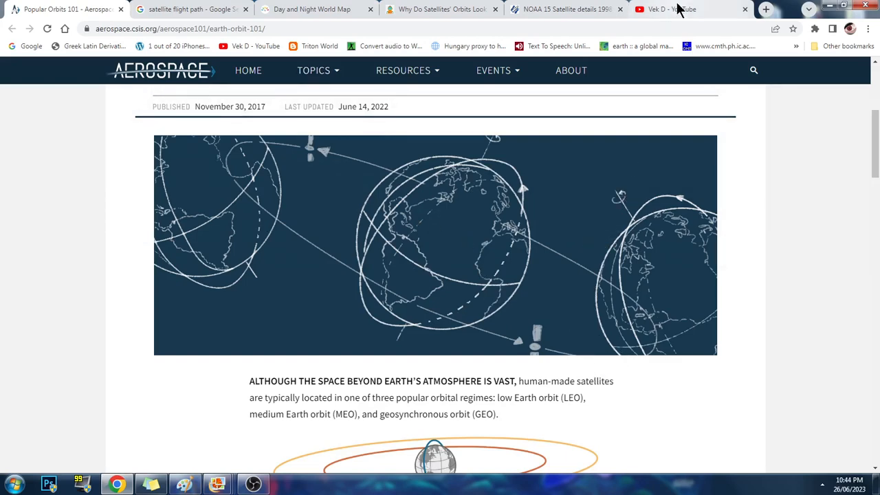
# Switch to the last Chrome tab to start a search.
pyautogui.click(670, 9)
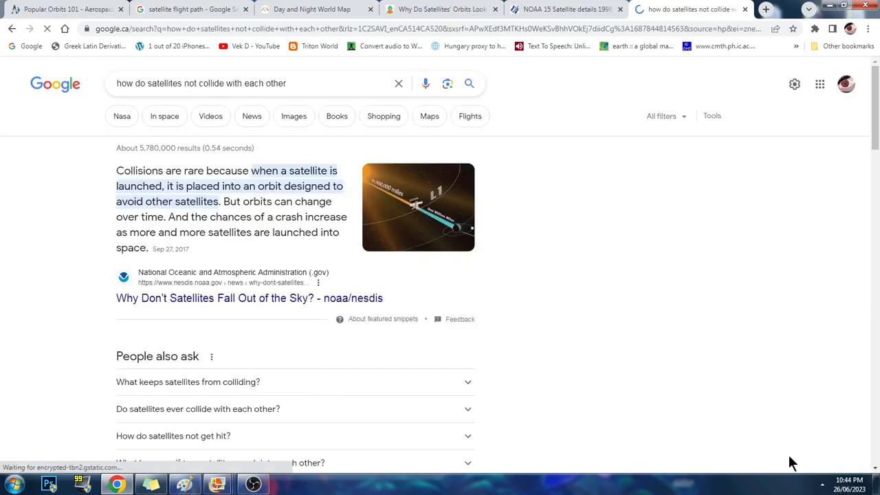
pyautogui.moveTo(733, 433)
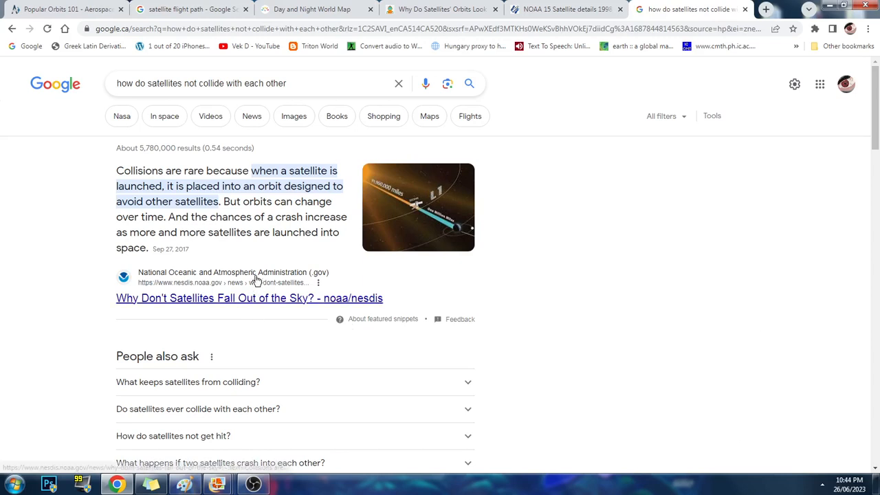
pyautogui.moveTo(318, 255)
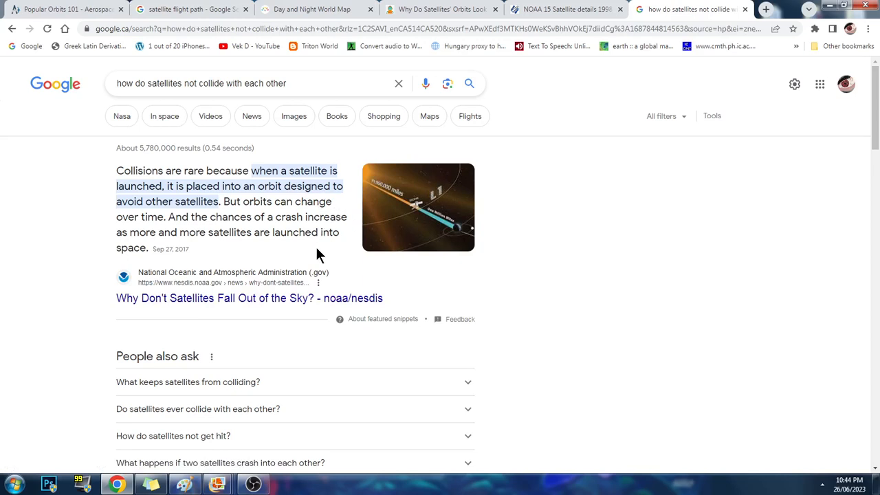
pyautogui.moveTo(749, 19)
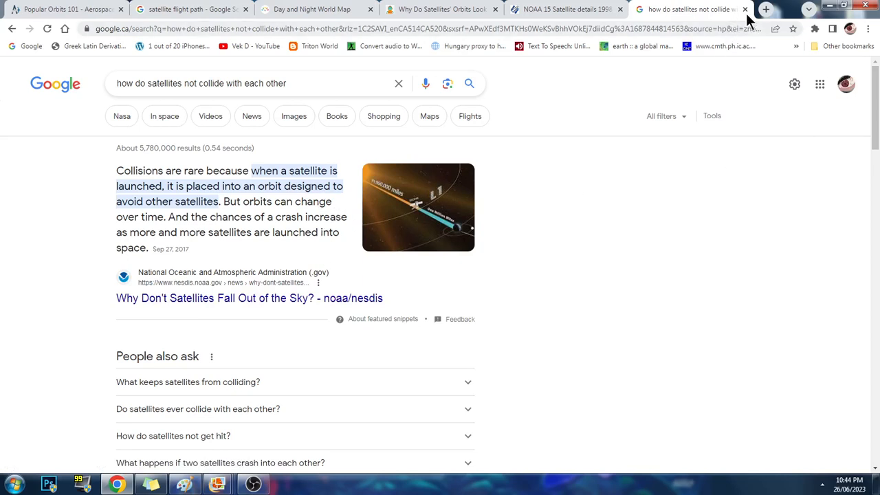
pyautogui.moveTo(688, 9)
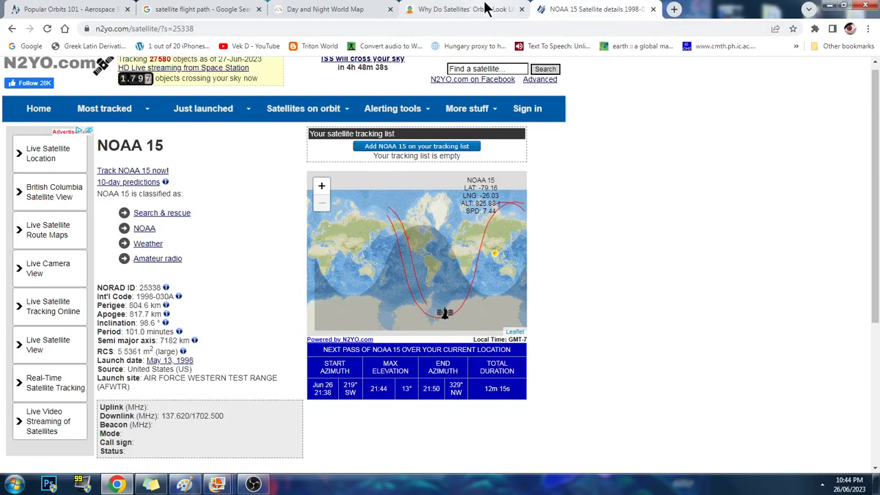
# Return to the Popular Orbits 101 article and view its orbit illustration.
pyautogui.click(55, 9)
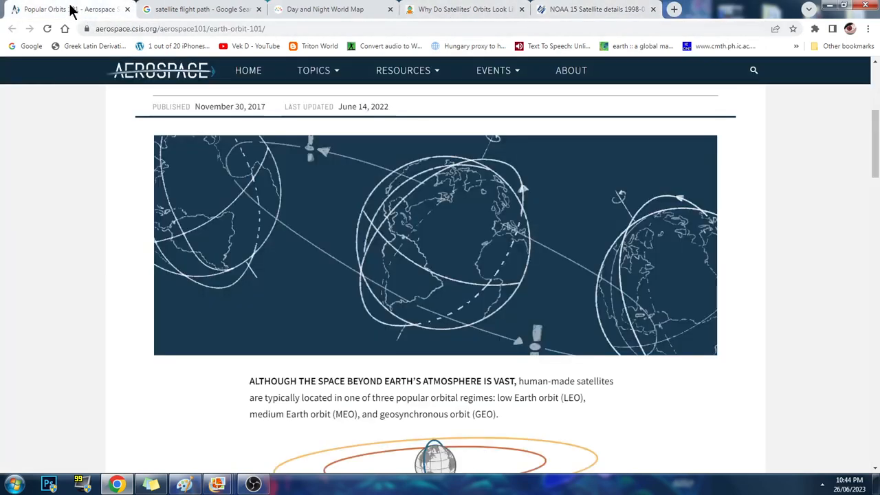
pyautogui.moveTo(307, 208)
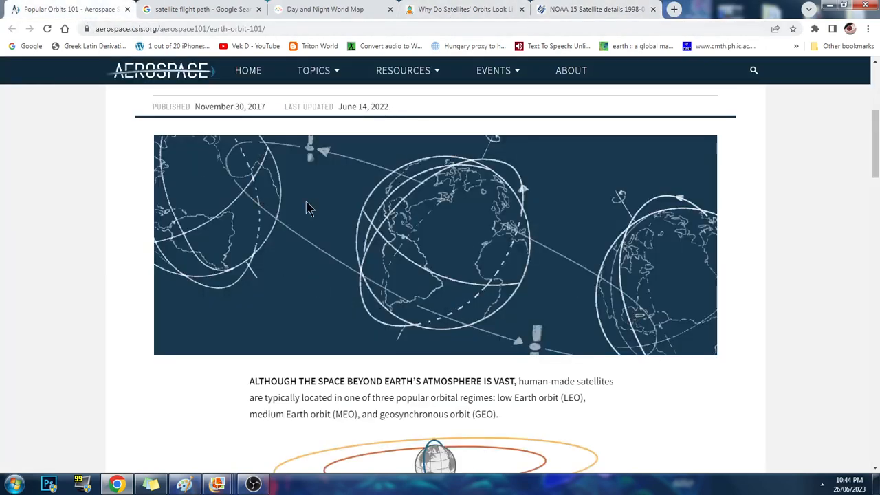
pyautogui.moveTo(556, 183)
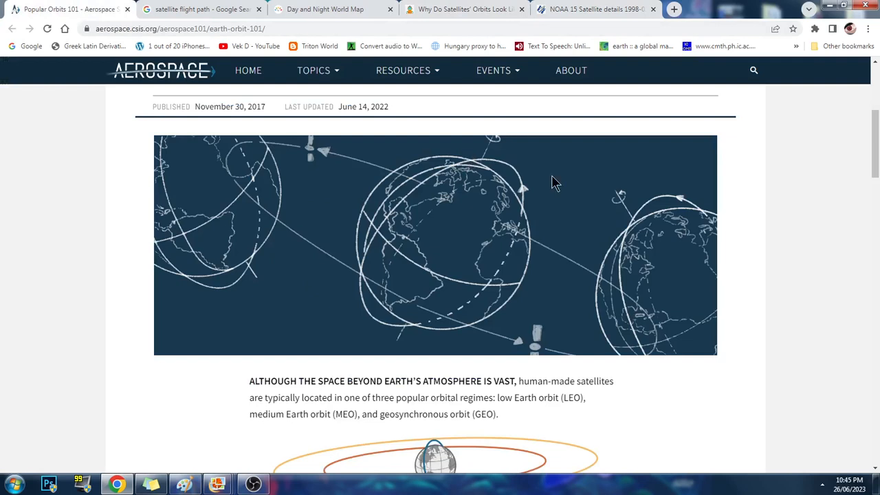
pyautogui.moveTo(371, 129)
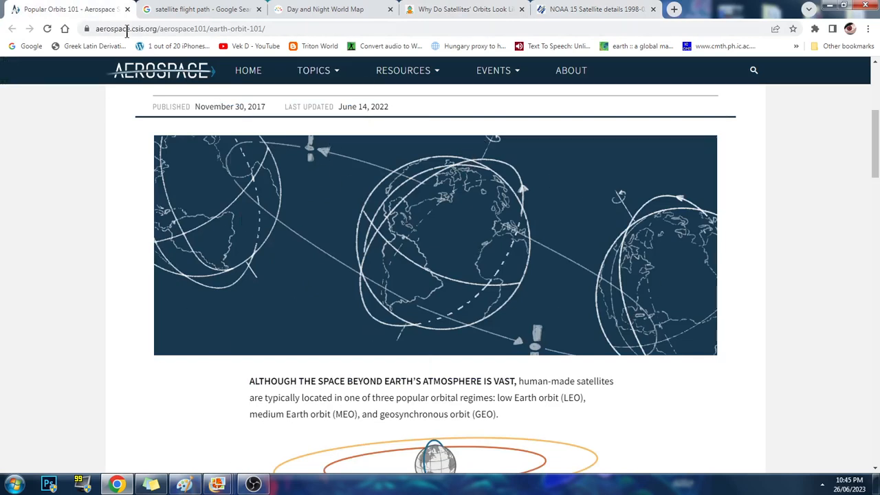
pyautogui.click(200, 9)
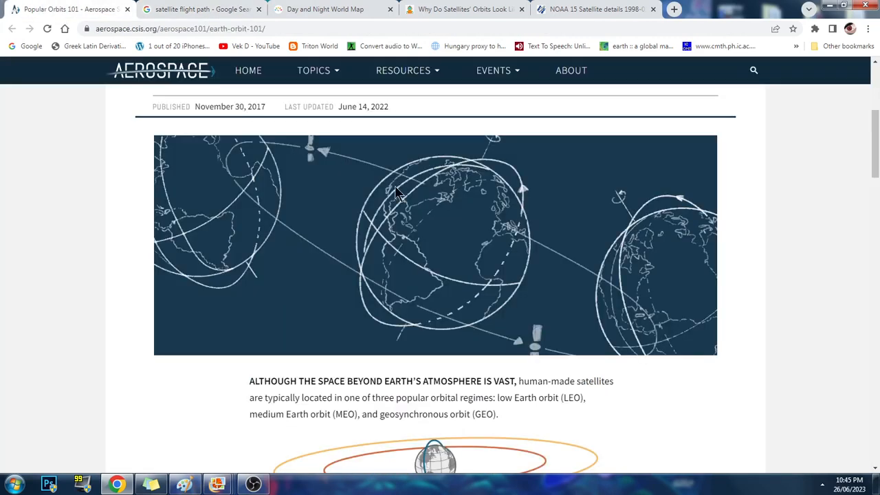
pyautogui.moveTo(406, 171)
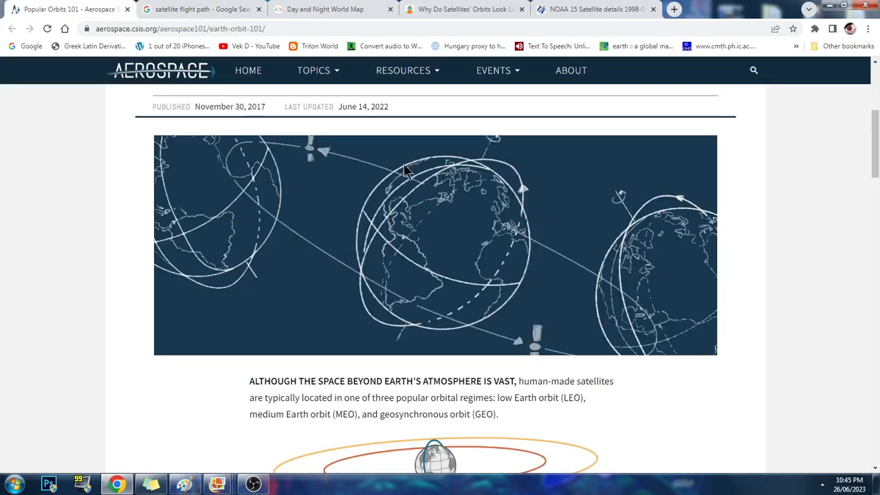
pyautogui.moveTo(365, 175)
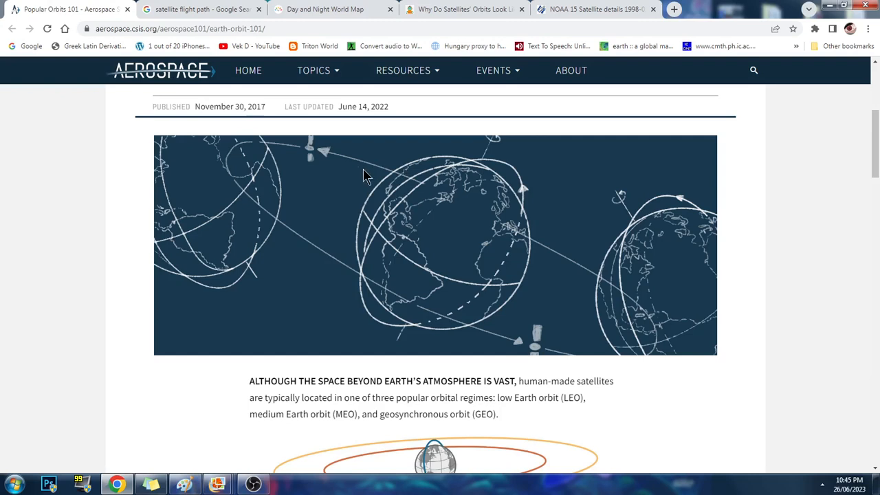
pyautogui.moveTo(433, 172)
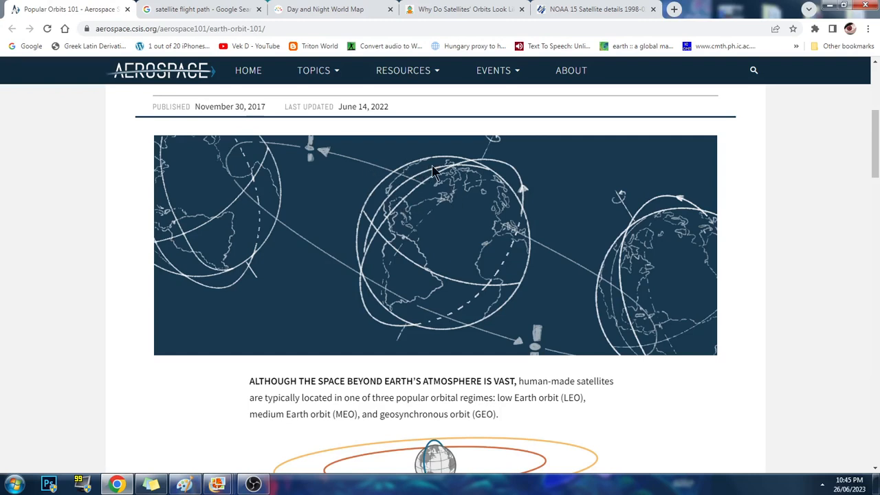
pyautogui.moveTo(375, 231)
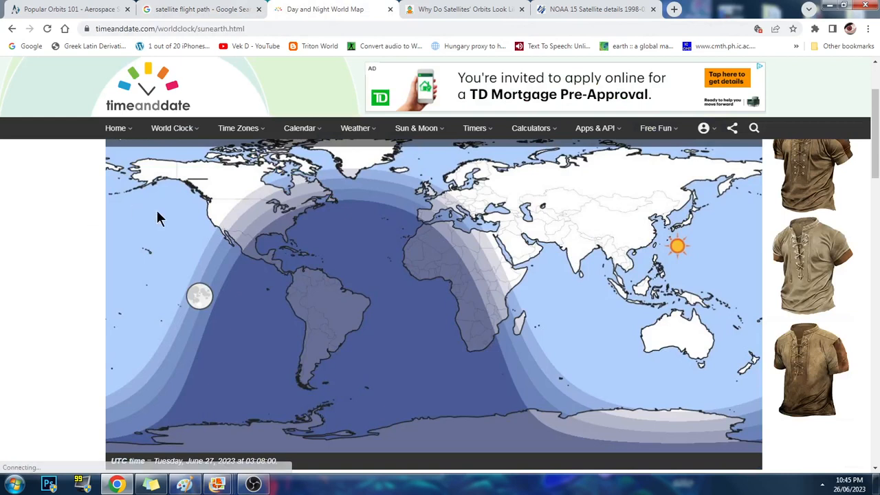
pyautogui.moveTo(269, 327)
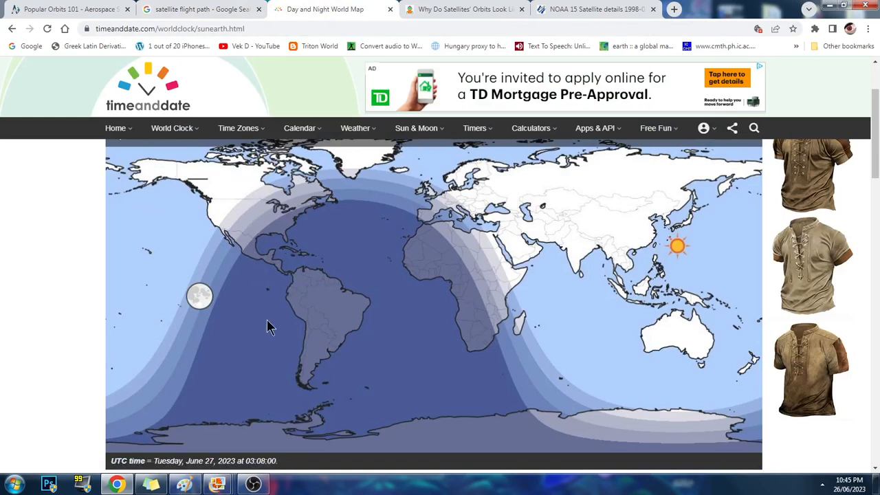
pyautogui.moveTo(110, 172)
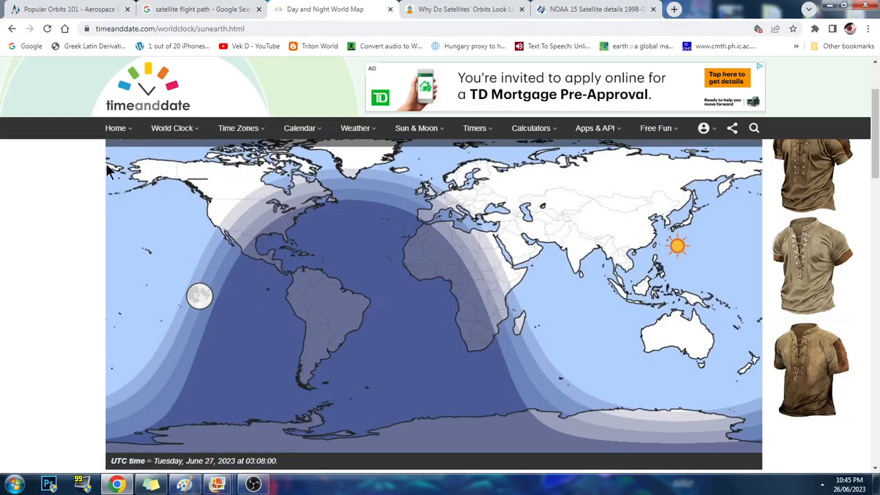
pyautogui.moveTo(317, 271)
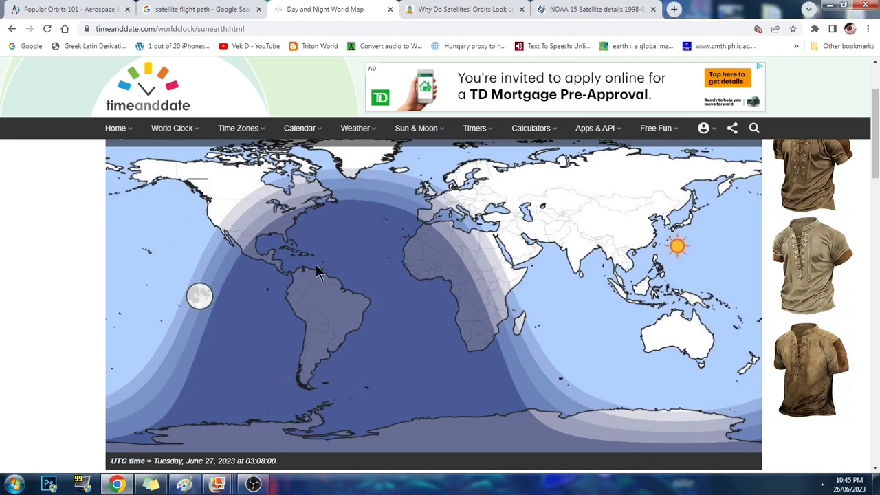
pyautogui.moveTo(219, 212)
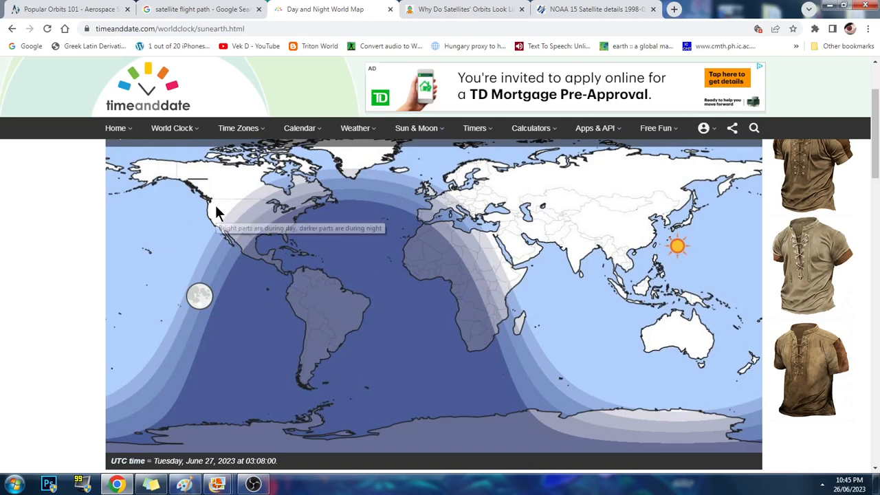
pyautogui.moveTo(196, 238)
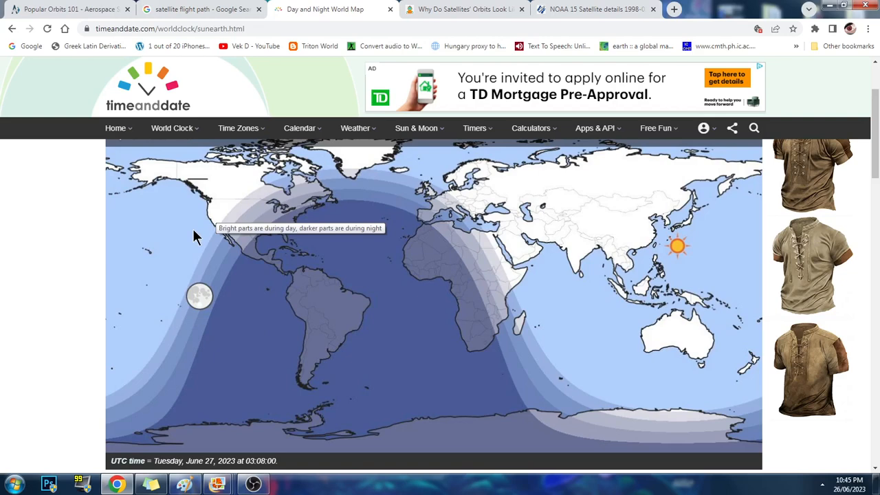
pyautogui.moveTo(246, 308)
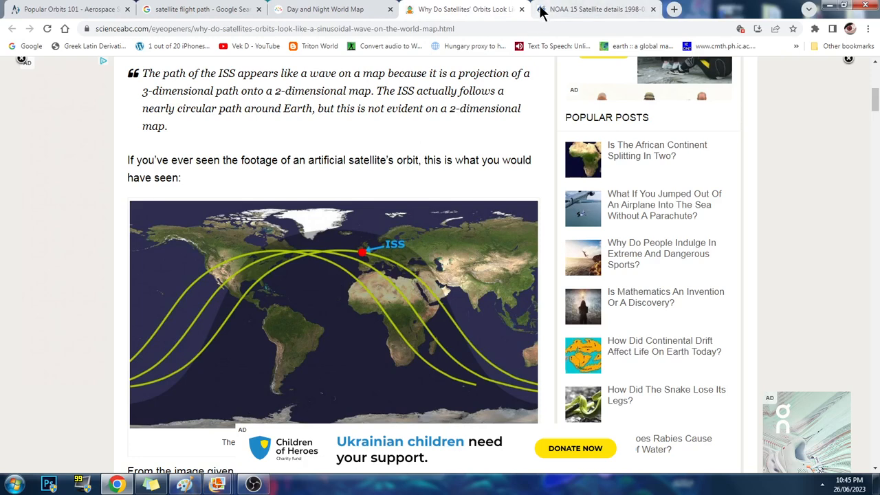
pyautogui.click(595, 9)
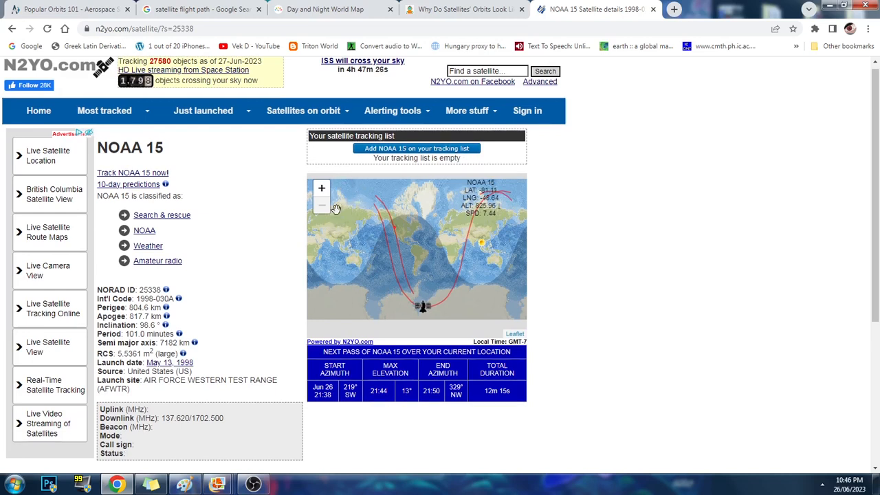
pyautogui.moveTo(509, 211)
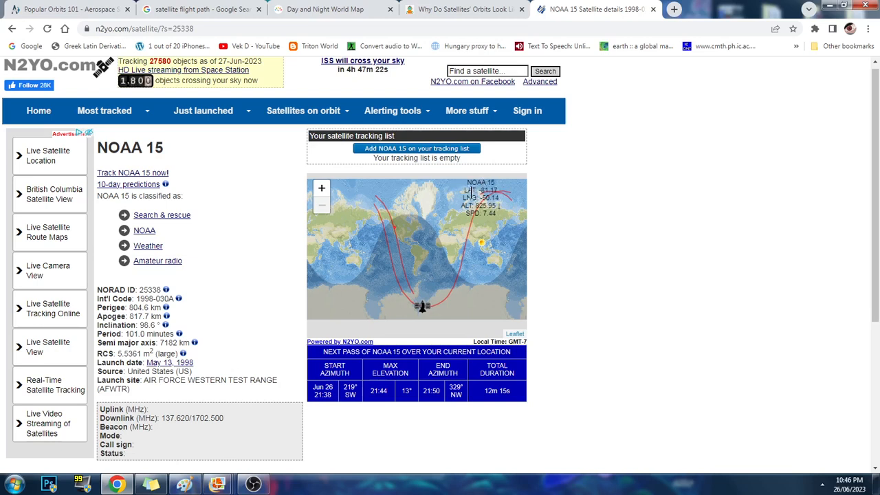
pyautogui.moveTo(363, 278)
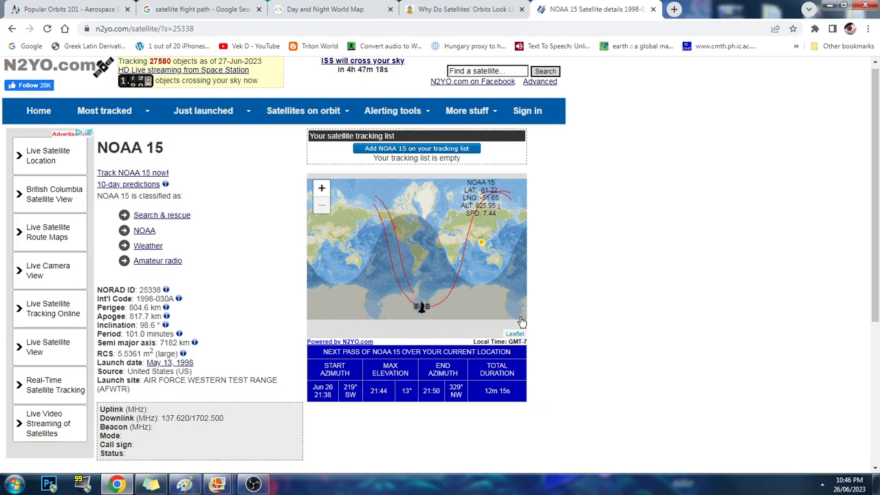
pyautogui.moveTo(574, 443)
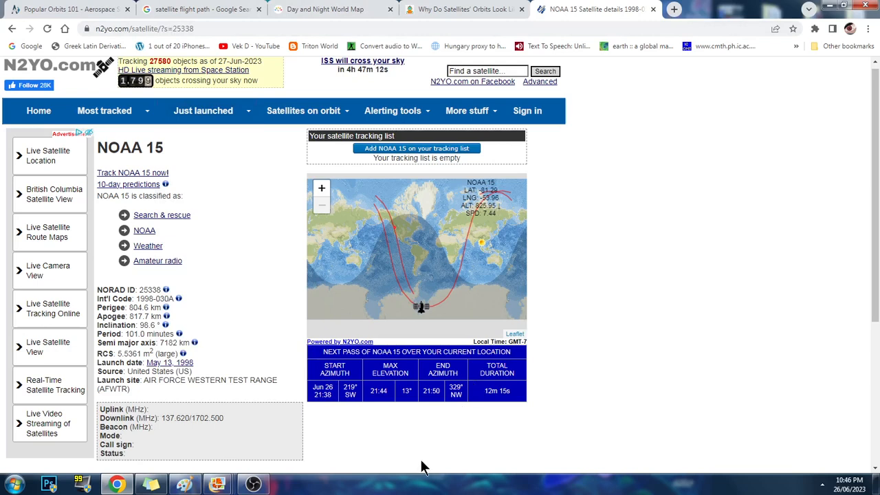
pyautogui.moveTo(402, 468)
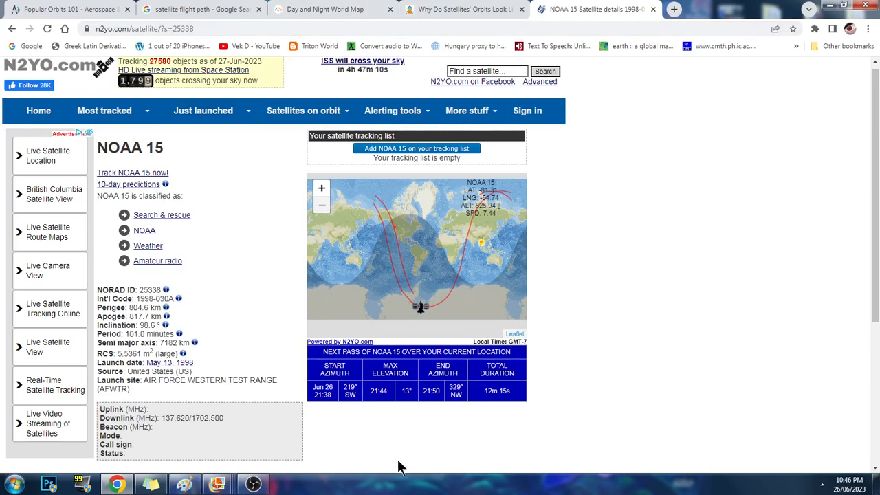
pyautogui.moveTo(465, 285)
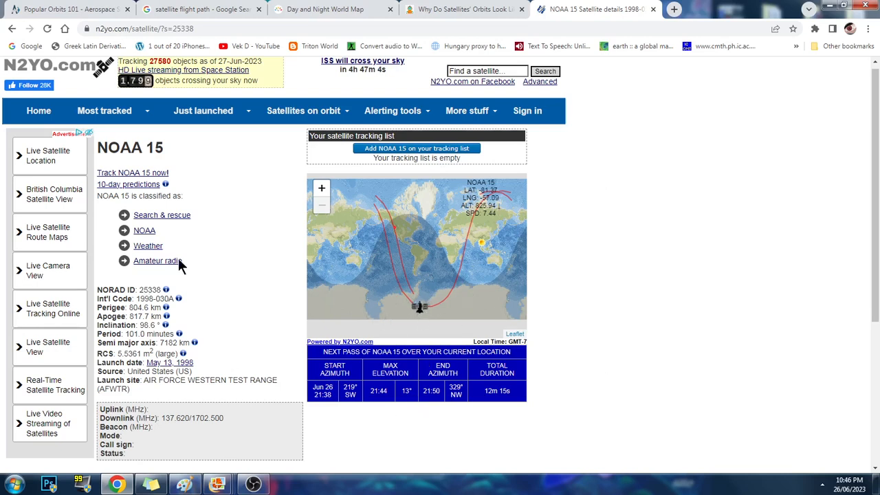
pyautogui.moveTo(347, 238)
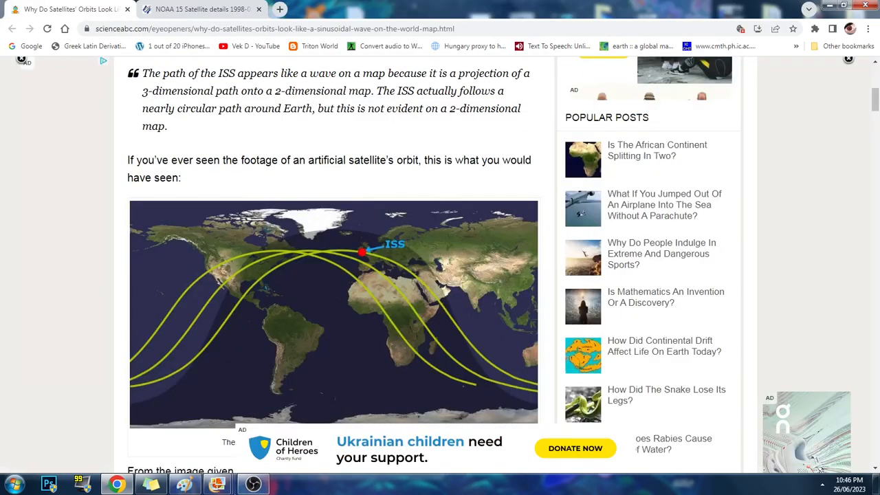
# Close the ScienceABC wavy-orbit tab, leaving N2YO's NOAA 15 page.
pyautogui.click(185, 484)
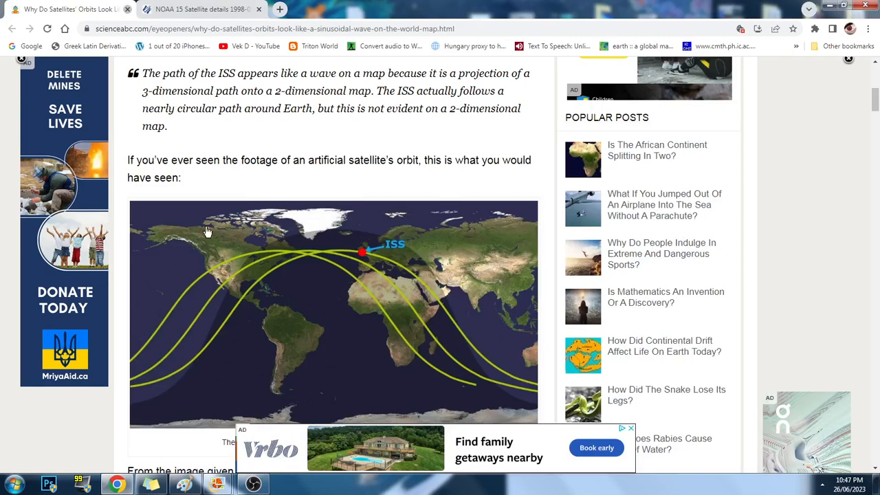
pyautogui.click(199, 9)
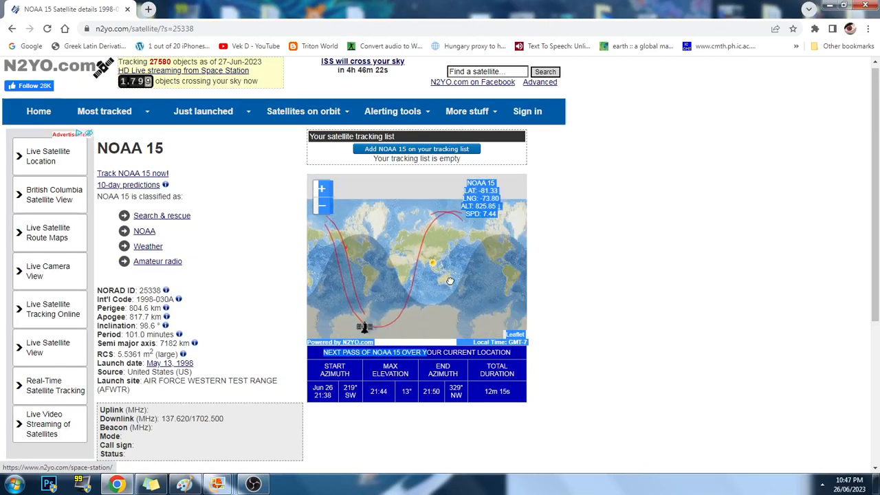
pyautogui.moveTo(434, 233)
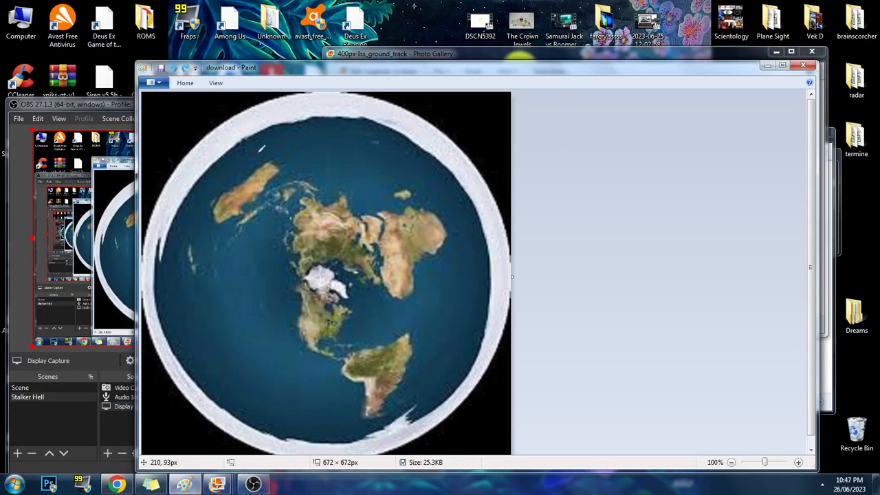
pyautogui.moveTo(251, 77)
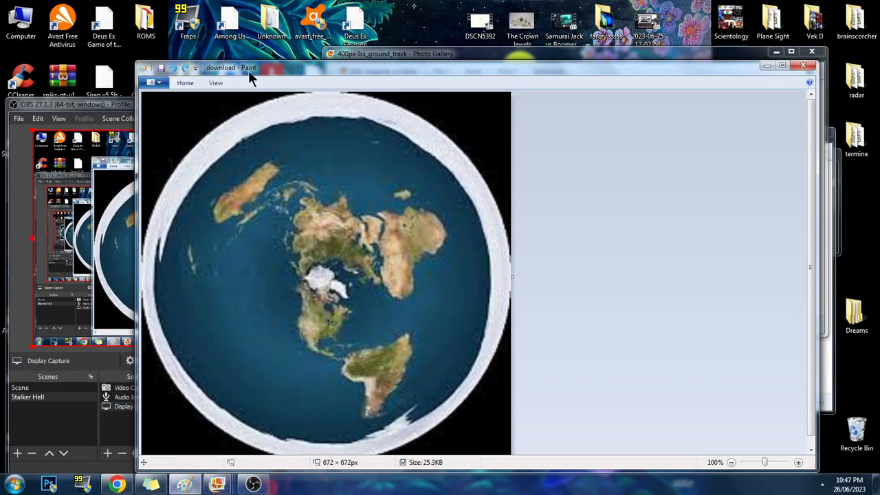
pyautogui.click(185, 82)
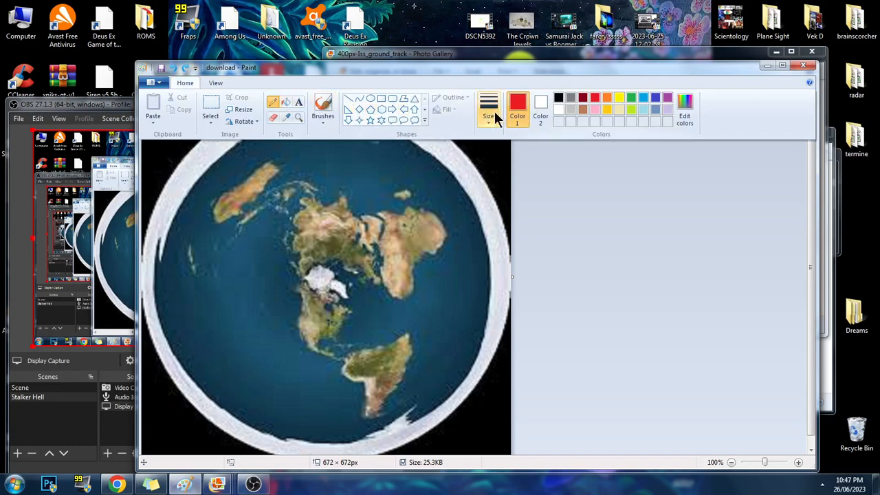
pyautogui.click(488, 106)
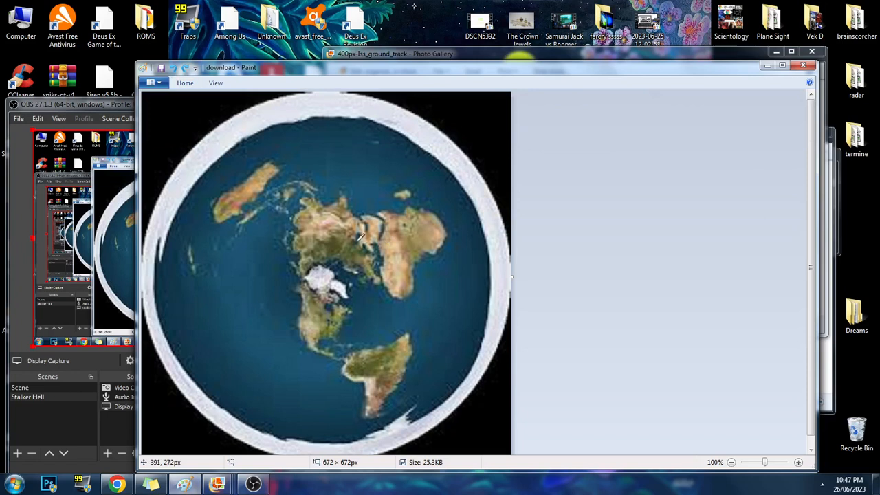
pyautogui.moveTo(330, 319)
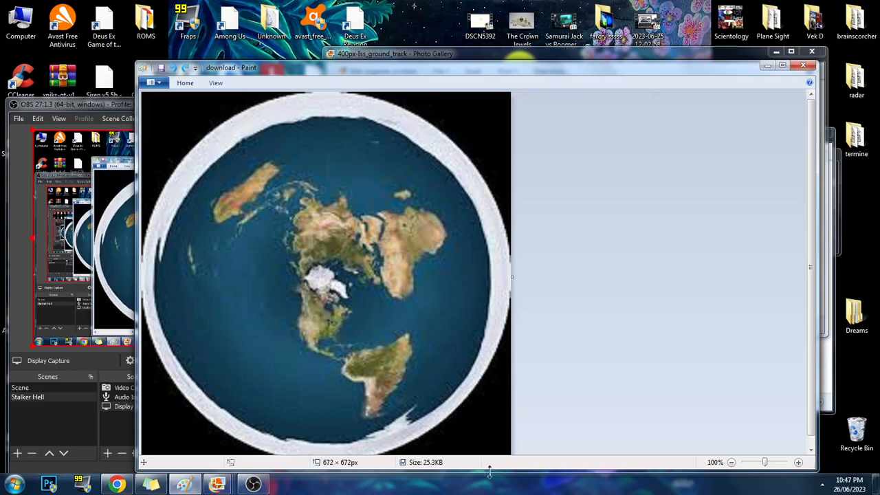
pyautogui.moveTo(315, 315)
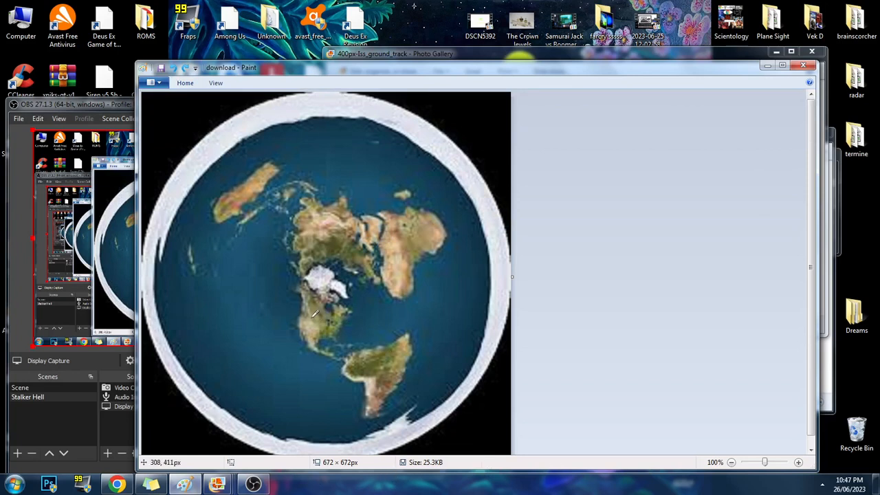
pyautogui.moveTo(214, 141)
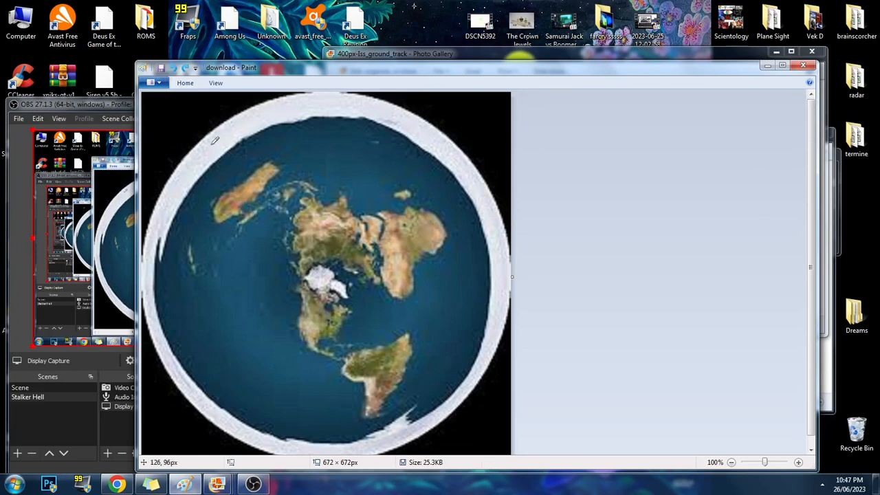
pyautogui.moveTo(368, 282)
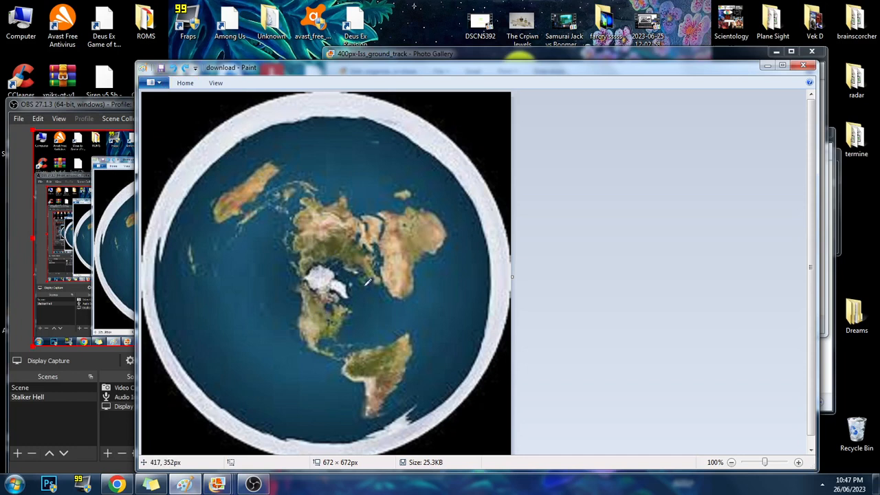
pyautogui.moveTo(358, 303)
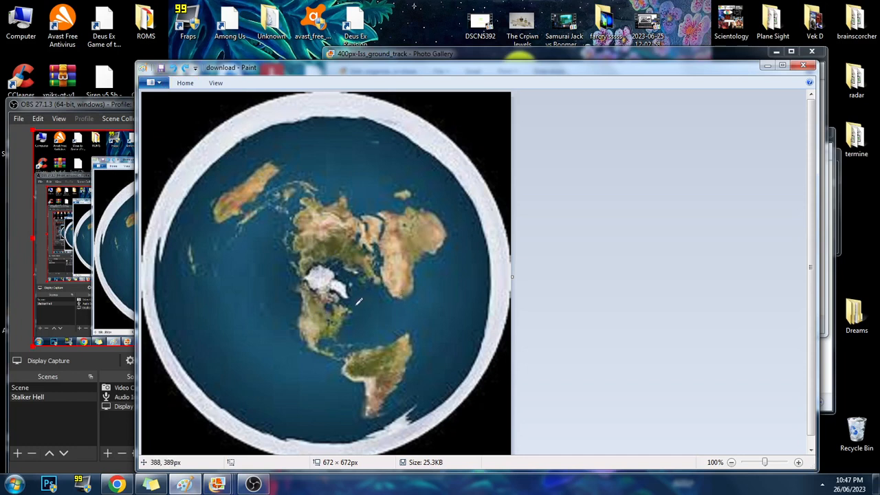
pyautogui.moveTo(356, 307)
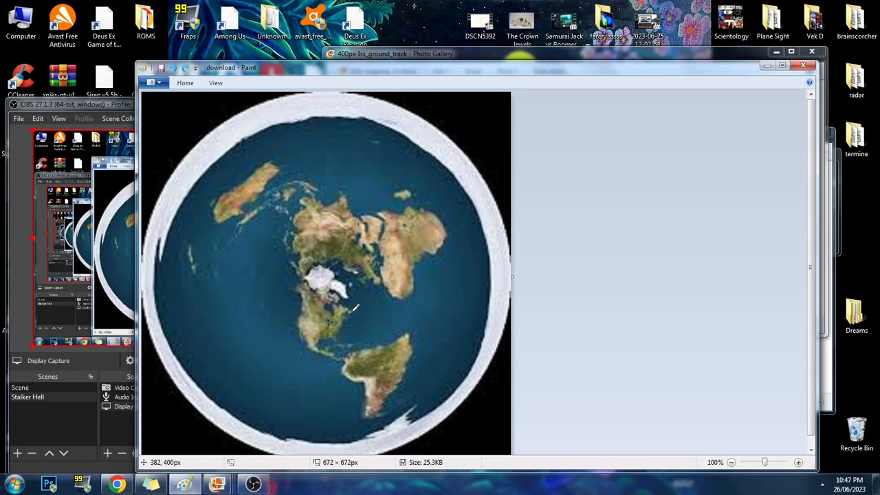
pyautogui.moveTo(269, 318)
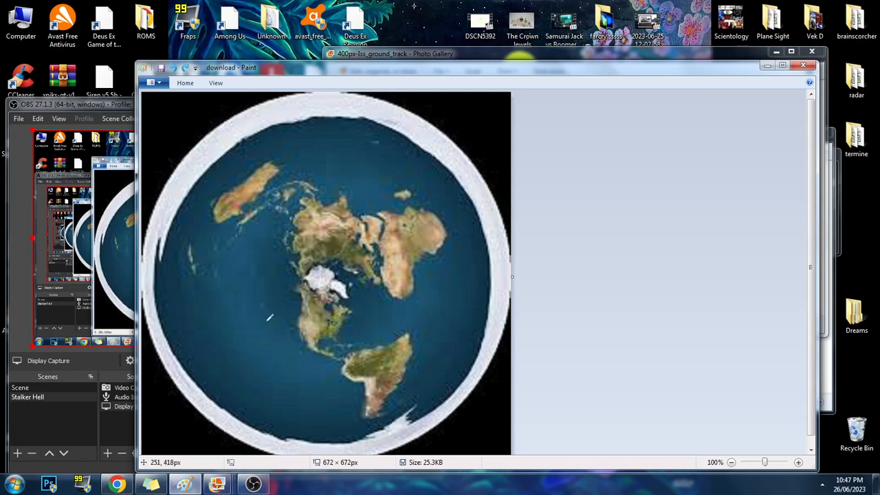
pyautogui.moveTo(633, 385)
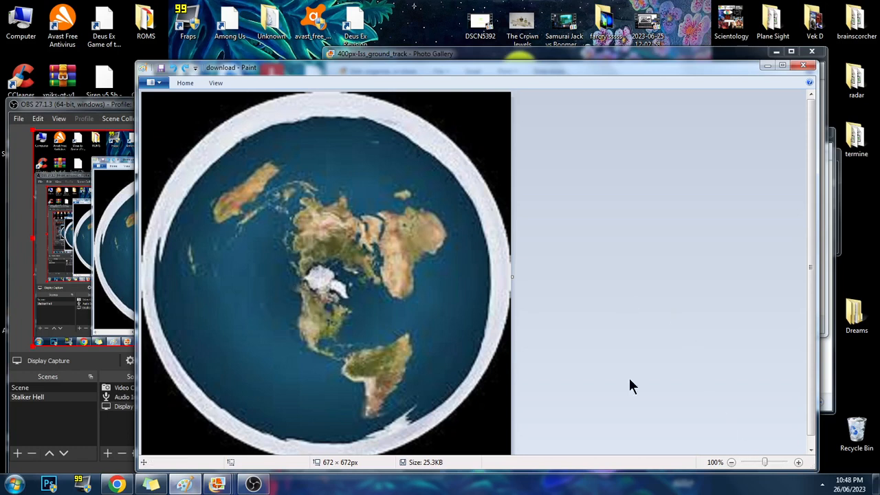
pyautogui.click(185, 82)
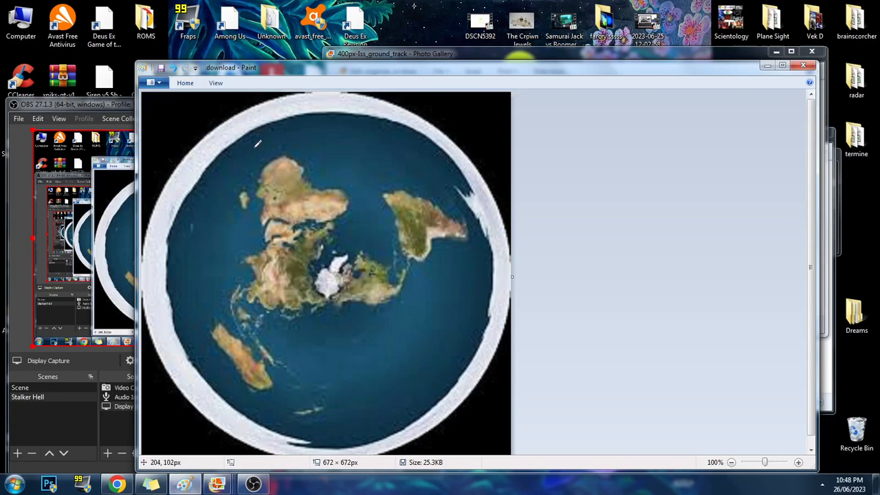
pyautogui.moveTo(257, 201)
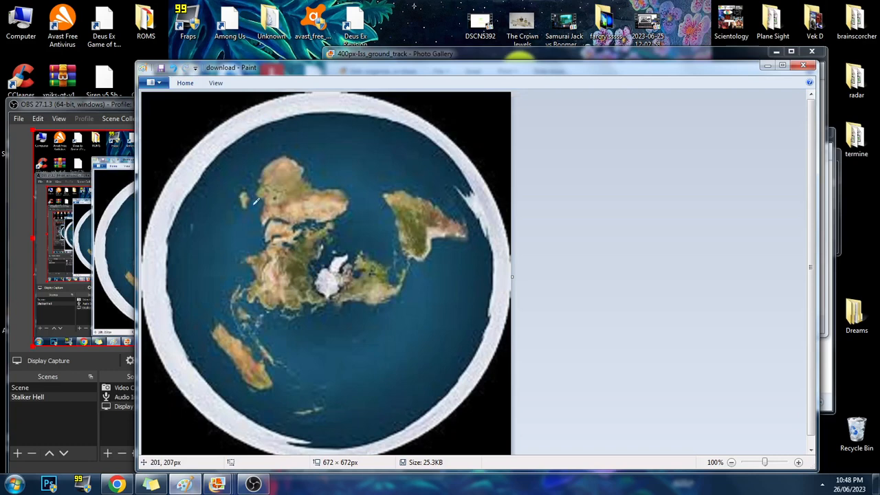
pyautogui.moveTo(261, 215)
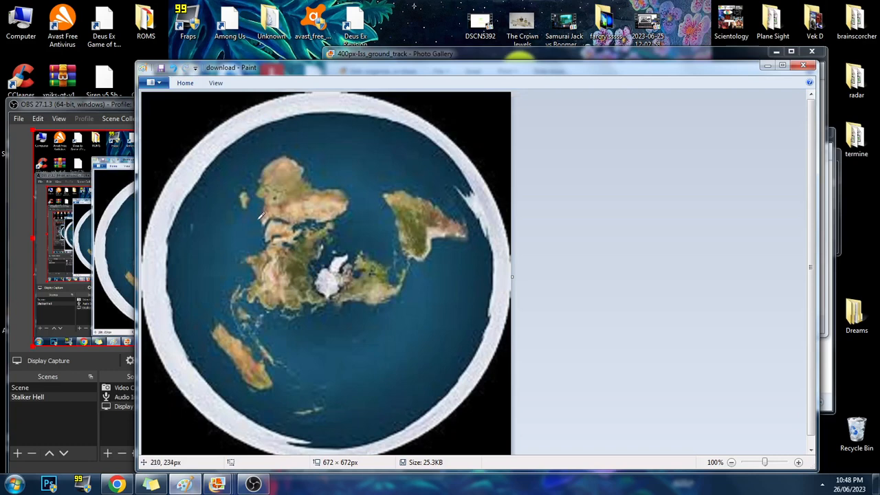
pyautogui.moveTo(264, 223)
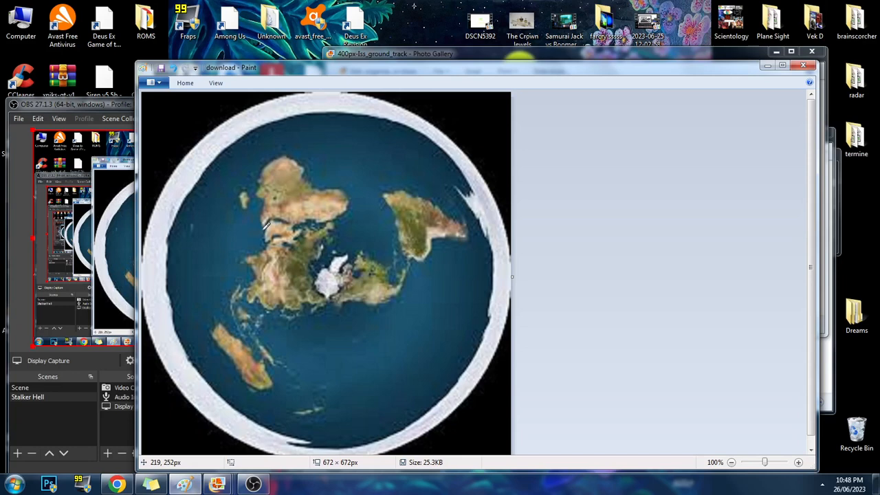
pyautogui.moveTo(267, 244)
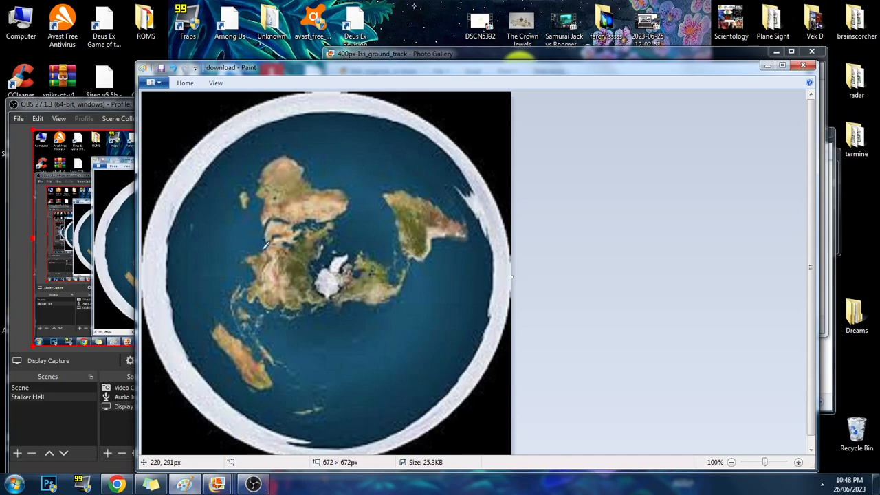
pyautogui.moveTo(323, 233)
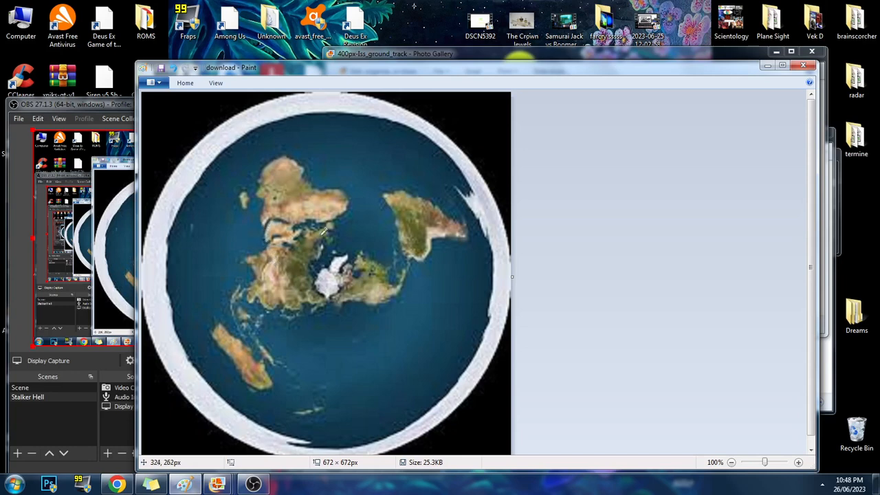
pyautogui.moveTo(248, 316)
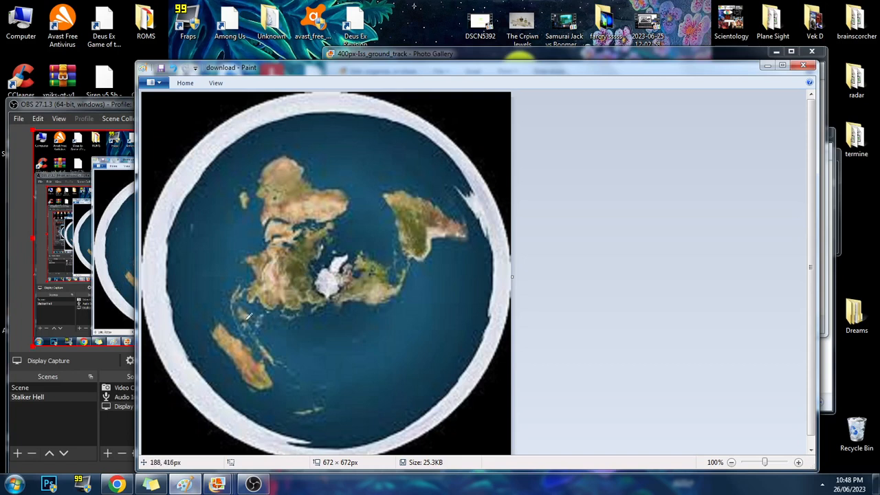
pyautogui.moveTo(253, 317)
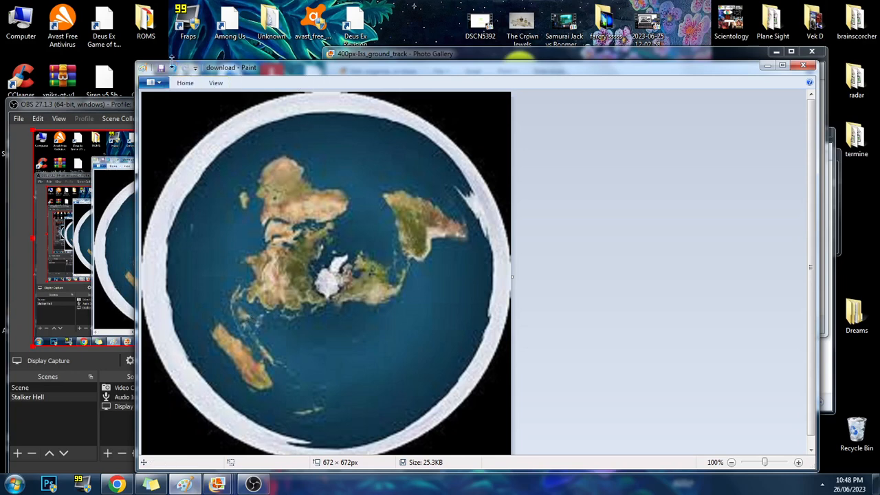
# Open and close Paint's File menu, then open the Rotate dropdown.
pyautogui.click(152, 82)
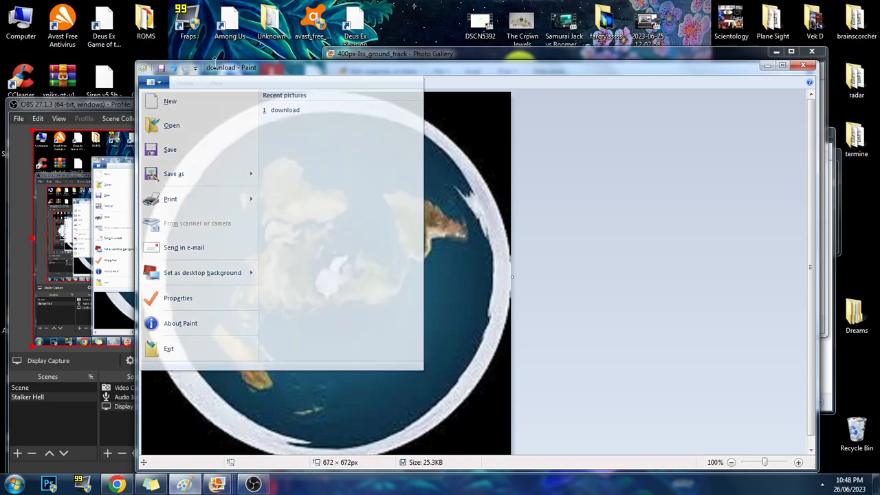
pyautogui.click(185, 82)
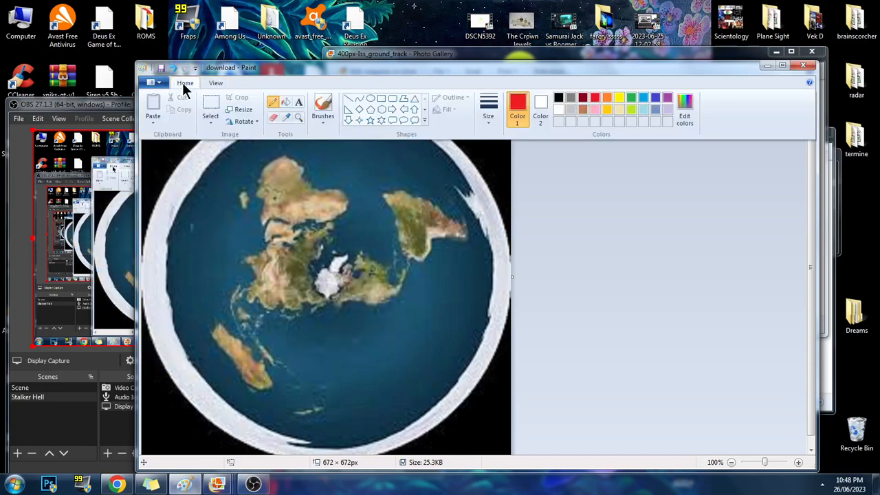
pyautogui.click(244, 121)
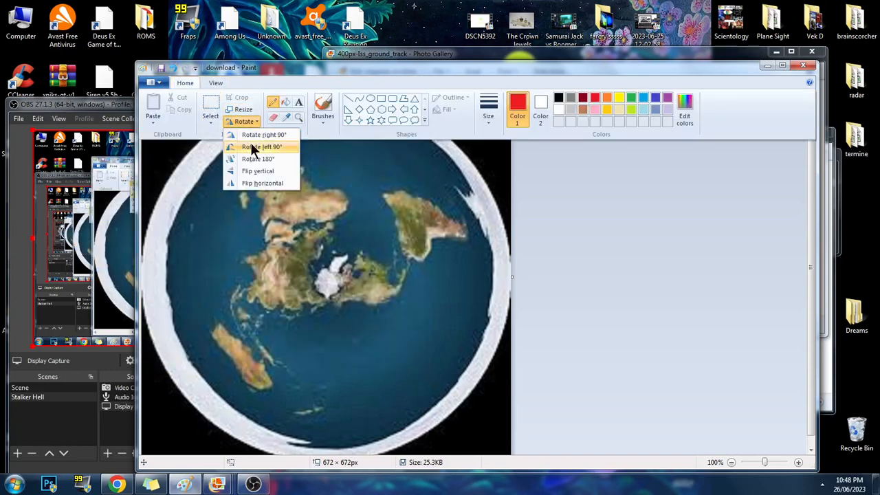
# Rotate the map 90° left, then click the taskbar button.
pyautogui.click(263, 147)
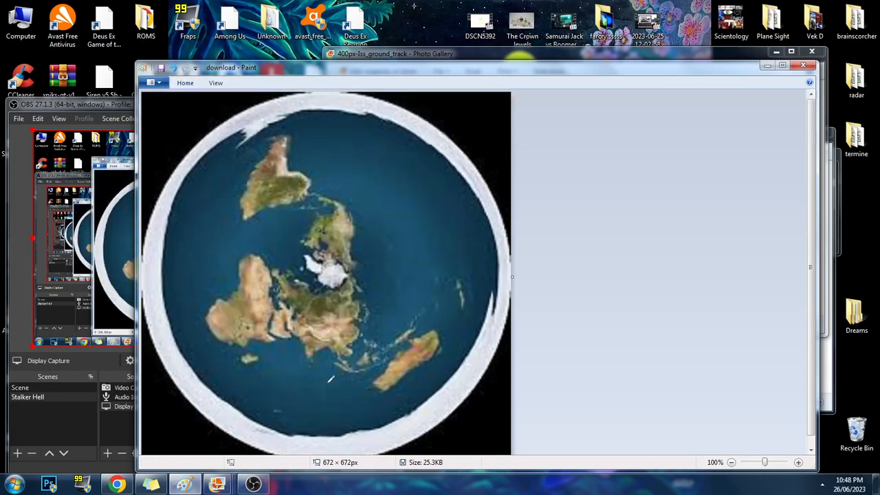
pyautogui.moveTo(288, 292)
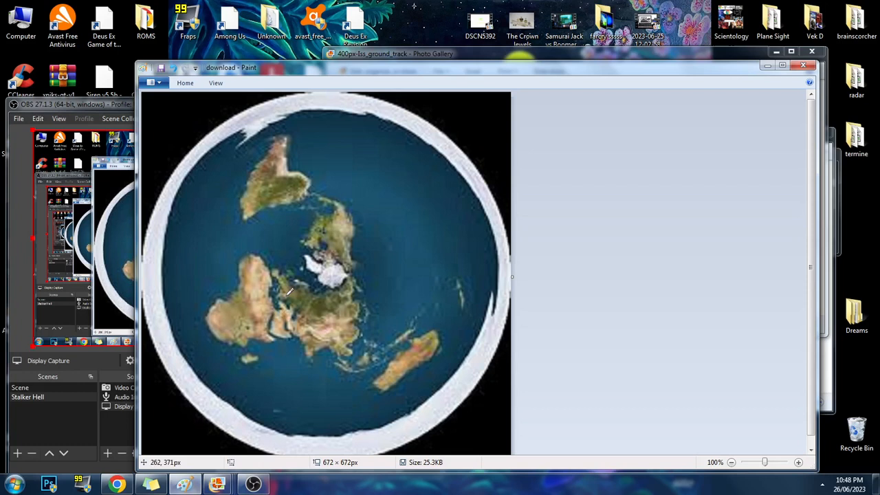
pyautogui.moveTo(328, 313)
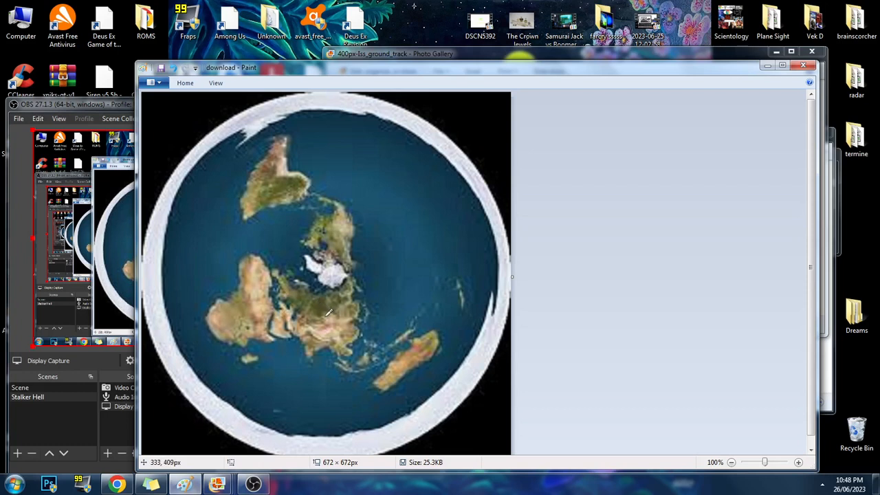
pyautogui.moveTo(320, 300)
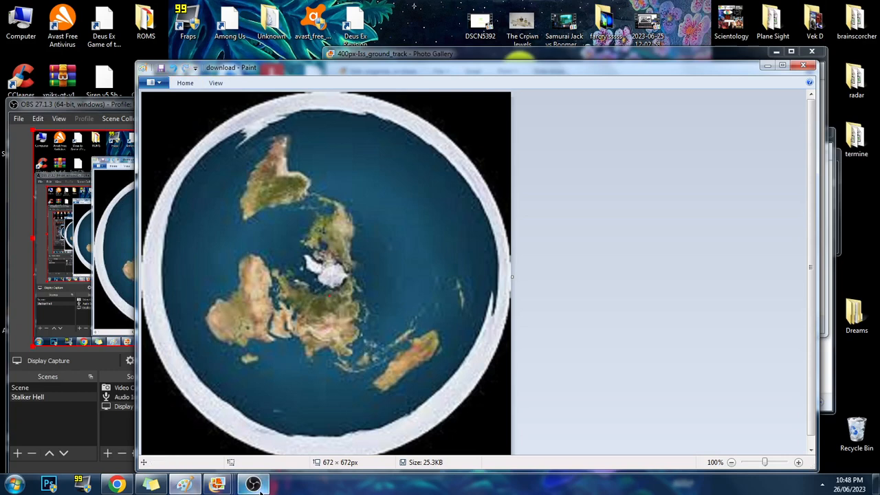
pyautogui.moveTo(150, 485)
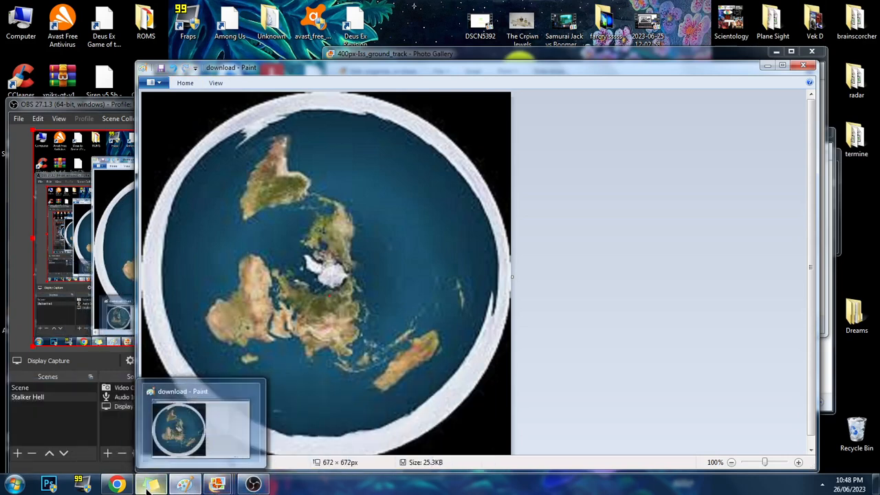
pyautogui.click(115, 485)
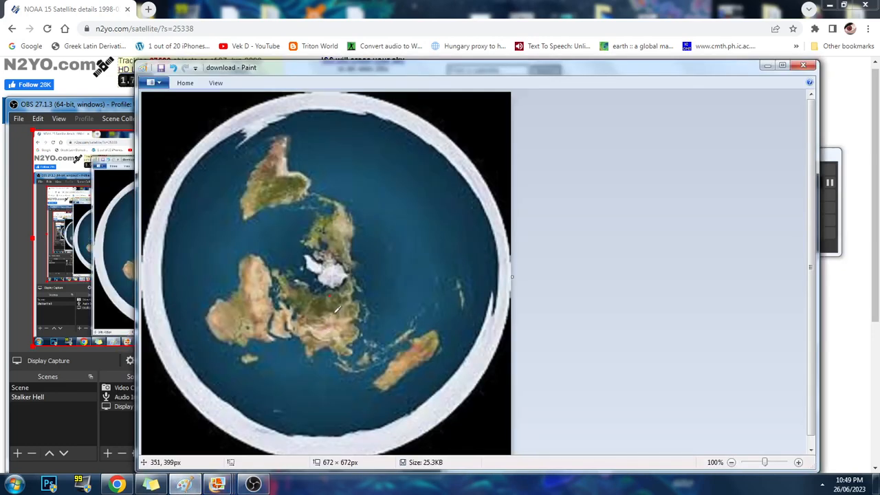
pyautogui.moveTo(314, 307)
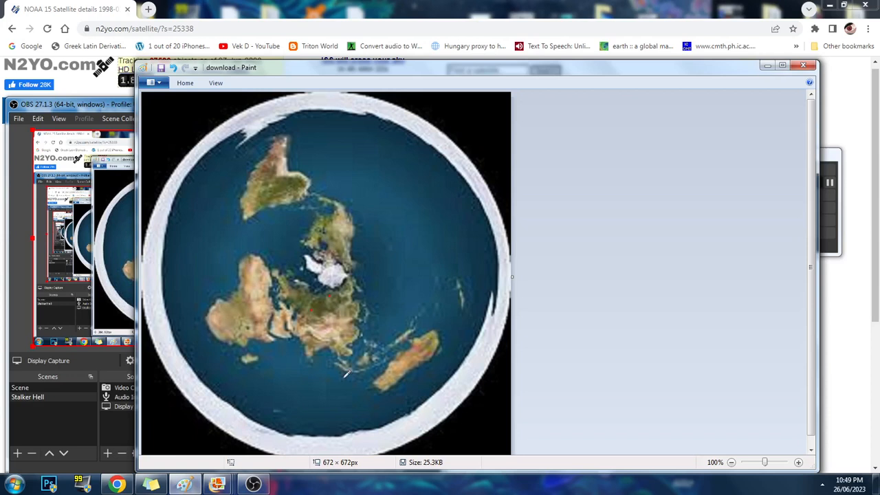
pyautogui.moveTo(345, 358)
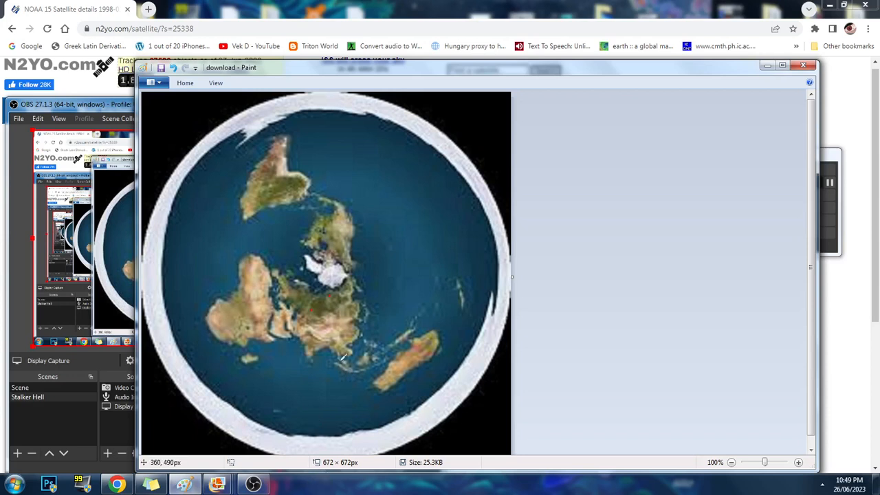
pyautogui.moveTo(327, 396)
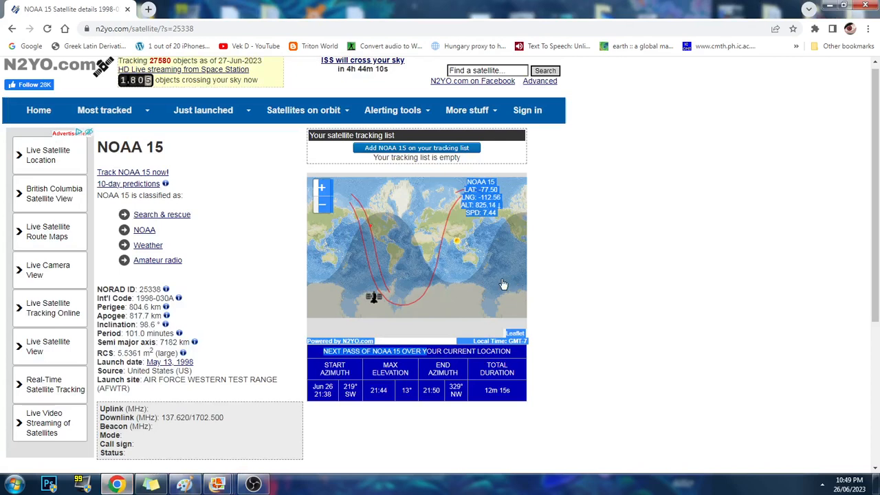
pyautogui.moveTo(443, 246)
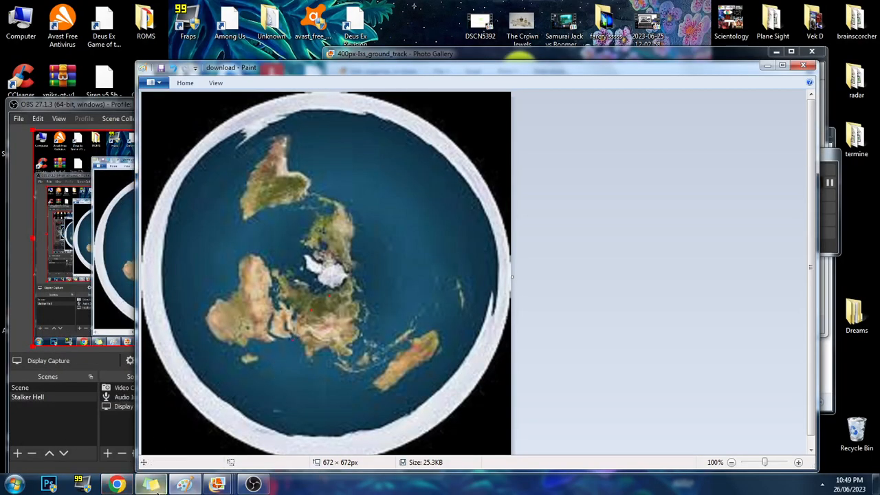
pyautogui.click(116, 484)
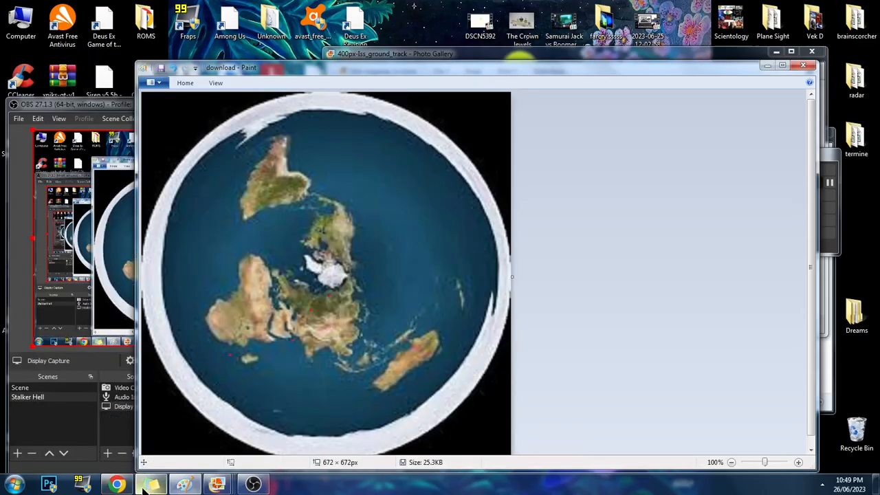
# Bring the N2YO NOAA 15 page forward from the taskbar.
pyautogui.click(117, 485)
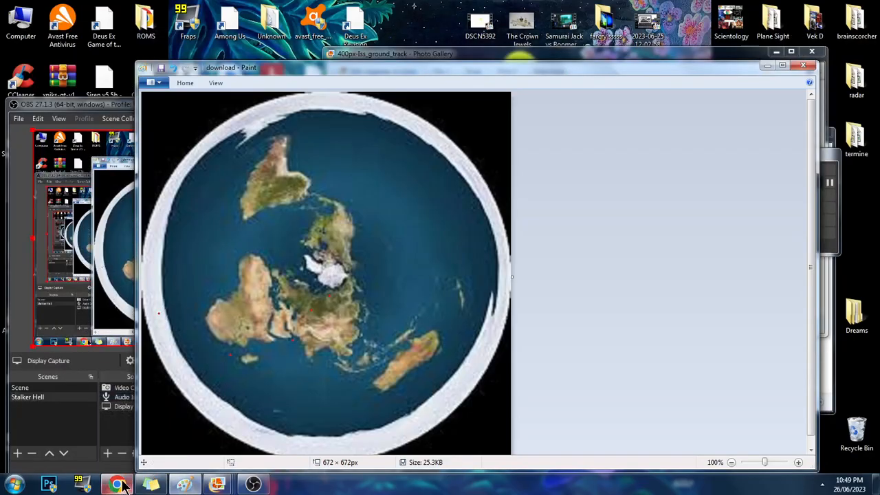
pyautogui.moveTo(176, 426)
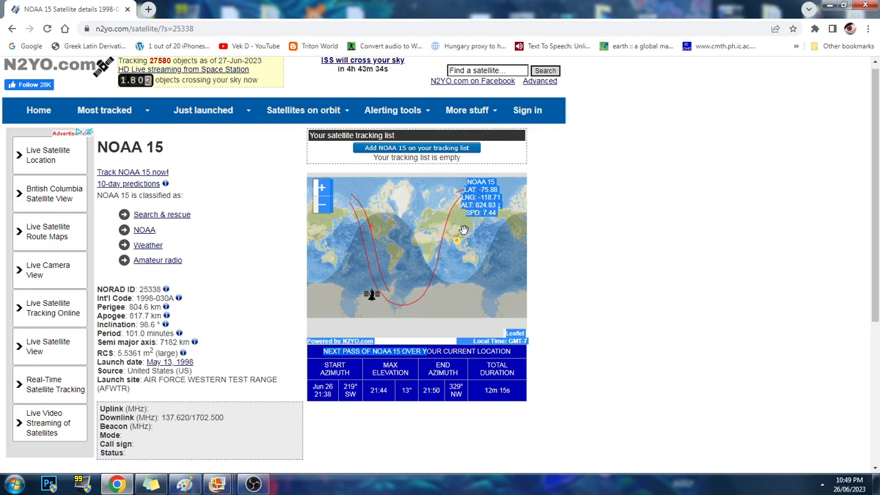
pyautogui.moveTo(446, 265)
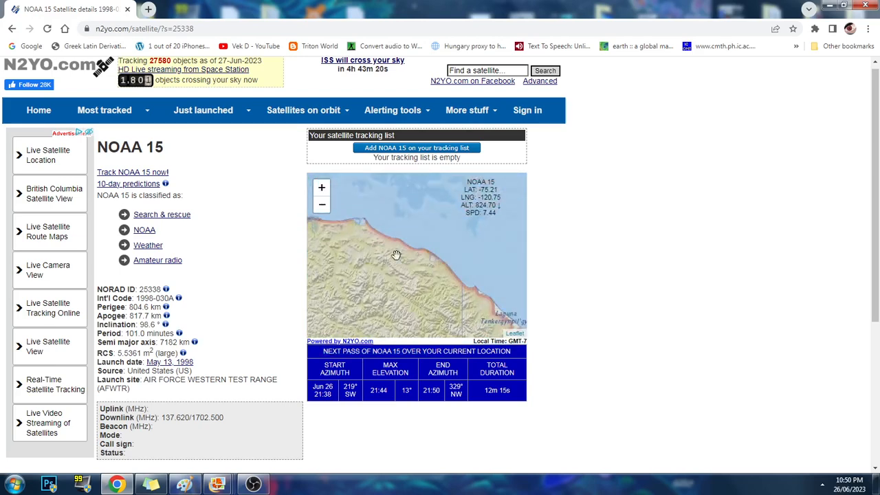
# Zoom the NOAA 15 tracking map out three times to show the Arctic track.
pyautogui.click(322, 204)
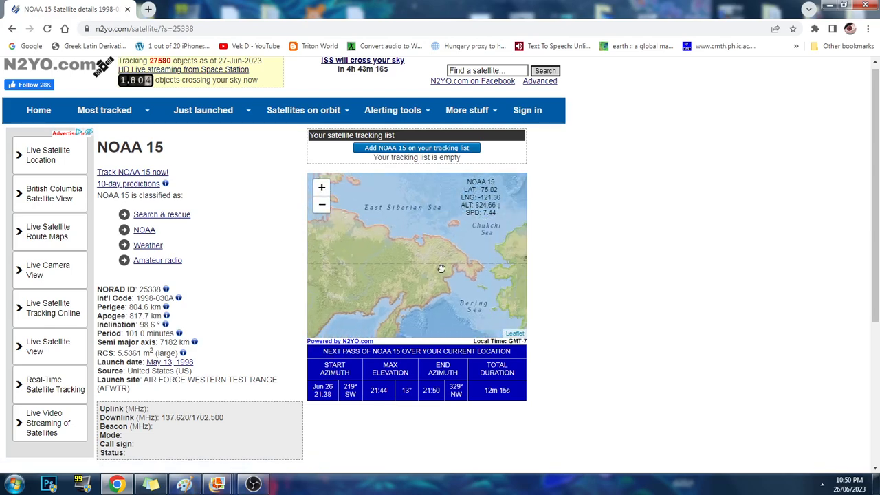
pyautogui.click(321, 205)
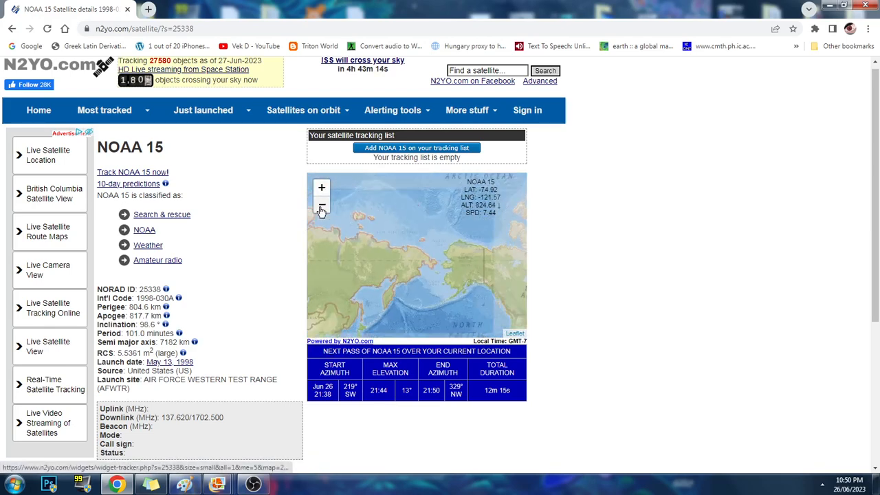
pyautogui.click(321, 205)
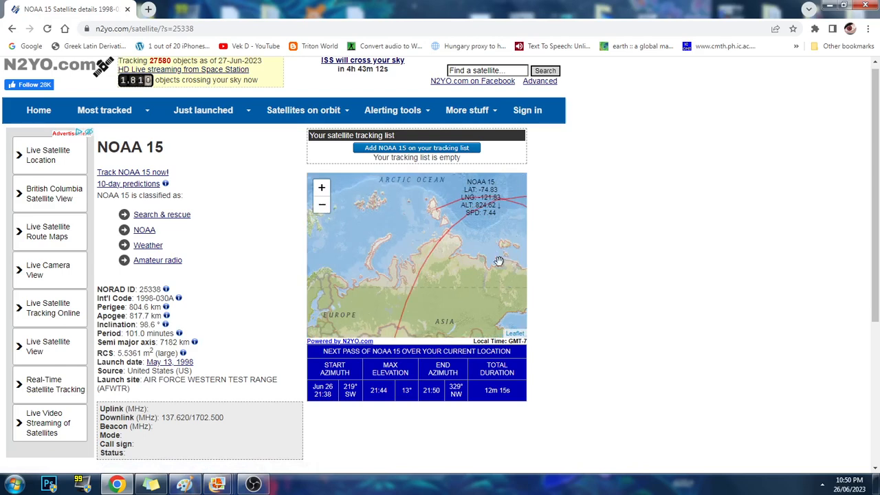
pyautogui.moveTo(441, 251)
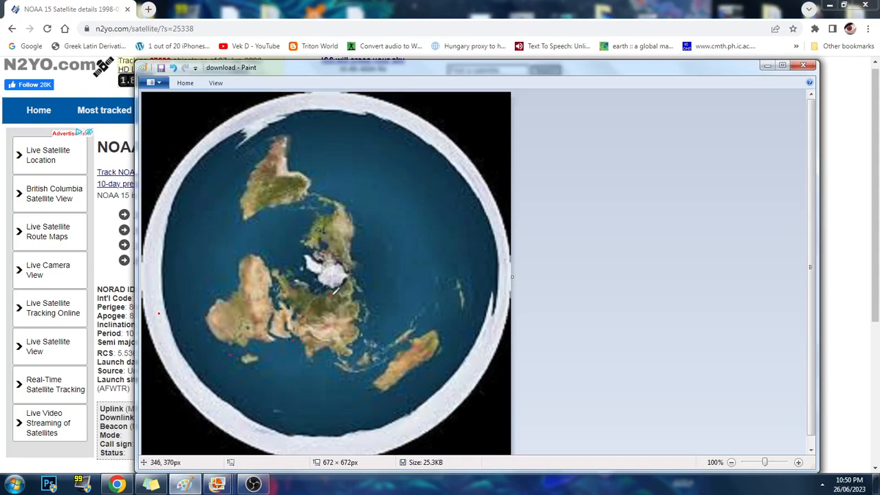
pyautogui.moveTo(318, 310)
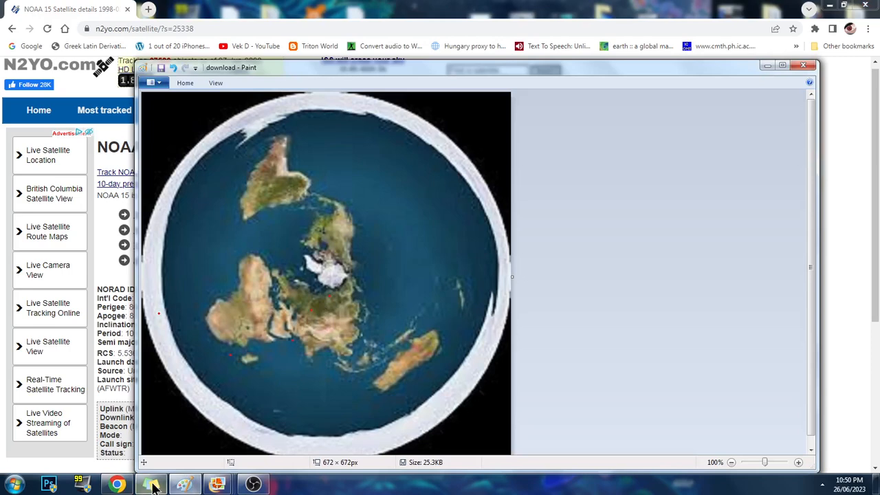
pyautogui.moveTo(157, 311)
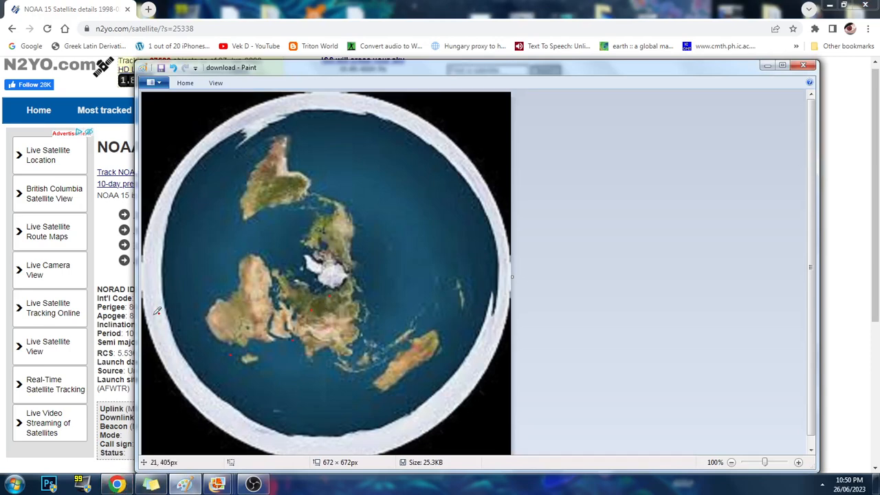
pyautogui.moveTo(143, 315)
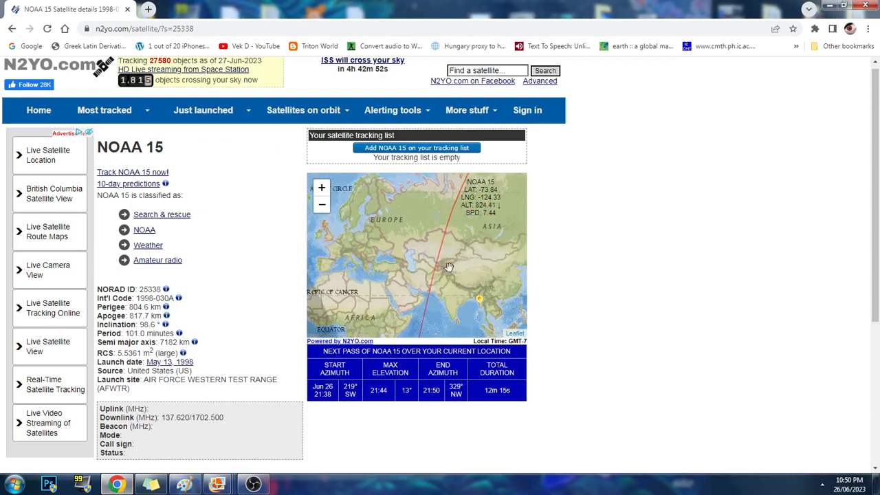
# Drag the tracker map to follow NOAA 15's track south toward Antarctica.
pyautogui.moveTo(449, 267); pyautogui.dragTo(394, 266)
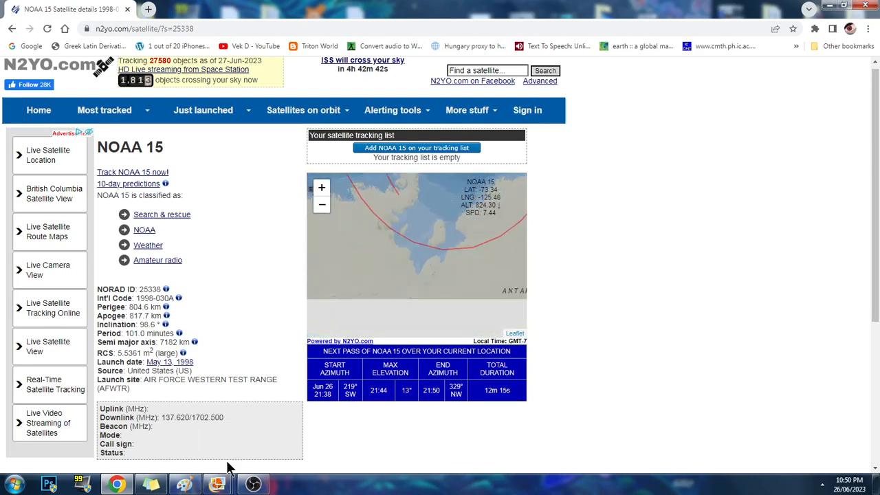
pyautogui.moveTo(218, 484)
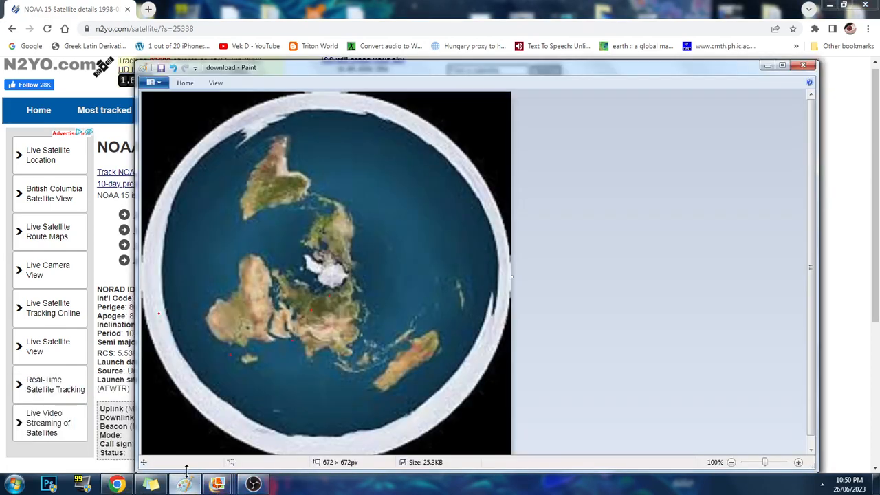
pyautogui.moveTo(195, 364)
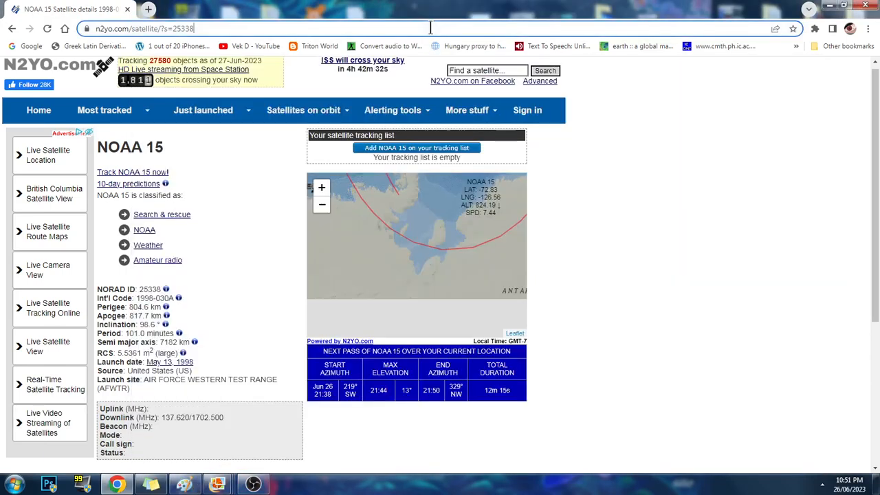
pyautogui.moveTo(437, 257)
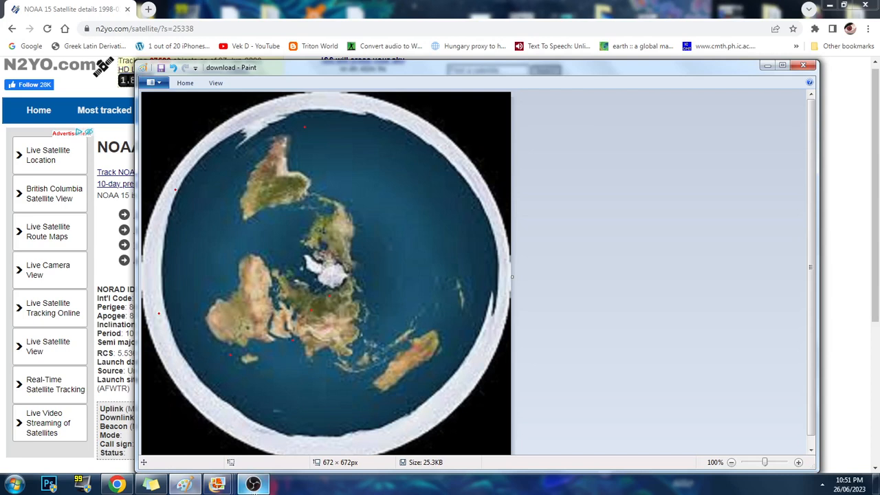
pyautogui.moveTo(254, 485)
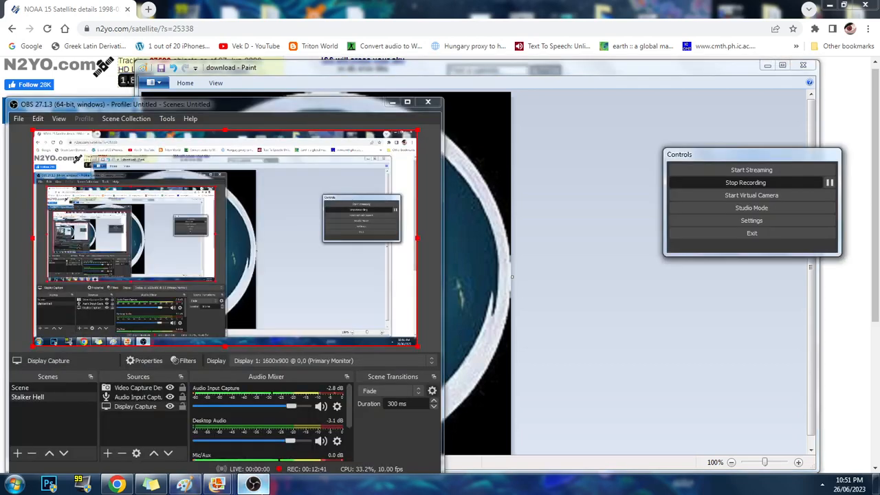
# Zoom and pan the NOAA 15 tracker map toward South America, then switch back to Paint.
pyautogui.click(117, 485)
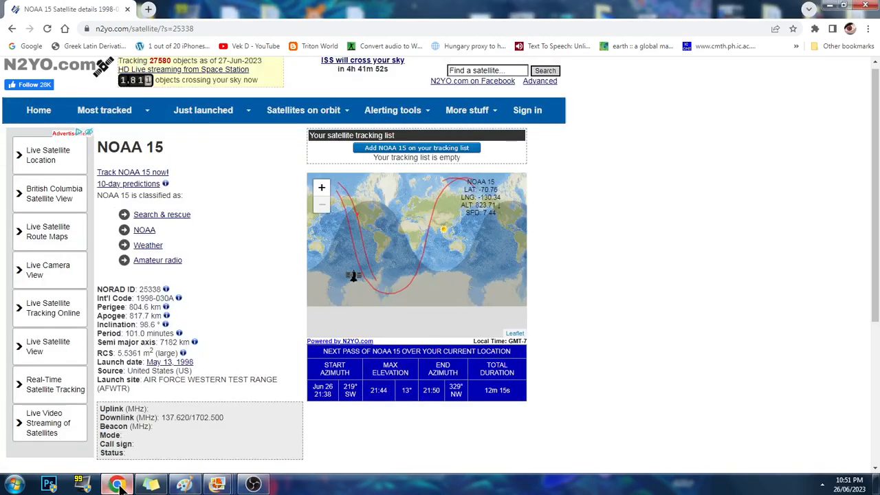
pyautogui.moveTo(340, 306)
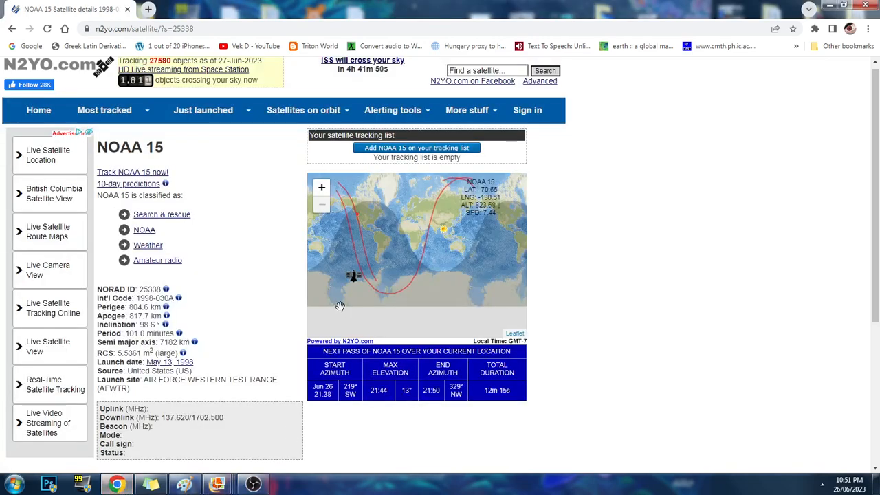
pyautogui.moveTo(366, 229)
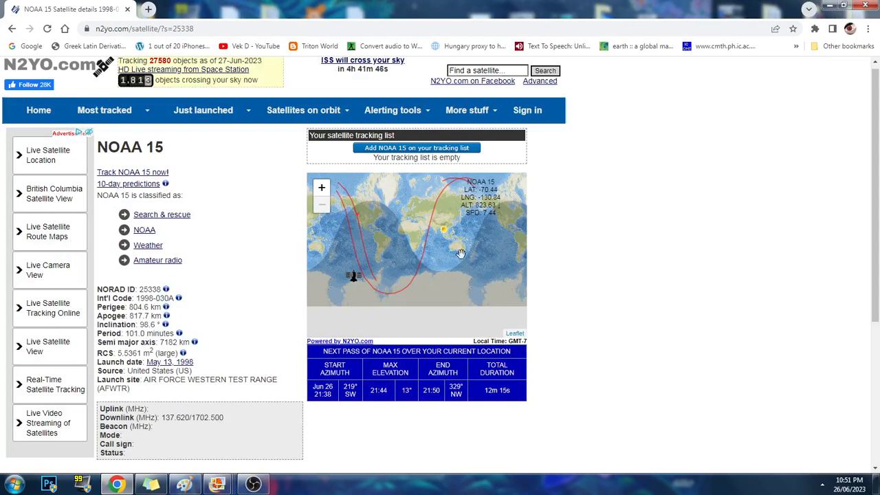
pyautogui.moveTo(460, 278)
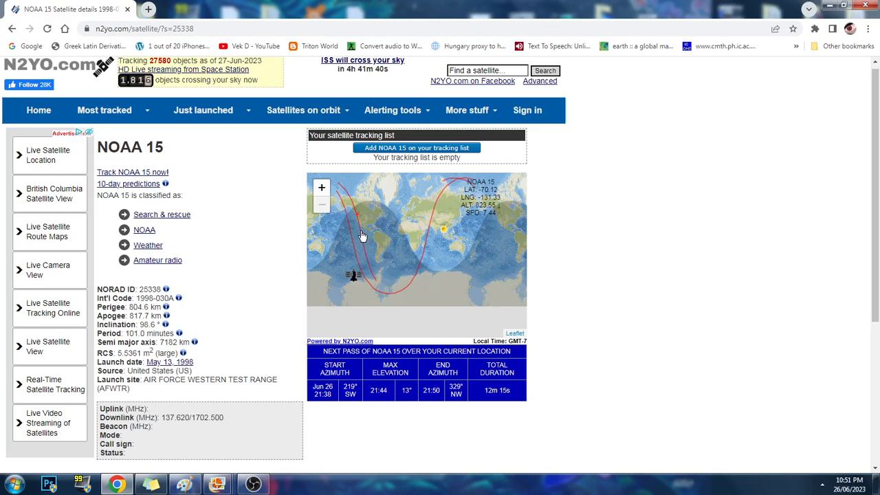
pyautogui.moveTo(381, 250)
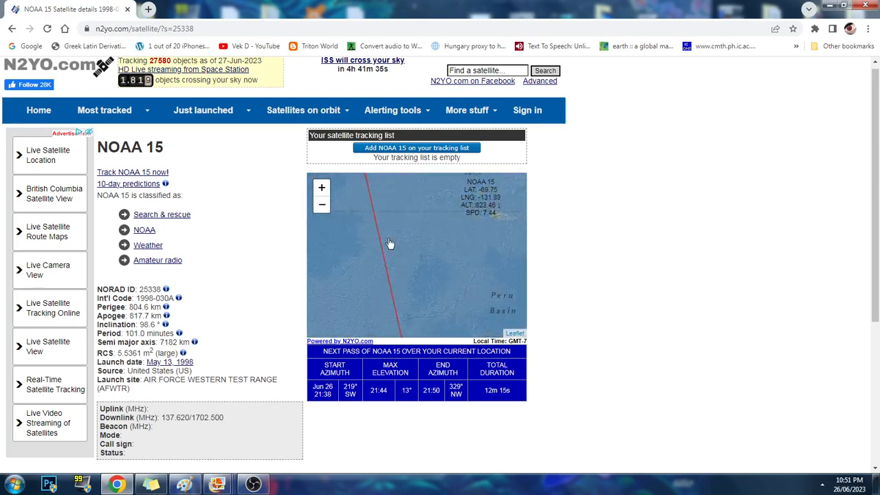
pyautogui.click(322, 205)
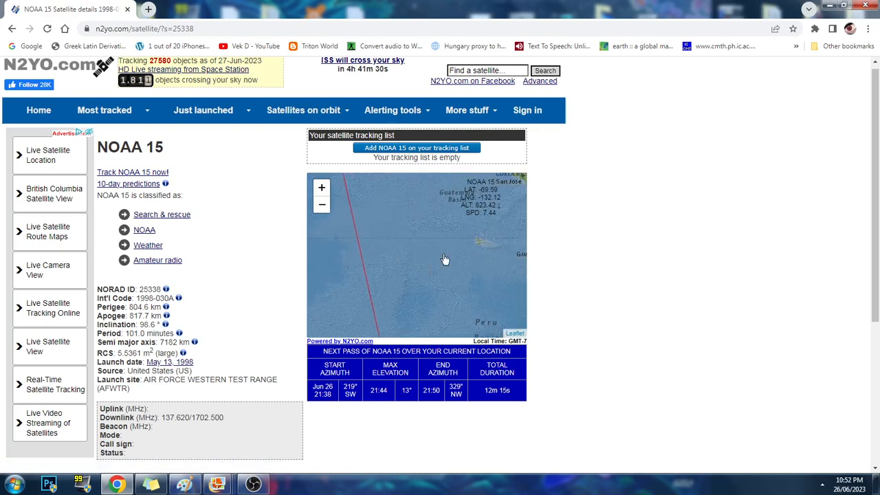
pyautogui.moveTo(445, 260); pyautogui.dragTo(380, 279)
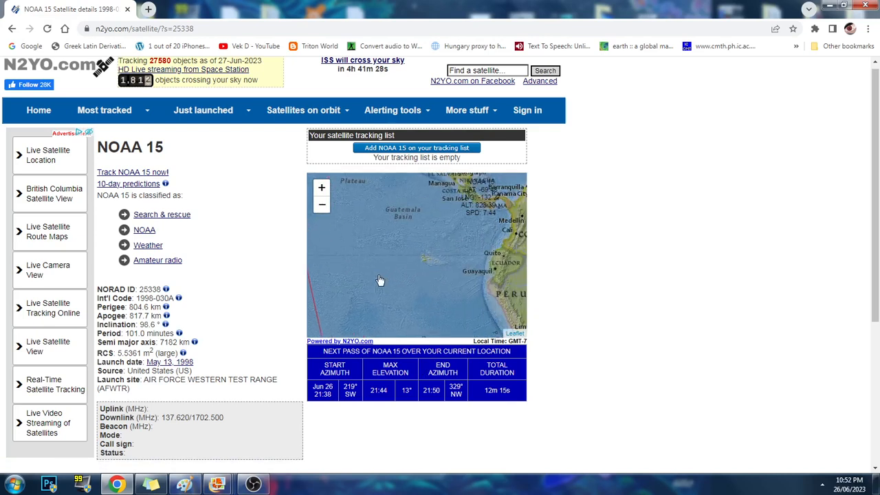
pyautogui.moveTo(389, 326)
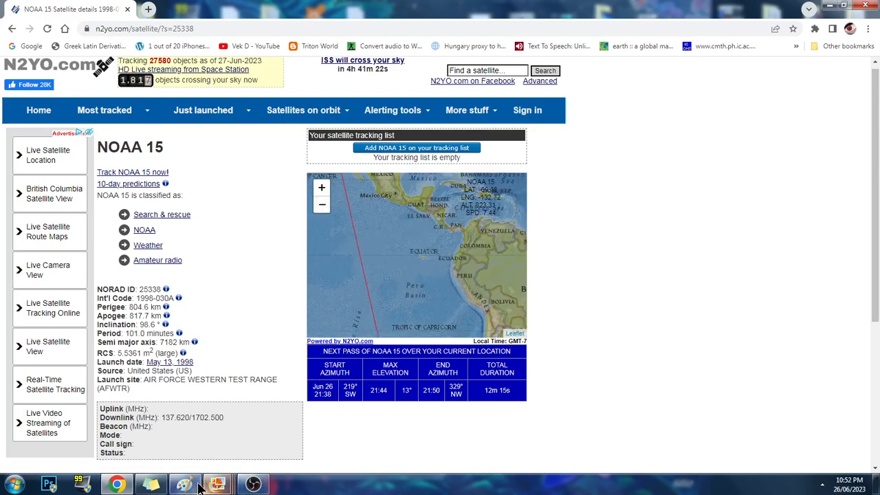
pyautogui.click(216, 484)
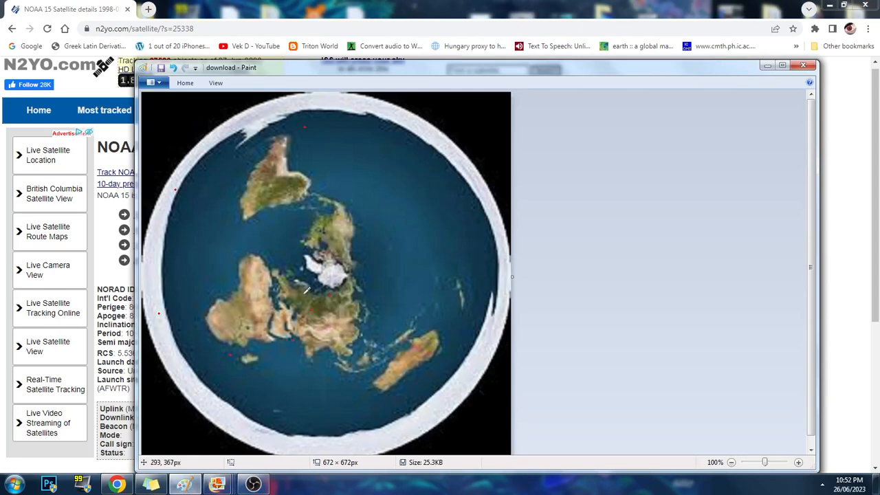
pyautogui.moveTo(349, 150)
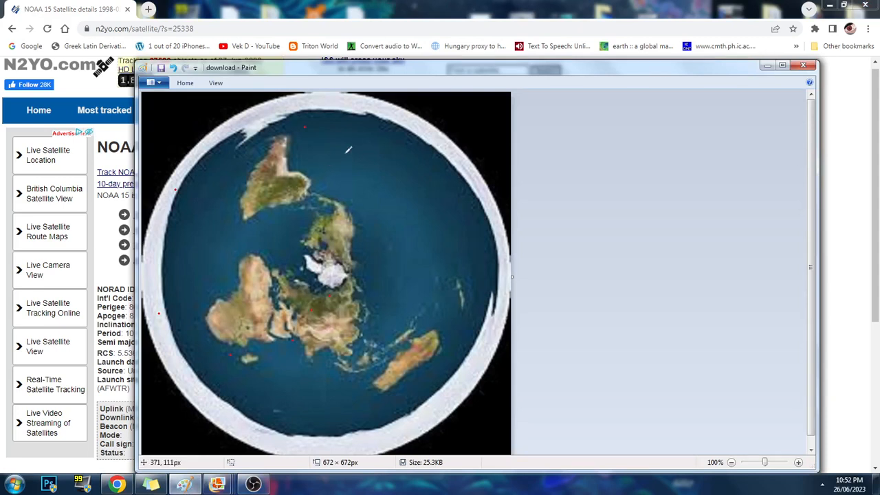
pyautogui.moveTo(370, 153)
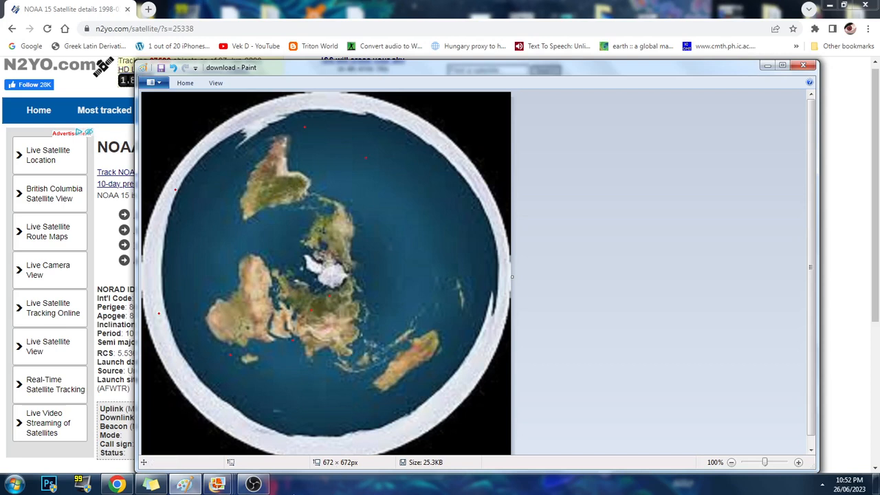
pyautogui.moveTo(171, 182)
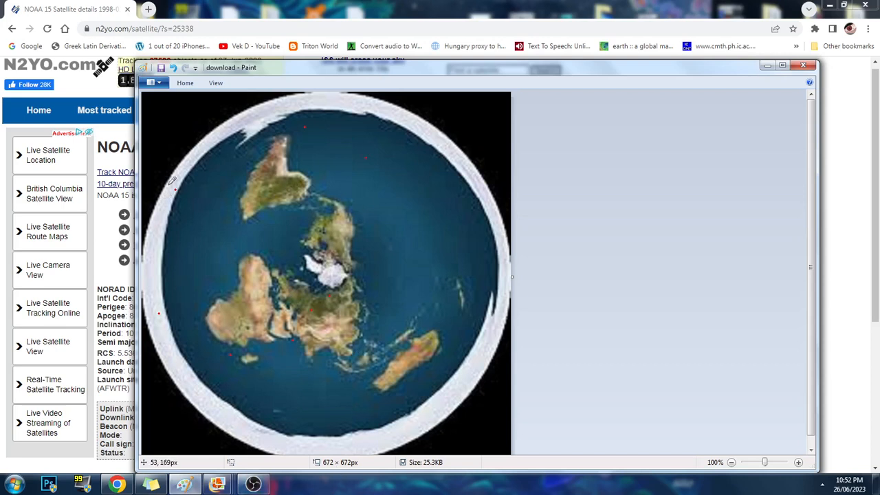
pyautogui.moveTo(175, 189)
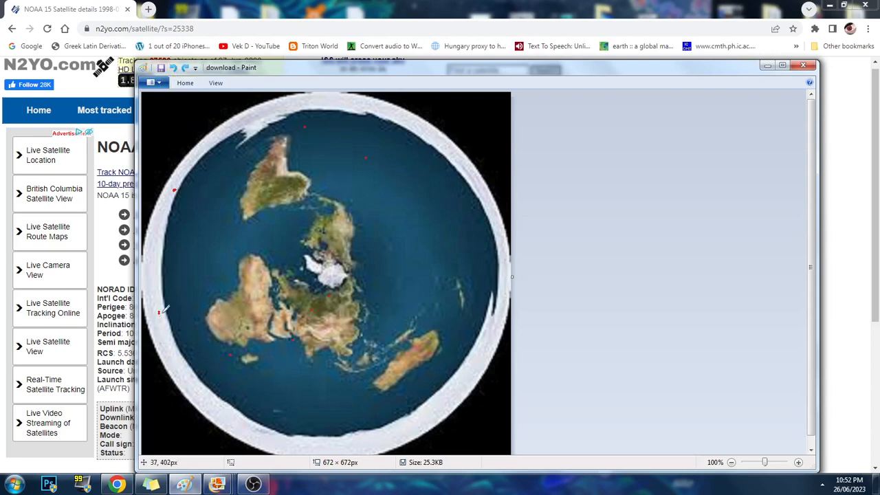
pyautogui.moveTo(234, 352)
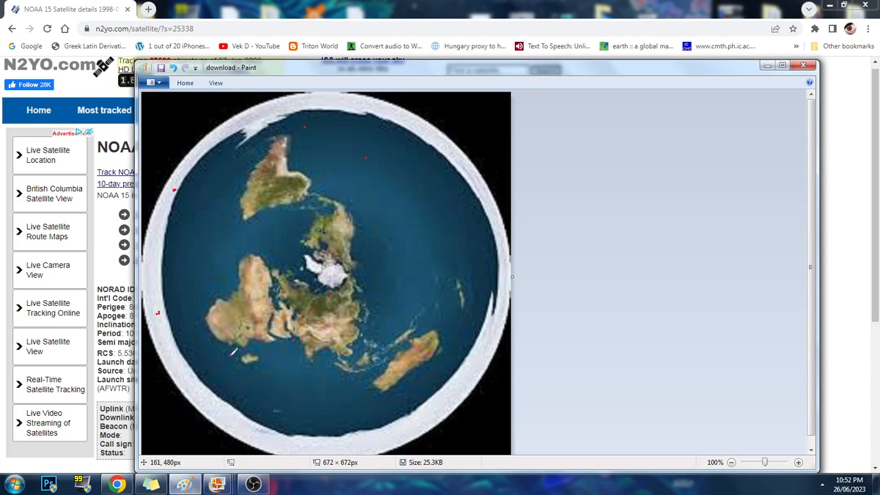
pyautogui.moveTo(296, 337)
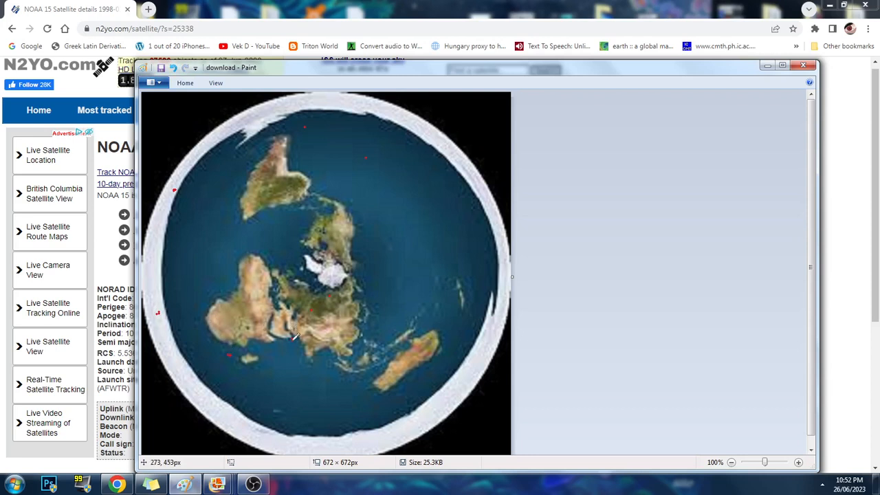
pyautogui.moveTo(316, 306)
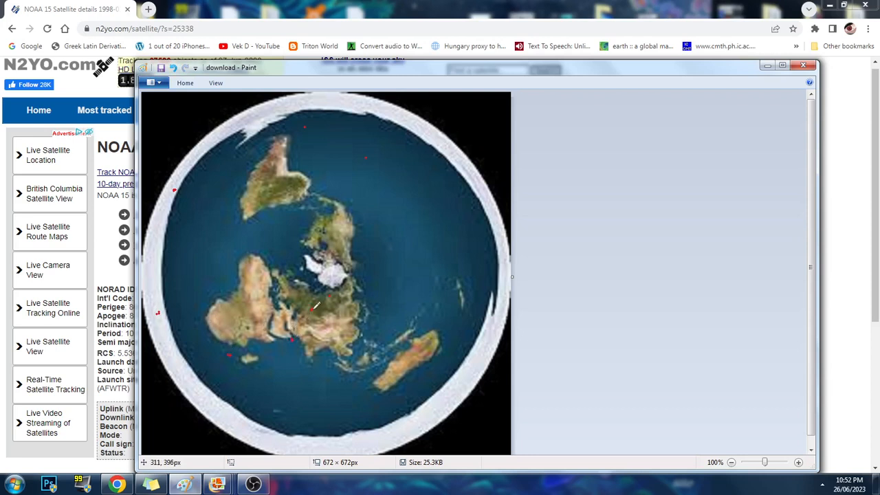
pyautogui.moveTo(337, 289)
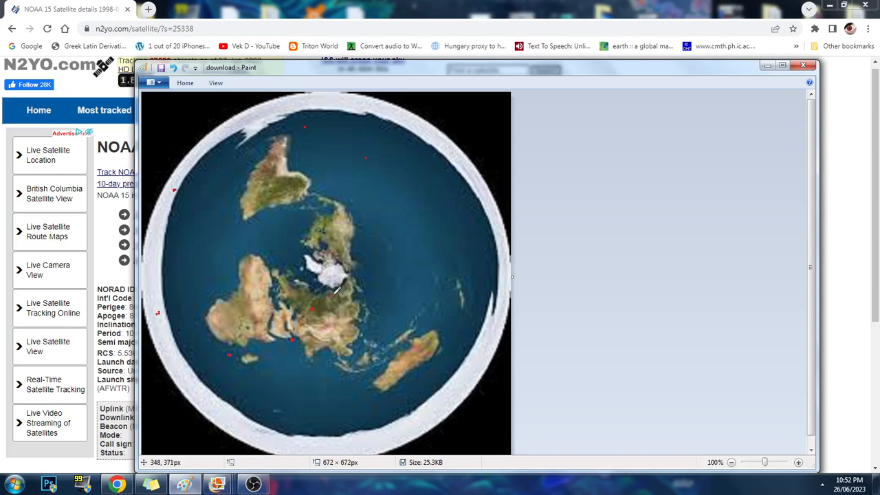
pyautogui.moveTo(363, 275)
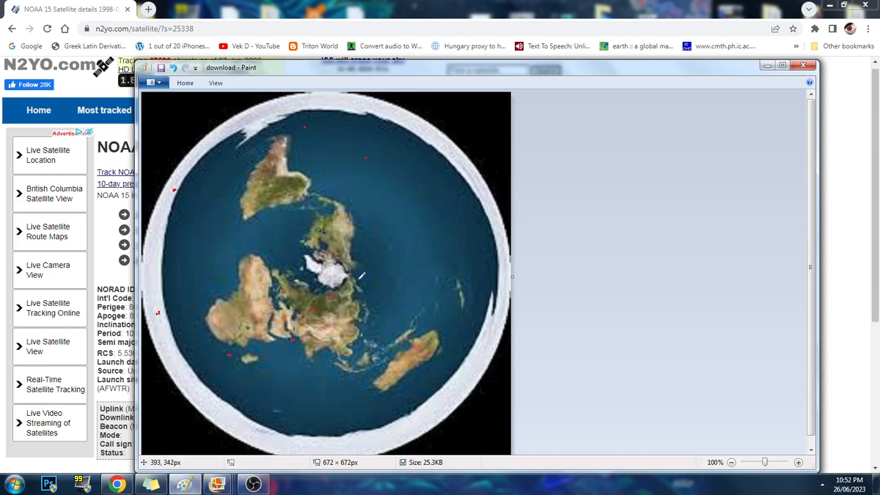
pyautogui.moveTo(358, 270)
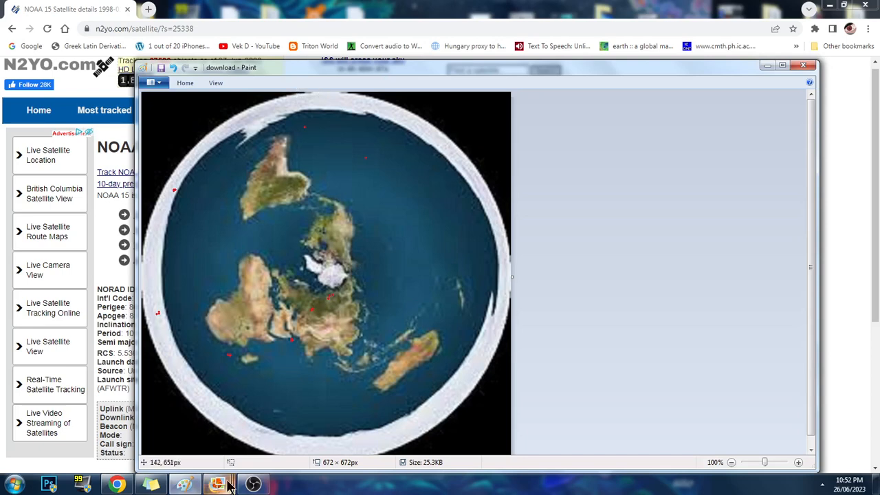
pyautogui.moveTo(215, 183)
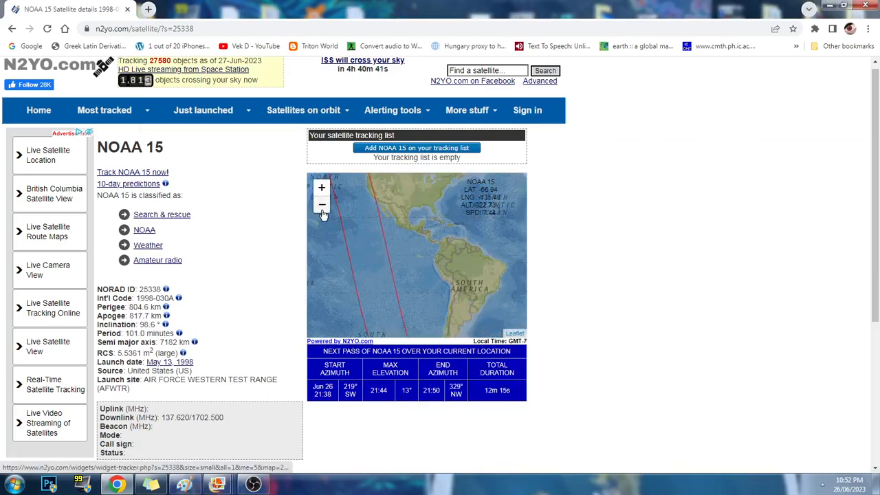
# Zoom out the NOAA 15 map to show the full wavy world ground track.
pyautogui.click(321, 204)
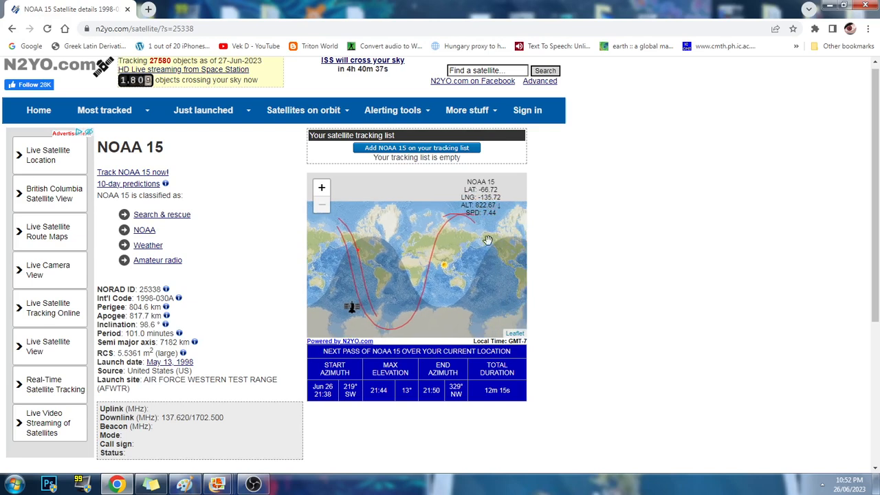
pyautogui.moveTo(479, 236)
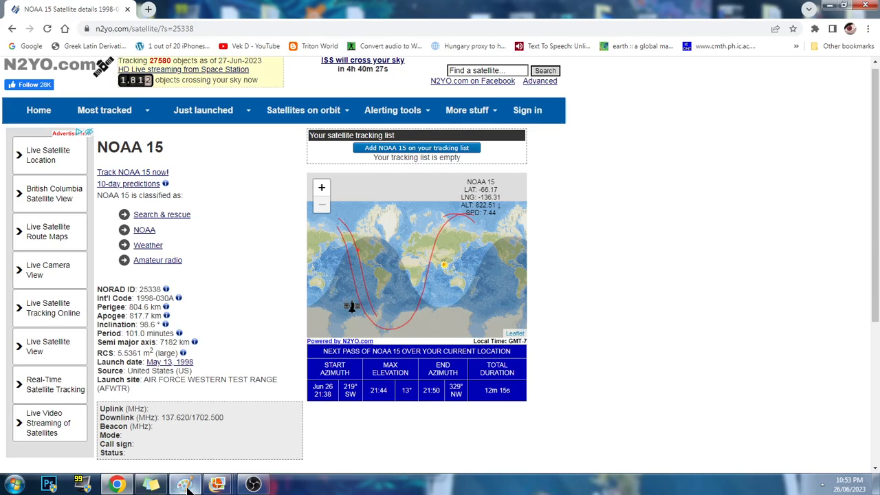
pyautogui.click(184, 484)
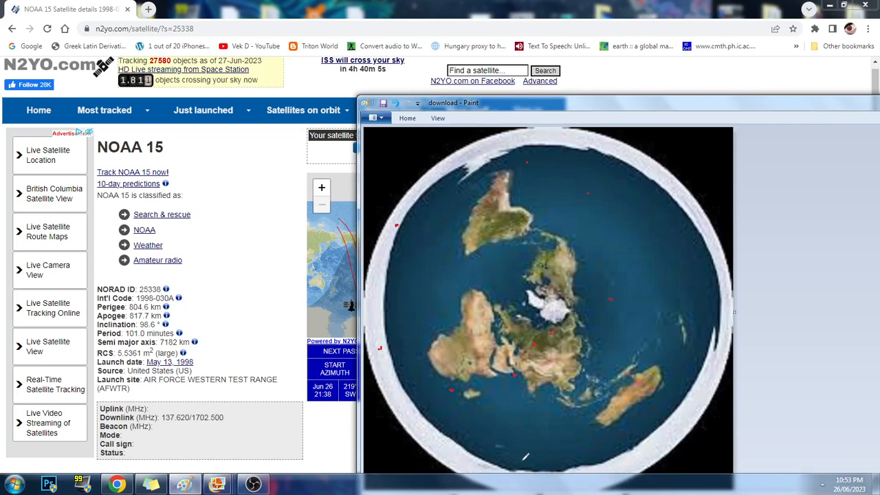
pyautogui.moveTo(581, 114)
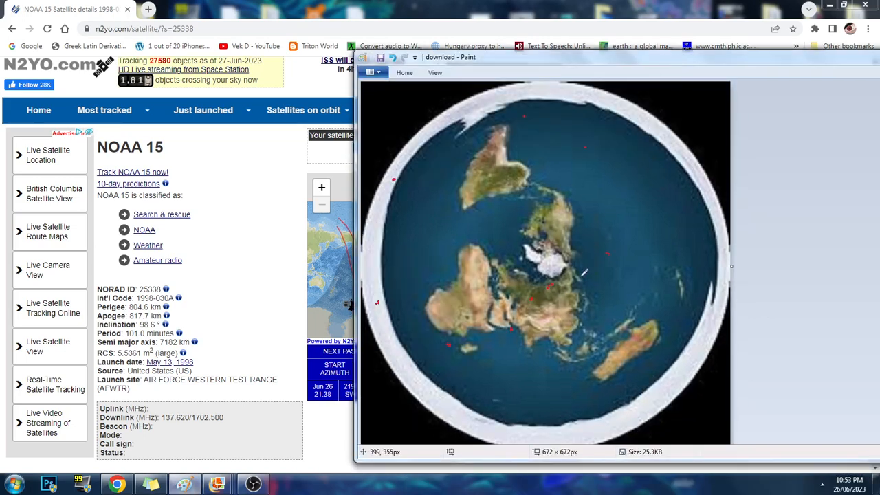
pyautogui.moveTo(584, 307)
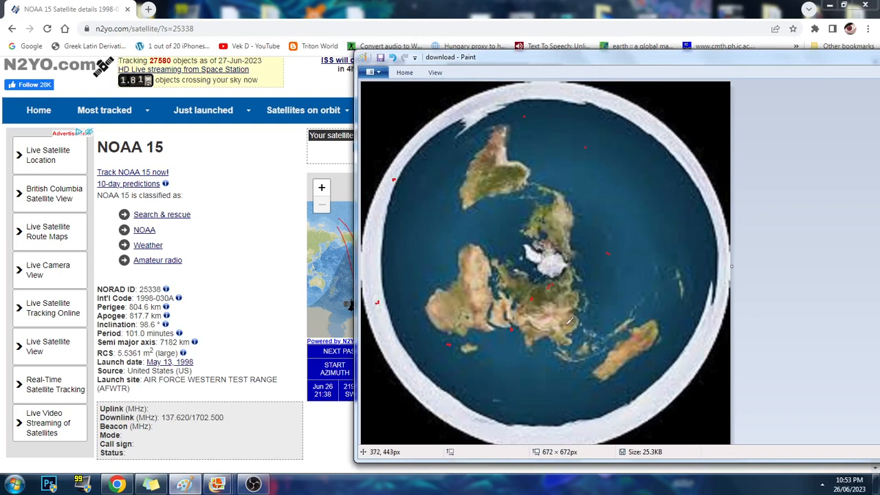
pyautogui.moveTo(574, 227)
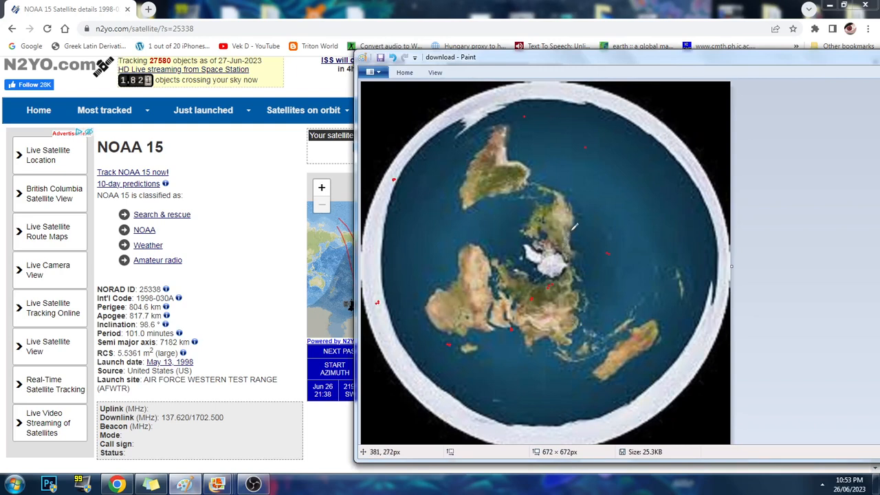
pyautogui.moveTo(580, 222)
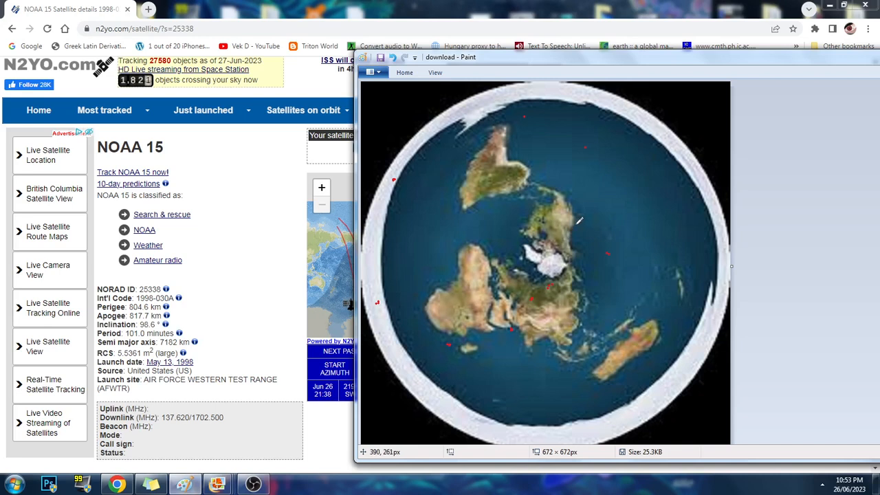
pyautogui.moveTo(577, 211)
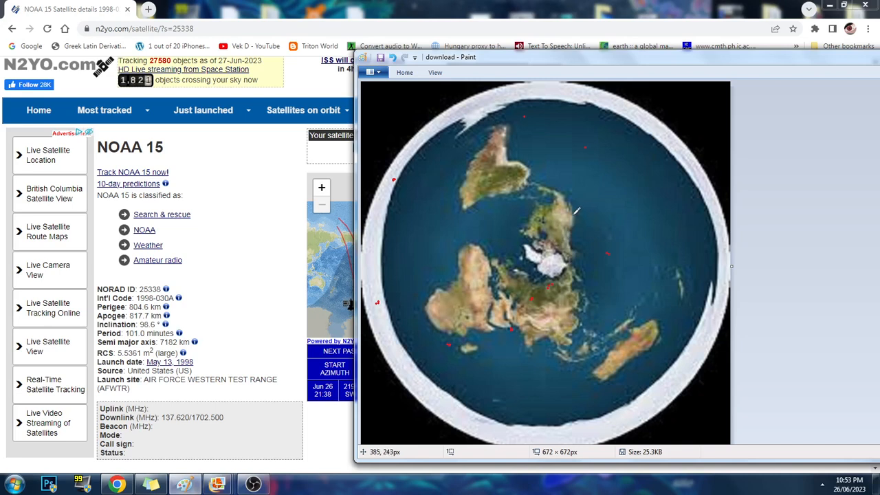
pyautogui.moveTo(576, 206)
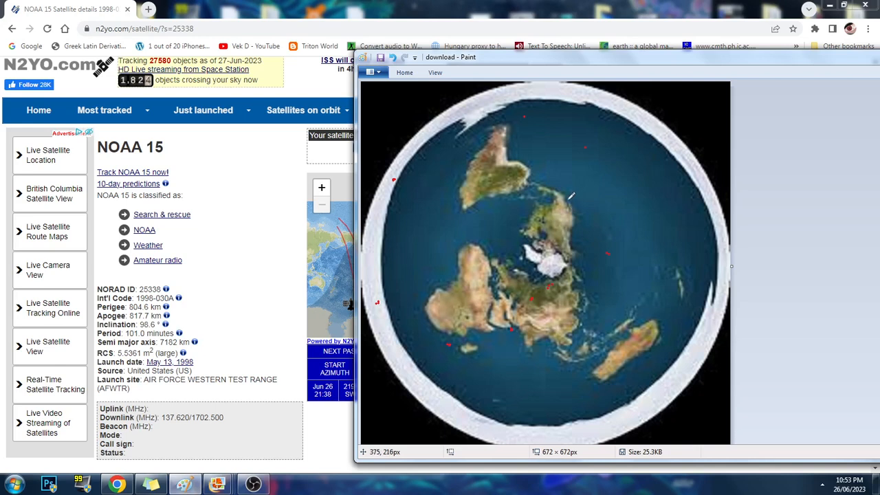
pyautogui.moveTo(568, 199)
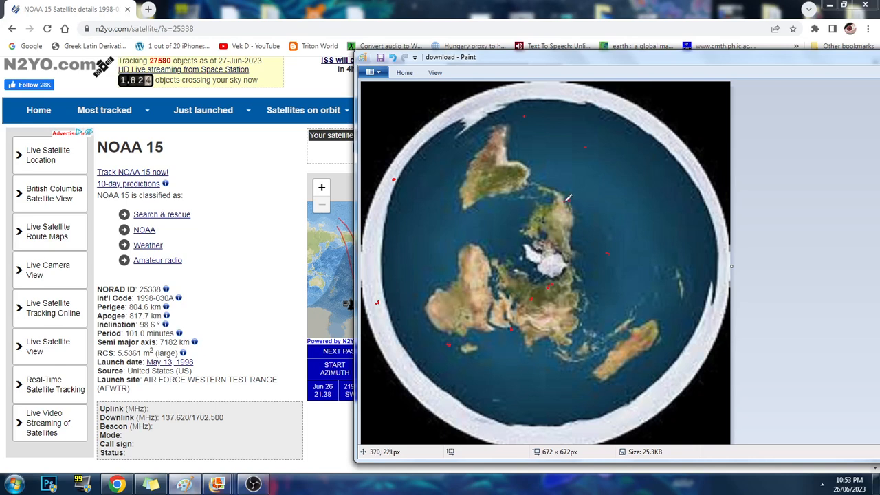
pyautogui.moveTo(571, 200)
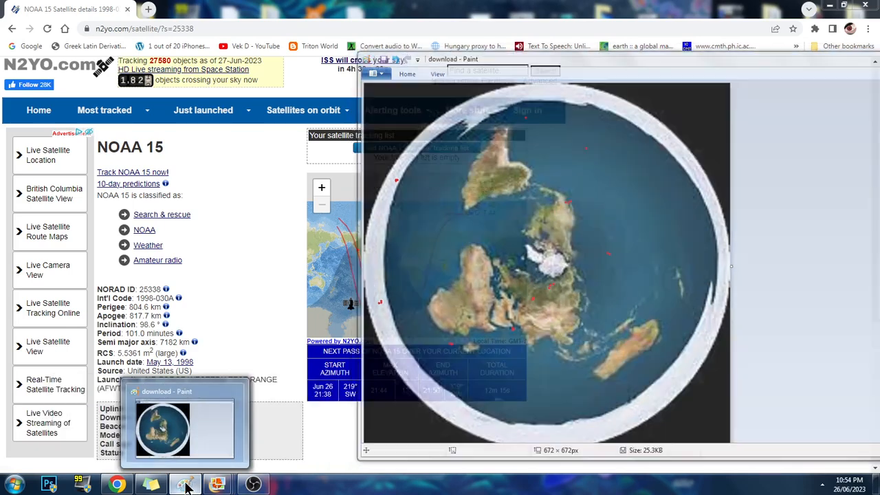
# Bring Paint's flat-earth map window to the front from the taskbar.
pyautogui.click(184, 484)
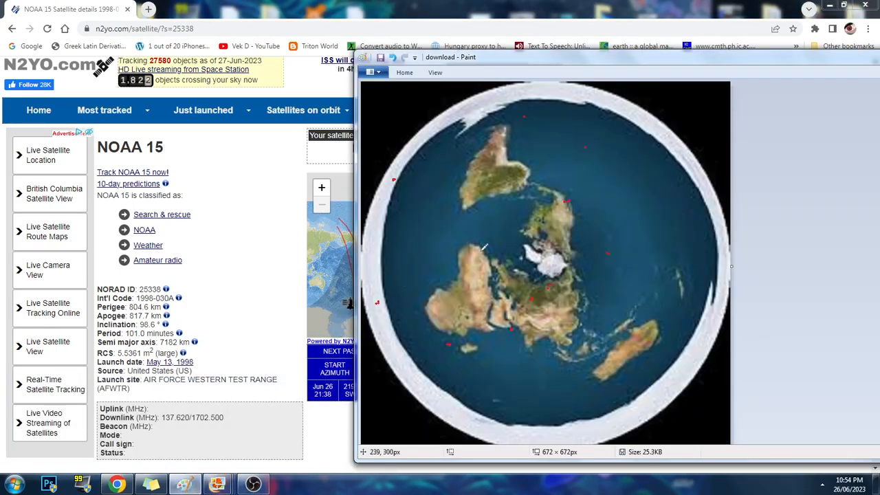
pyautogui.moveTo(580, 244)
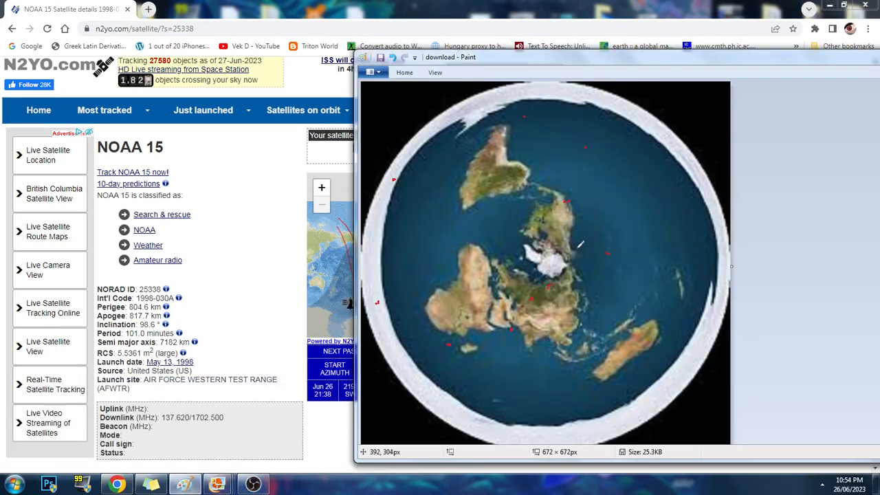
pyautogui.moveTo(574, 245)
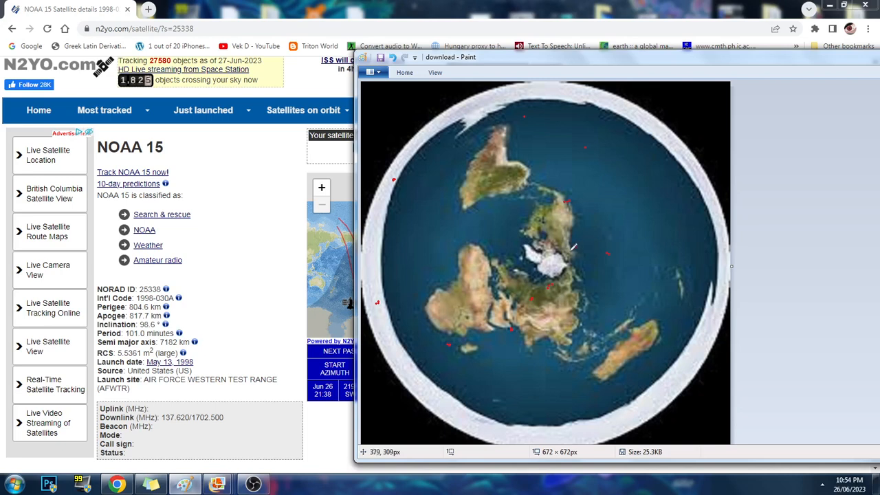
pyautogui.moveTo(576, 246)
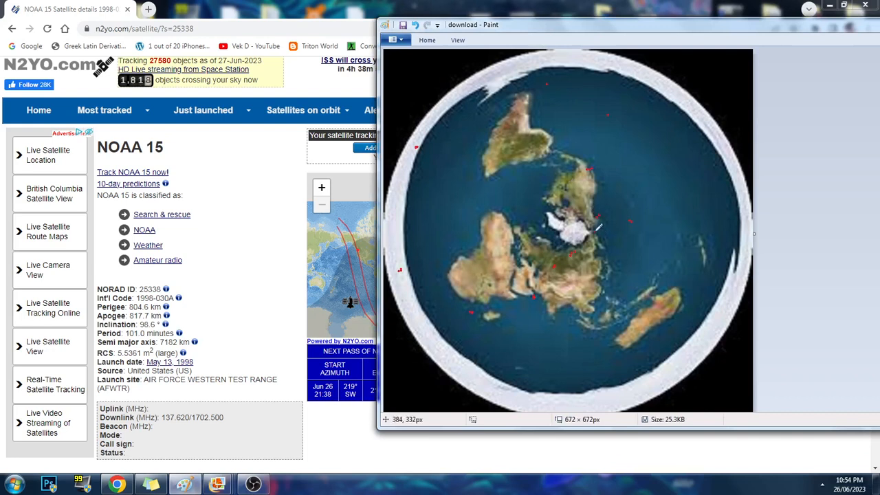
pyautogui.moveTo(564, 206)
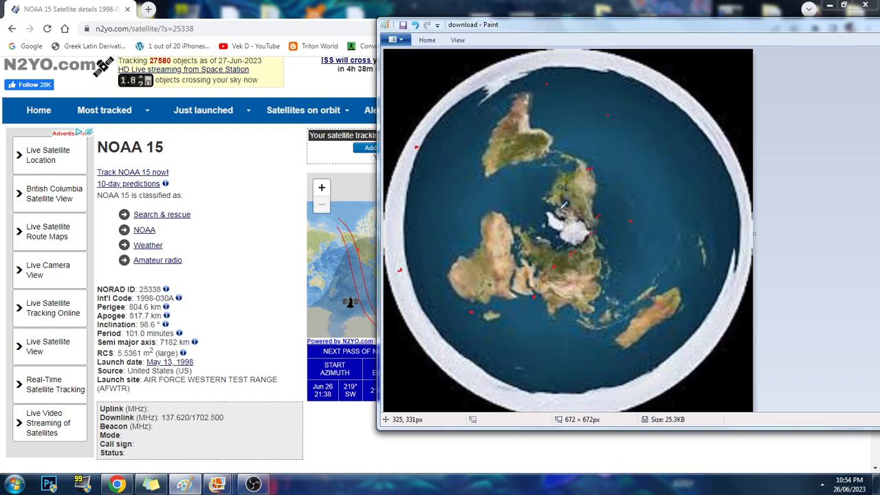
# Draw large red orbit loops across the top and around the flat-earth map.
pyautogui.moveTo(540, 86); pyautogui.dragTo(581, 94)
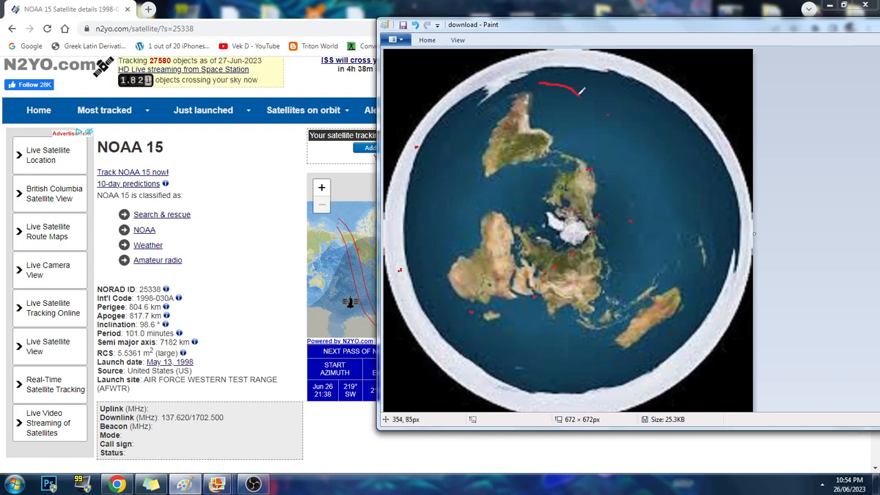
pyautogui.moveTo(578, 93); pyautogui.dragTo(590, 244)
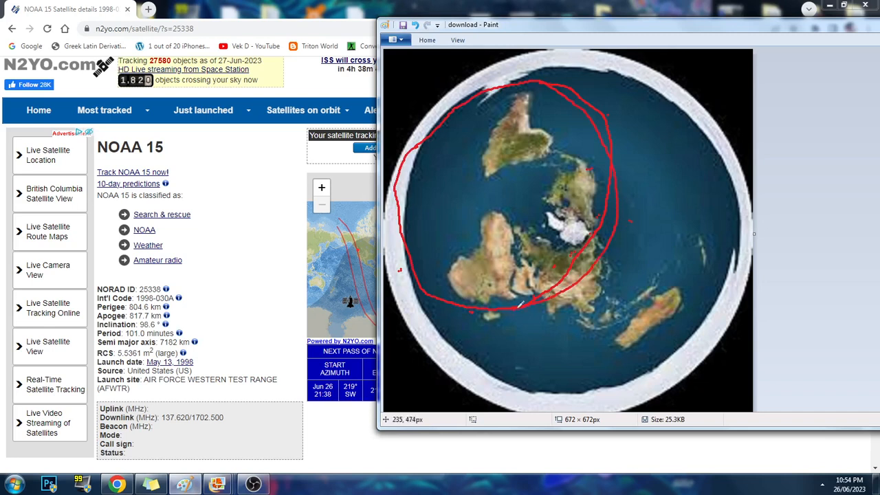
pyautogui.moveTo(526, 113); pyautogui.dragTo(626, 82)
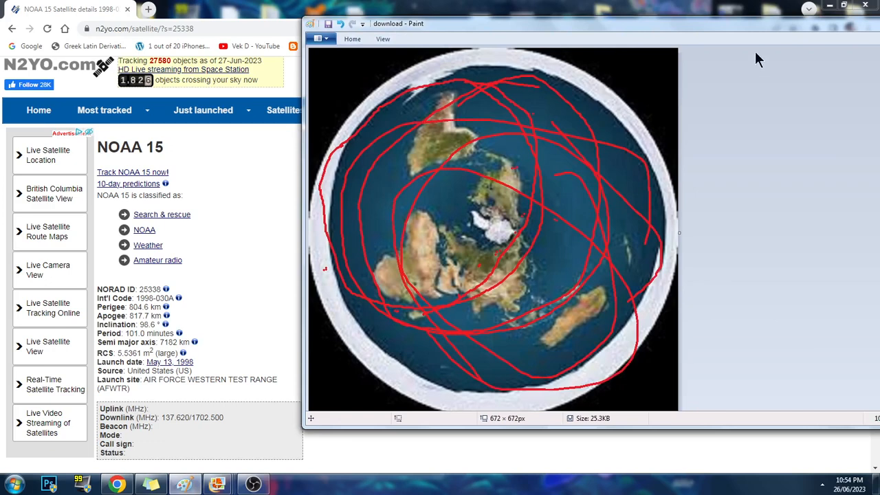
# Choose an option from Paint's File menu to set the orbit drawing aside.
pyautogui.click(318, 38)
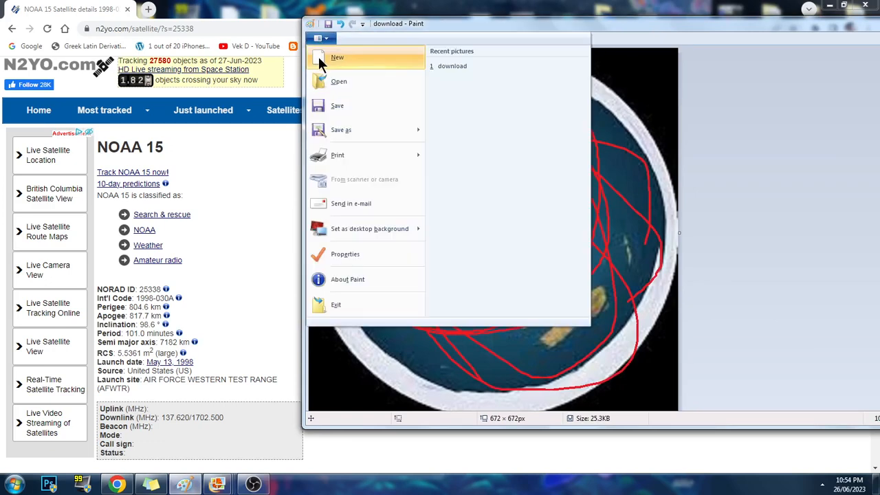
pyautogui.click(338, 57)
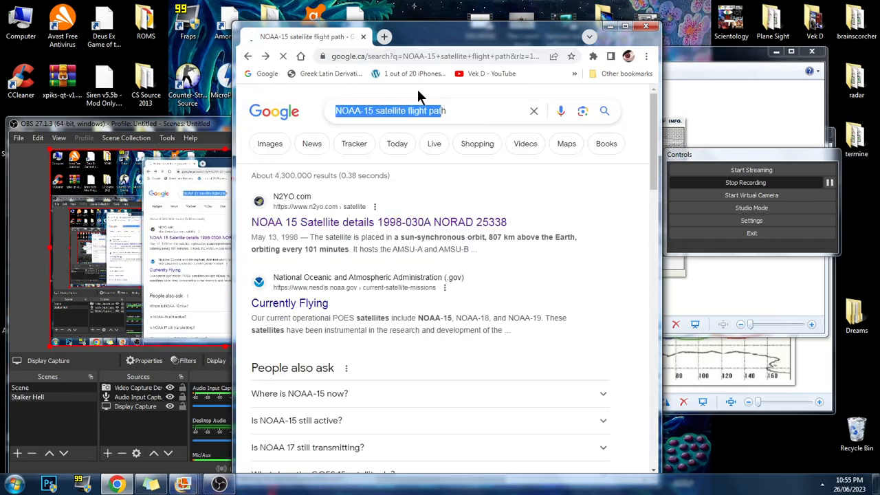
# Search 'why are satellite flight paths curved', highlight the earth-not-flat snippet, and scroll to ScienceABC.
pyautogui.write('why are')
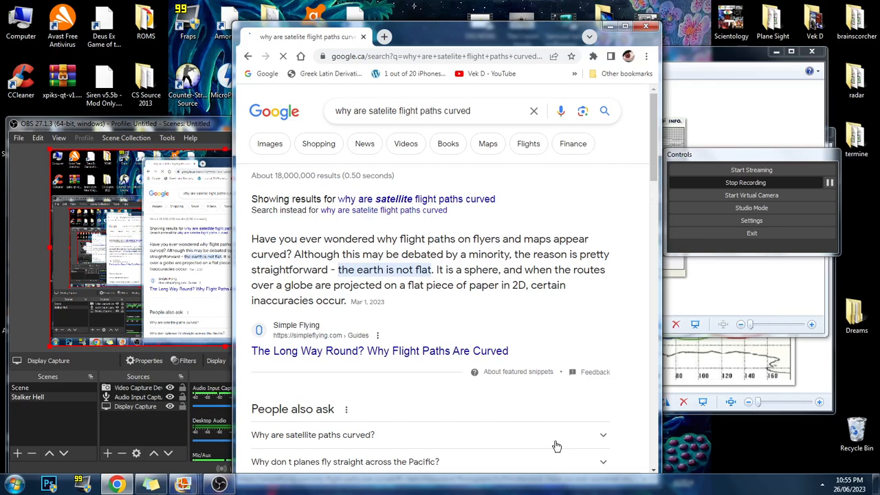
pyautogui.moveTo(564, 472)
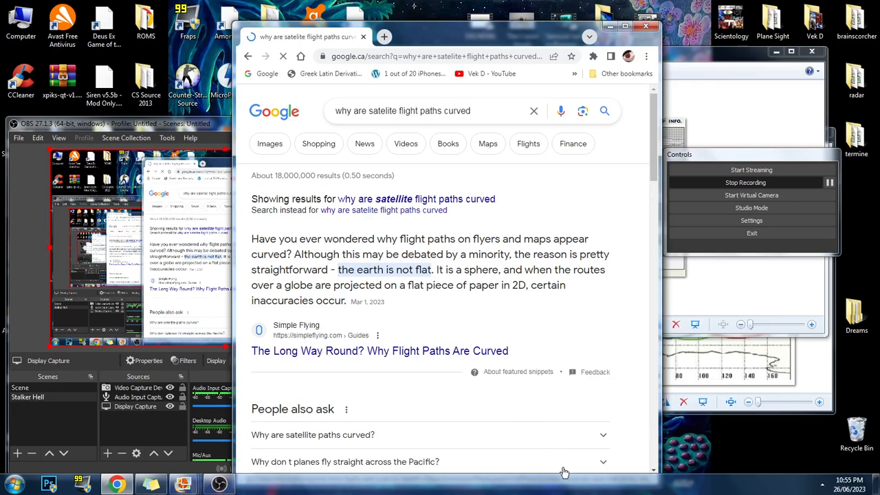
pyautogui.moveTo(337, 269); pyautogui.dragTo(468, 270)
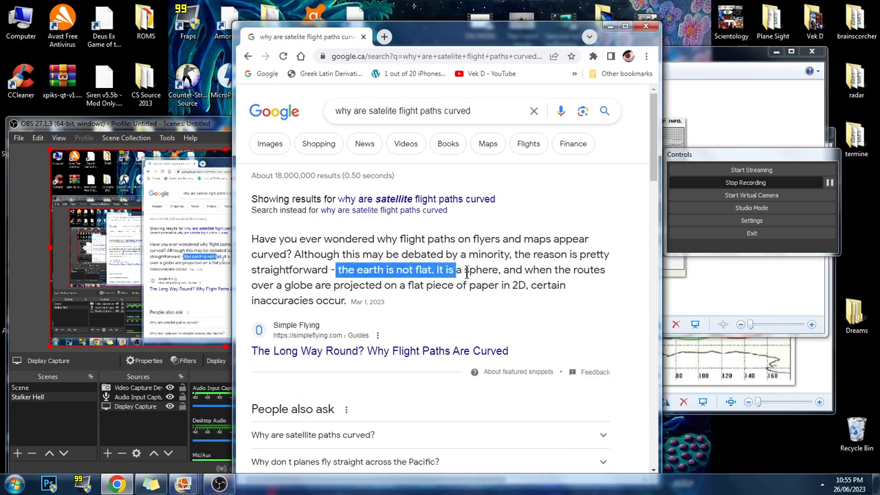
pyautogui.click(330, 270)
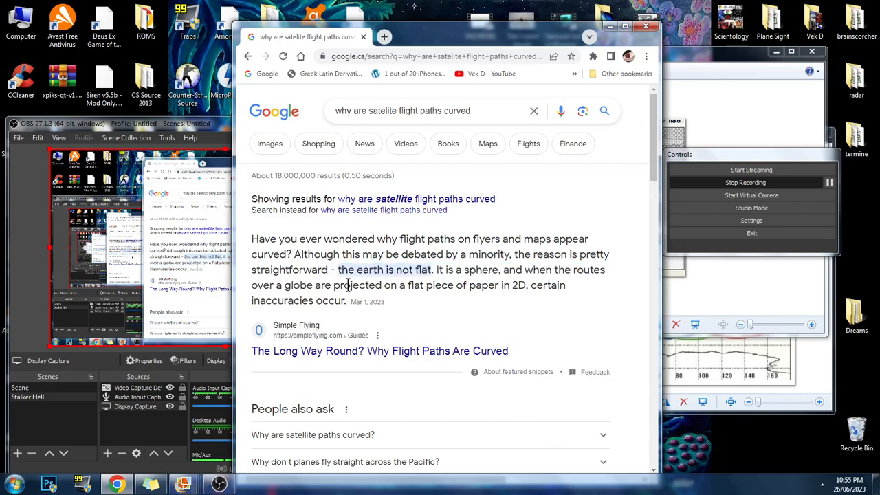
pyautogui.moveTo(434, 409)
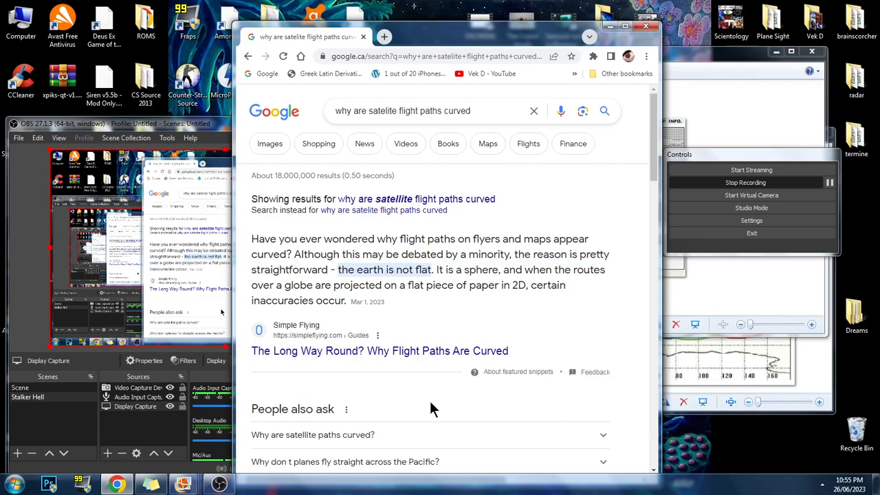
pyautogui.moveTo(424, 310)
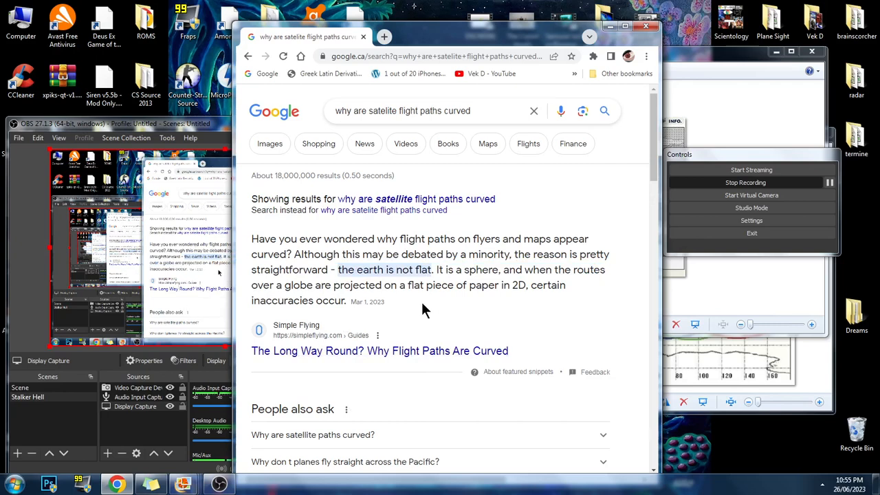
pyautogui.moveTo(512, 348)
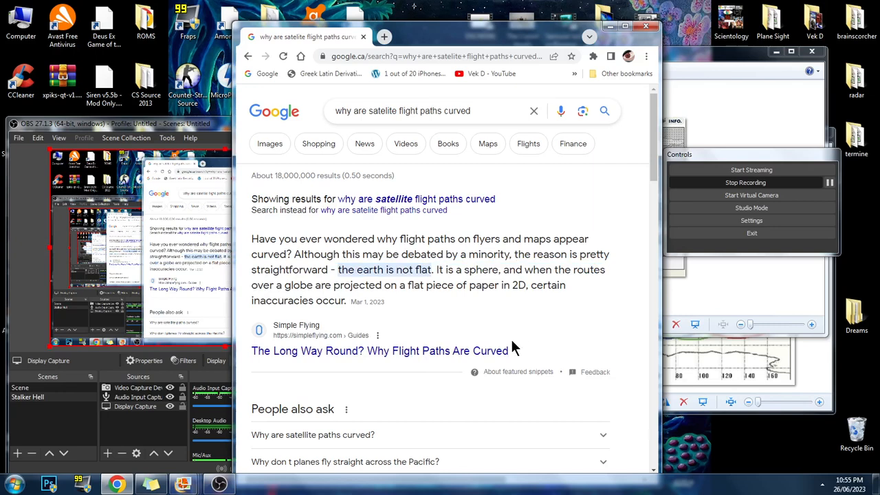
pyautogui.moveTo(443, 393)
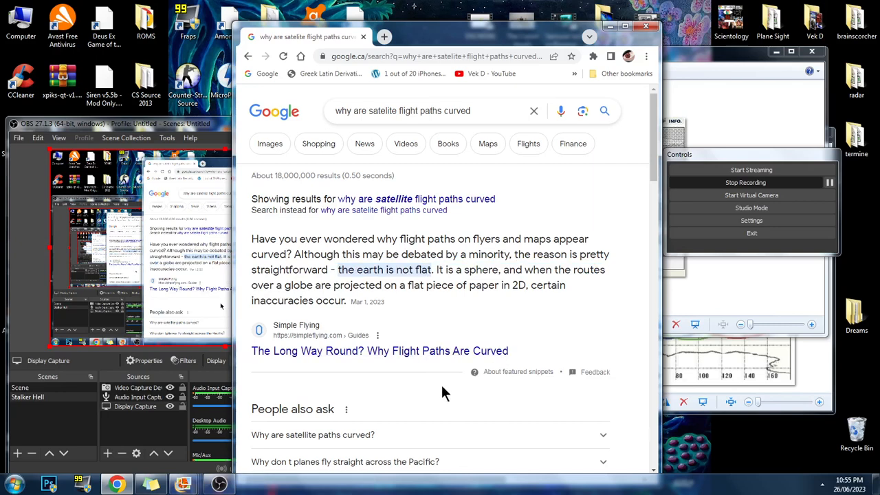
pyautogui.moveTo(550, 339)
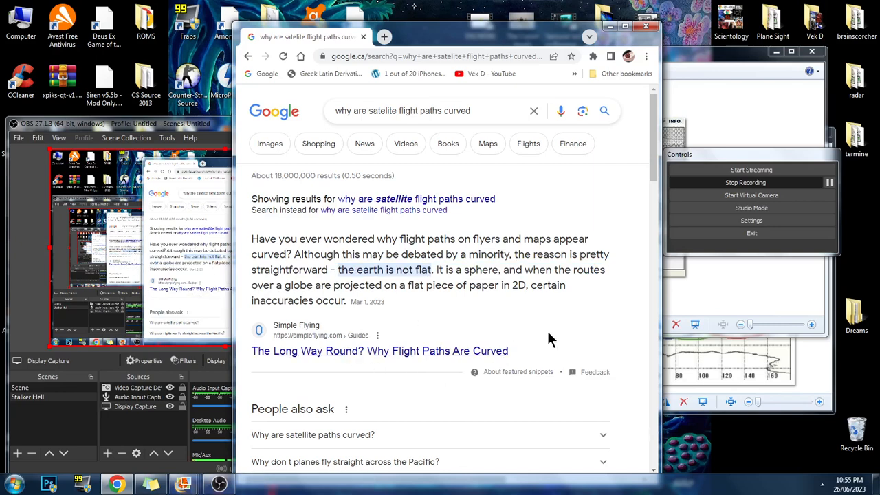
pyautogui.moveTo(511, 315)
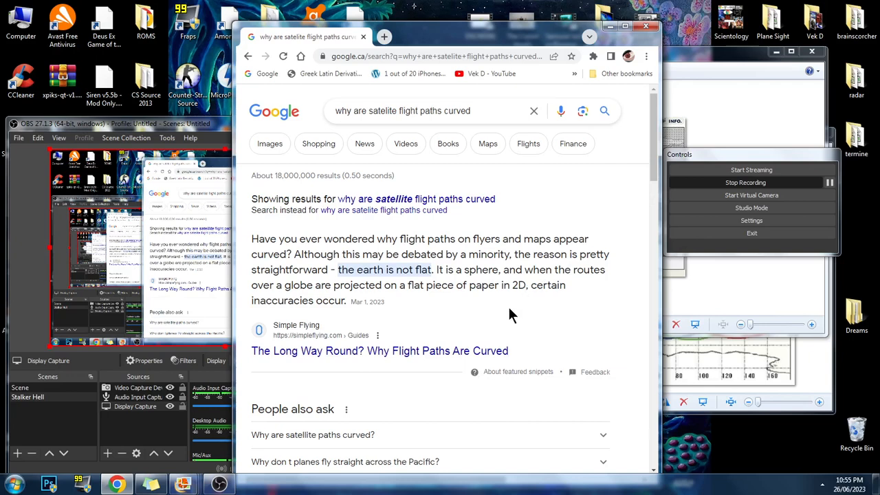
pyautogui.moveTo(414, 377)
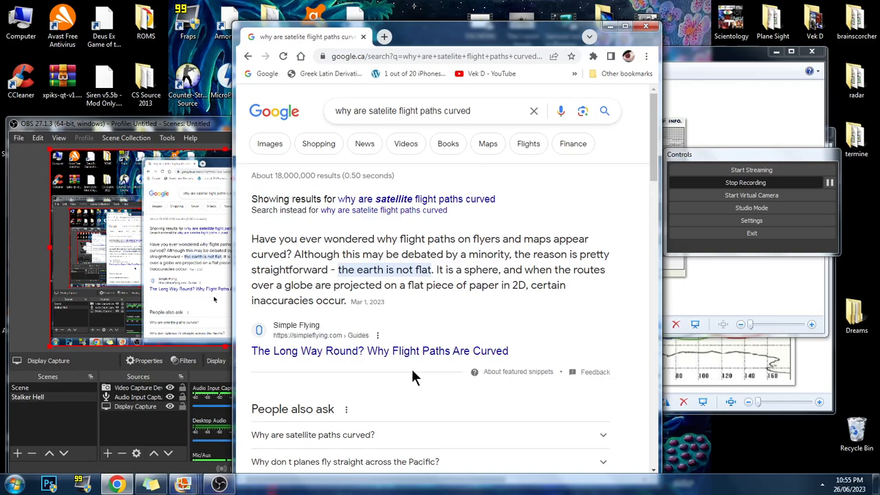
pyautogui.scroll(-3)
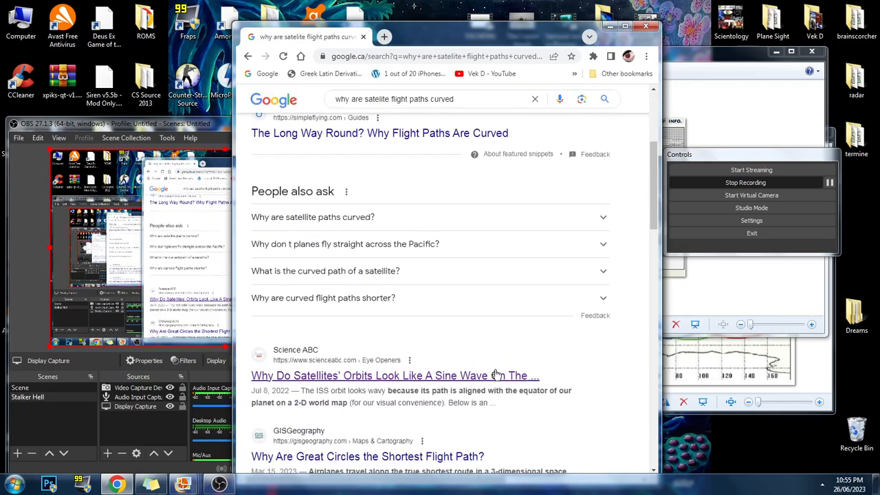